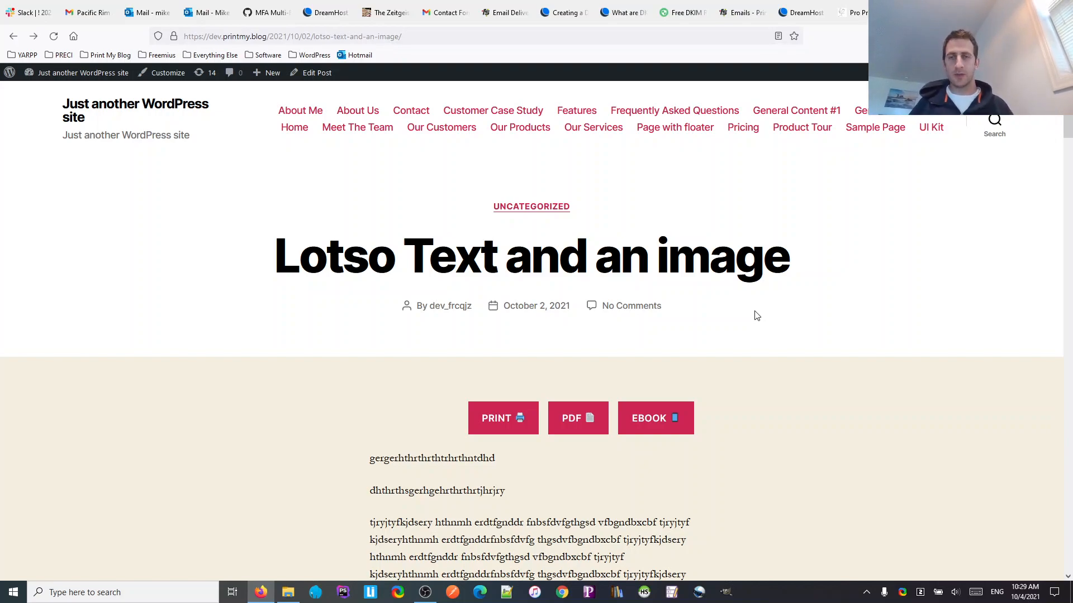
mouse_move(294, 417)
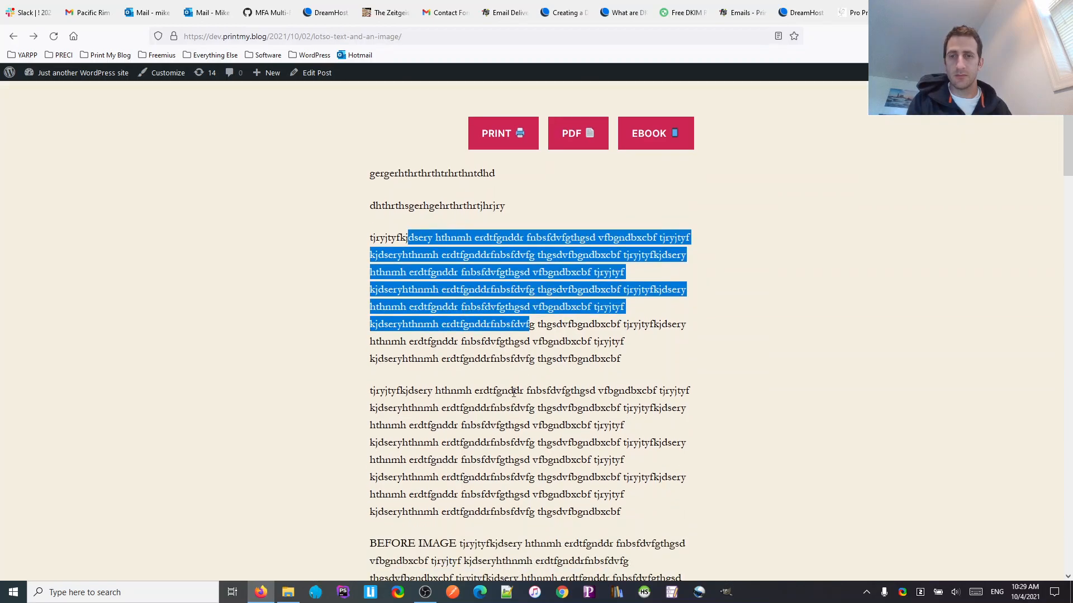
- Preview the post with the browser print dialog (Ctrl+P), scroll through it, then close the preview
scroll("down", 3)
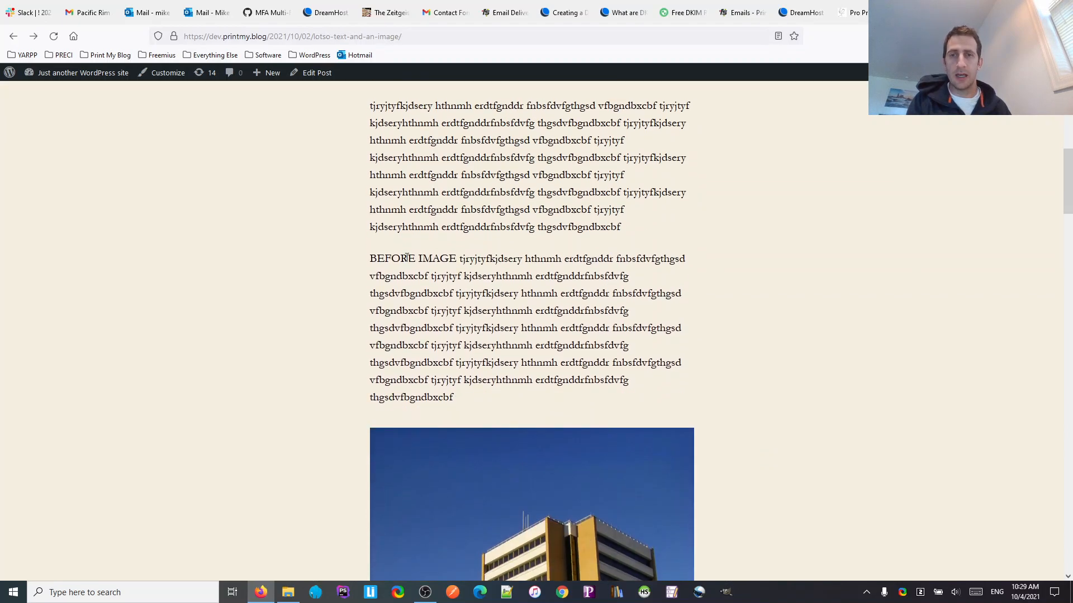
scroll("down", 3)
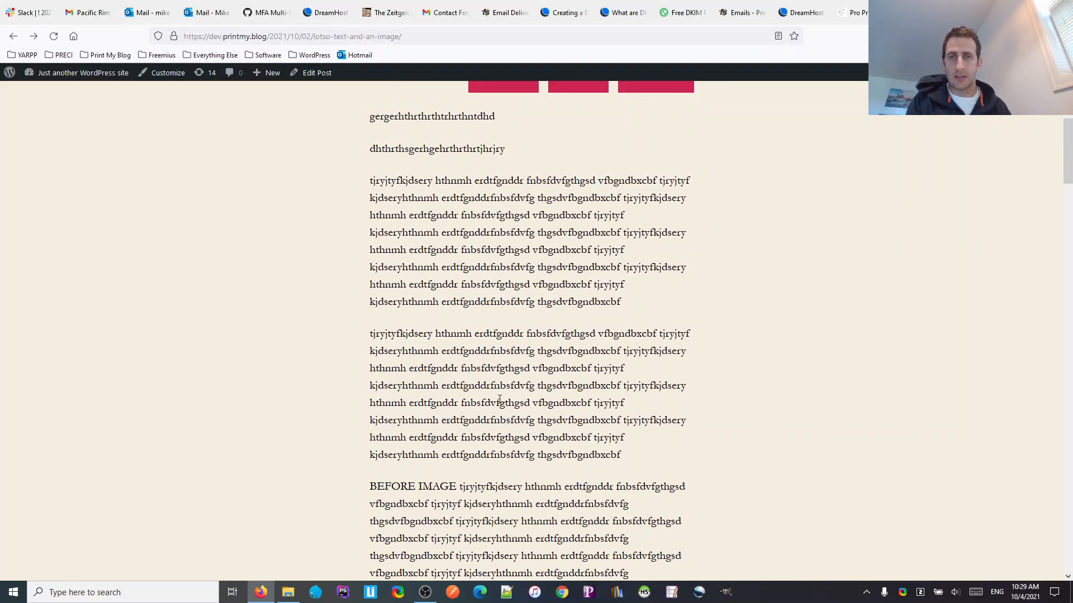
scroll("up", 3)
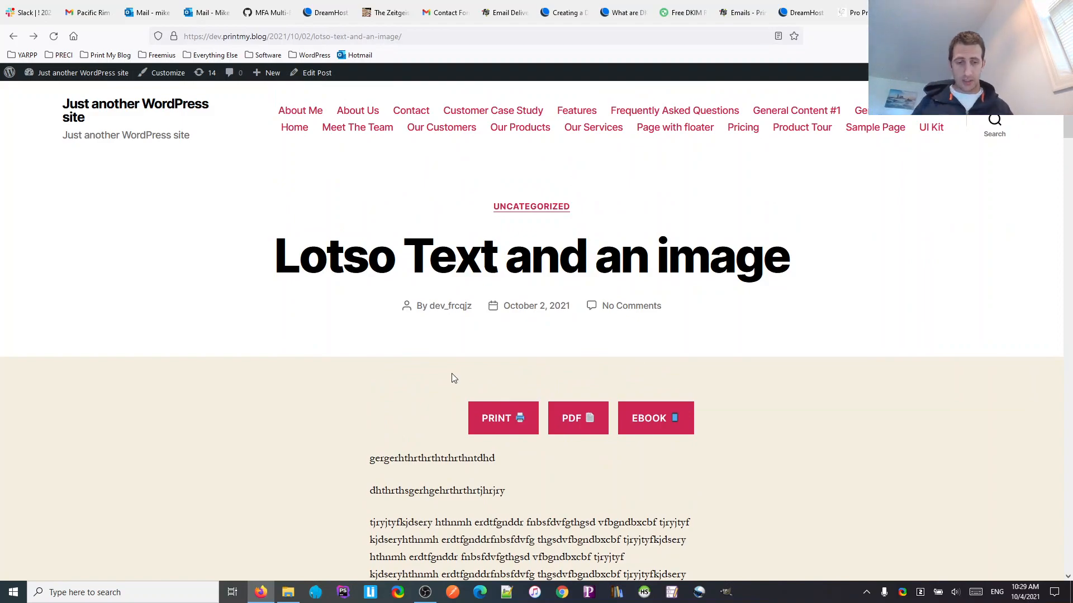
scroll("down", 3)
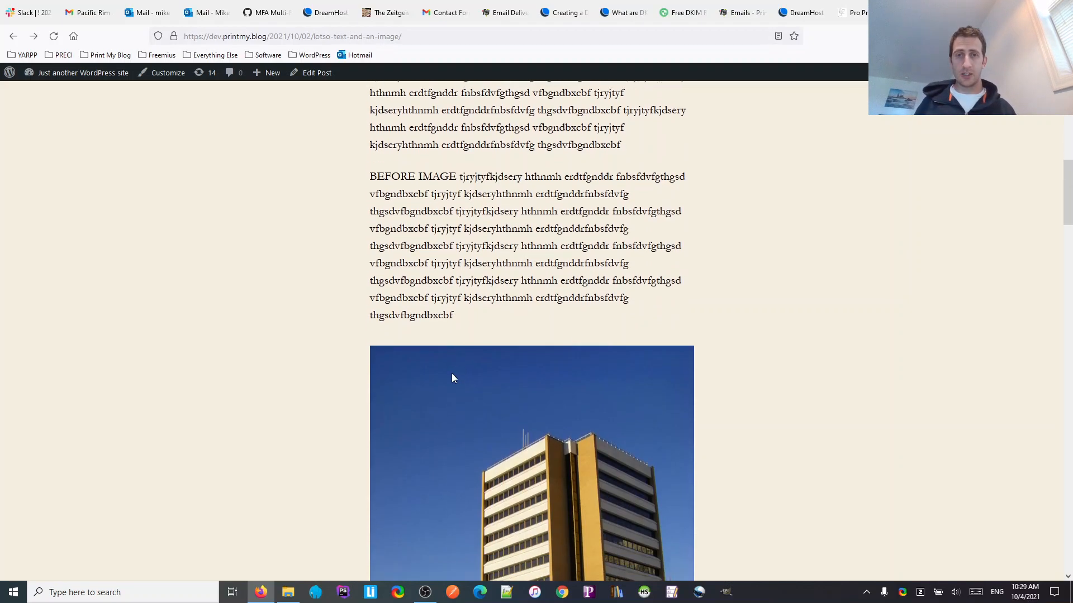
scroll("down", 3)
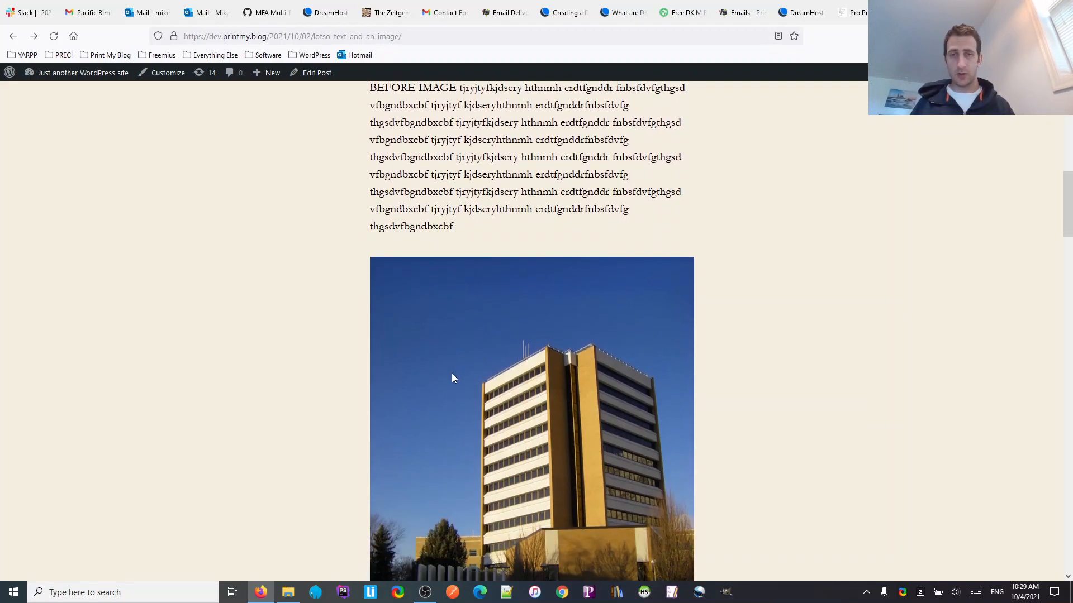
key("ctrl+p")
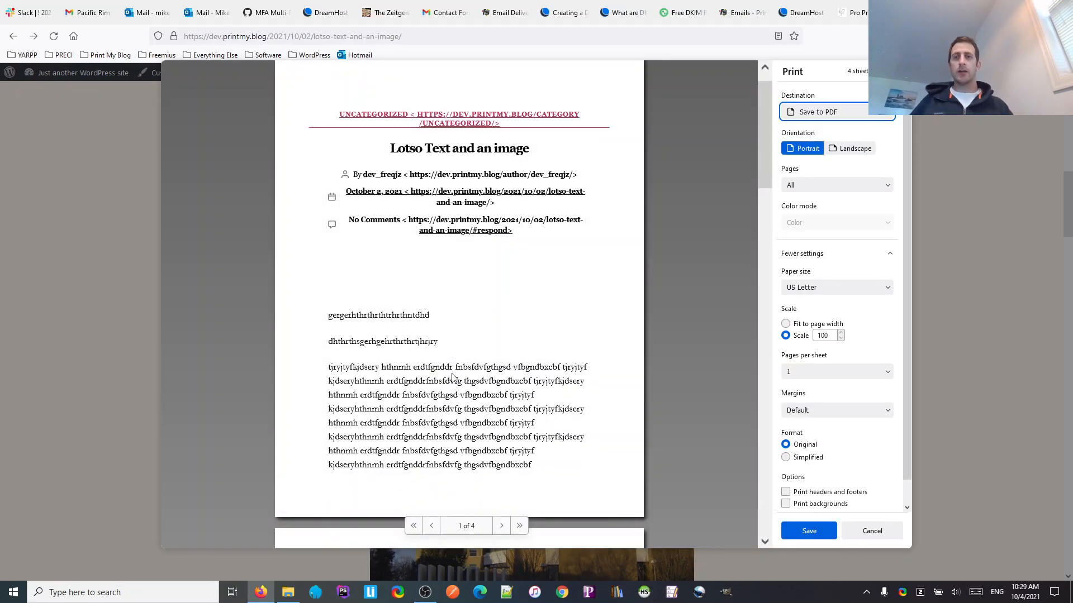
scroll("down", 3)
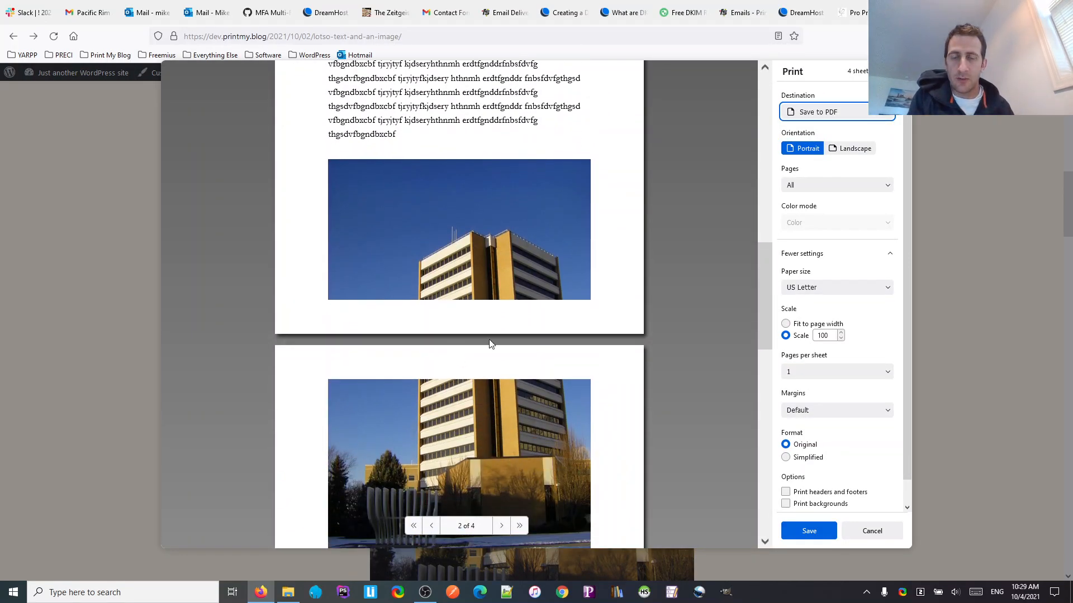
left_click(500, 525)
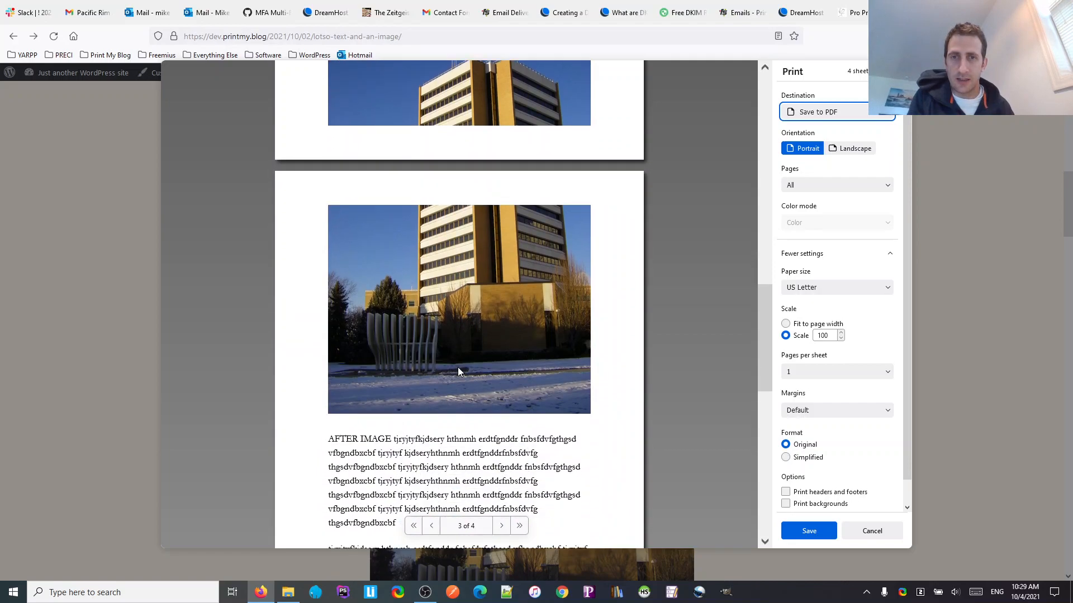
scroll("up", 3)
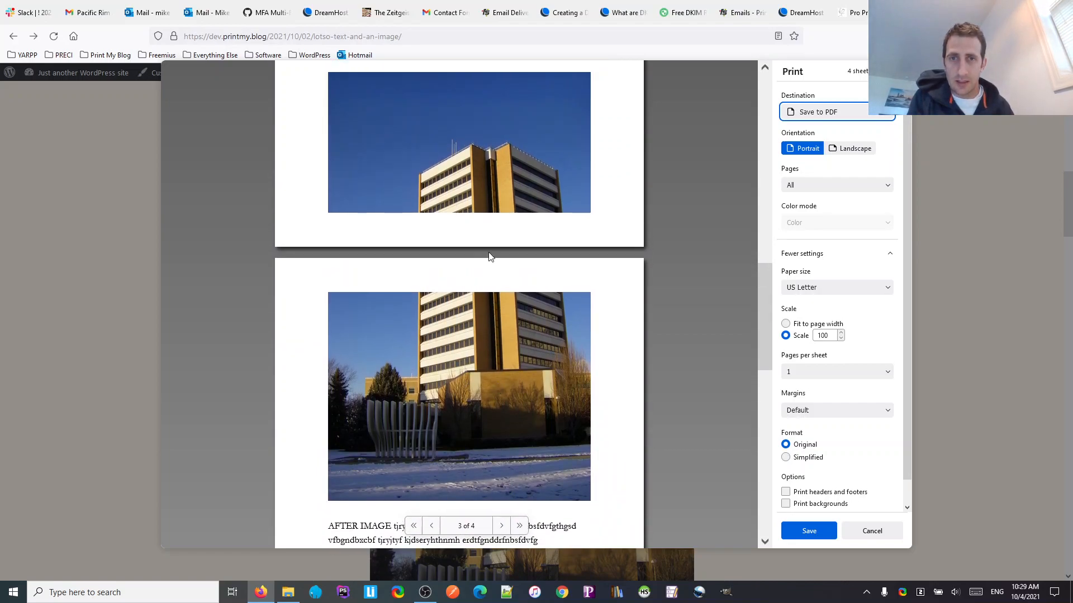
mouse_move(509, 354)
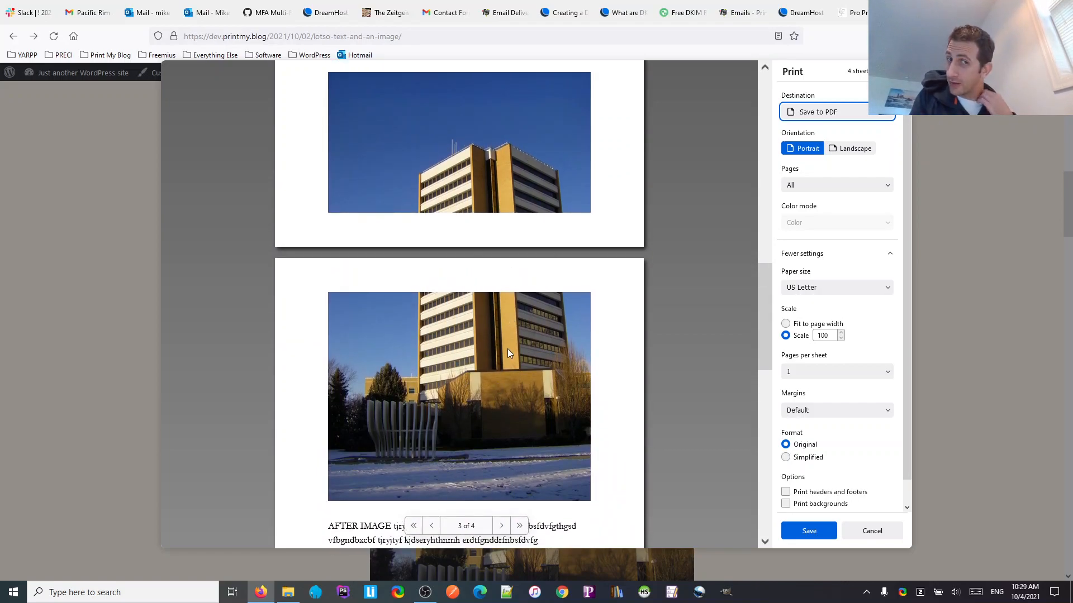
mouse_move(560, 357)
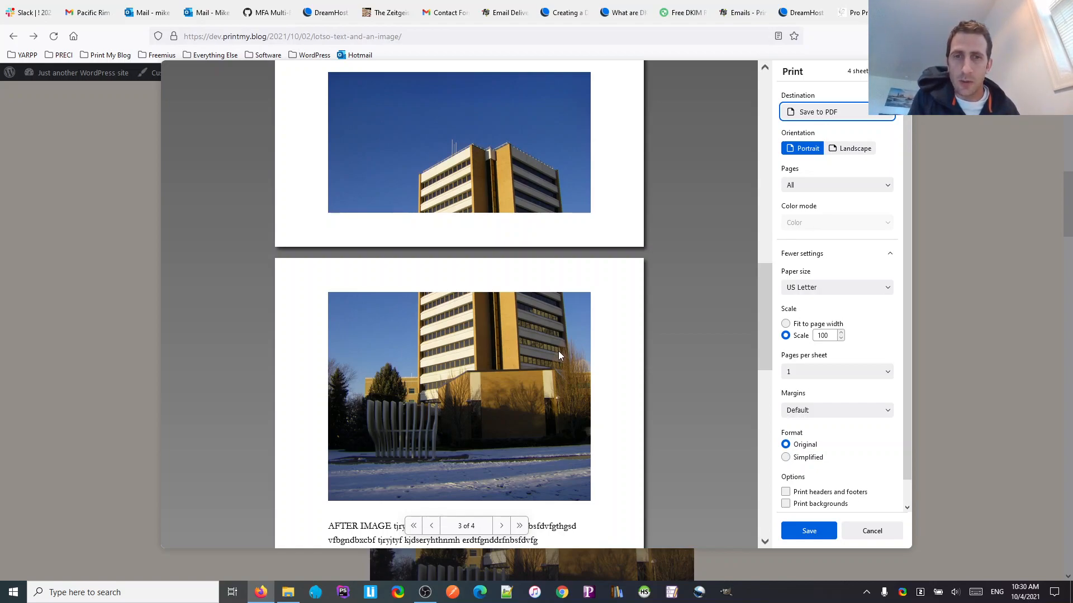
scroll("up", 3)
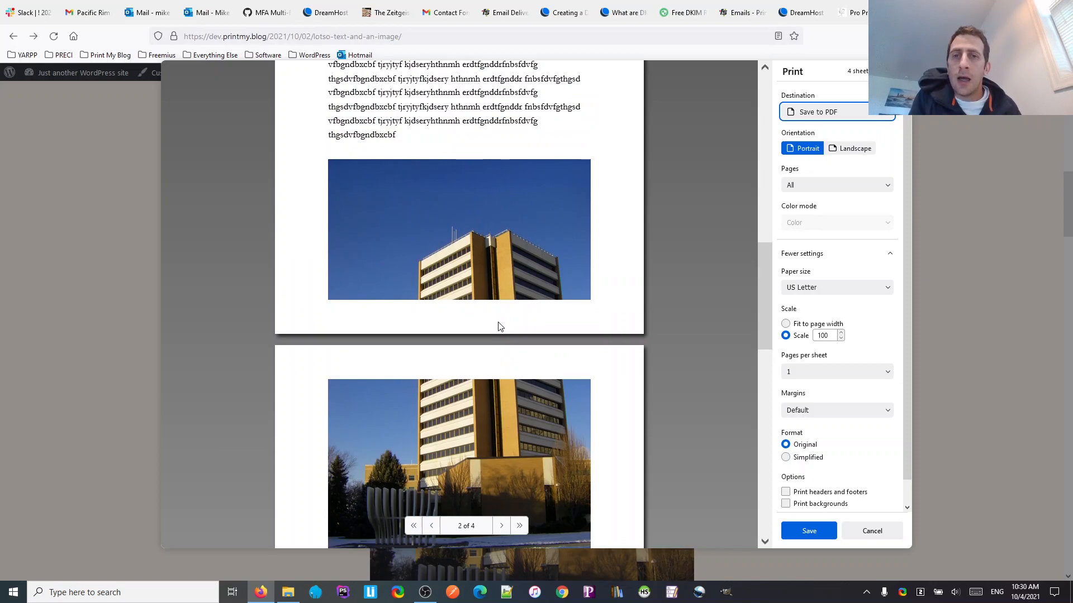
mouse_move(476, 254)
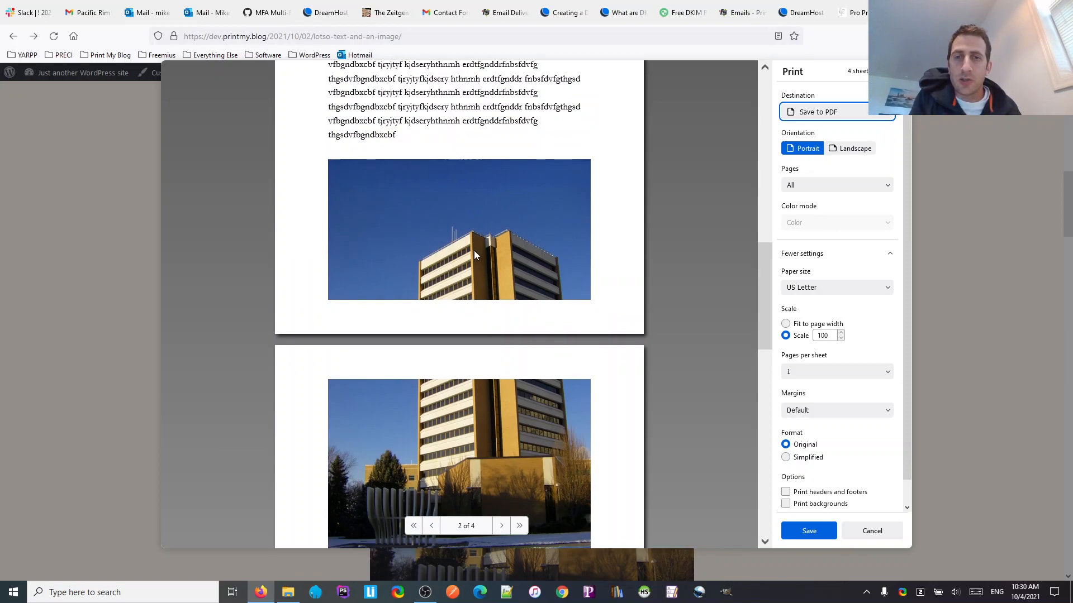
mouse_move(498, 203)
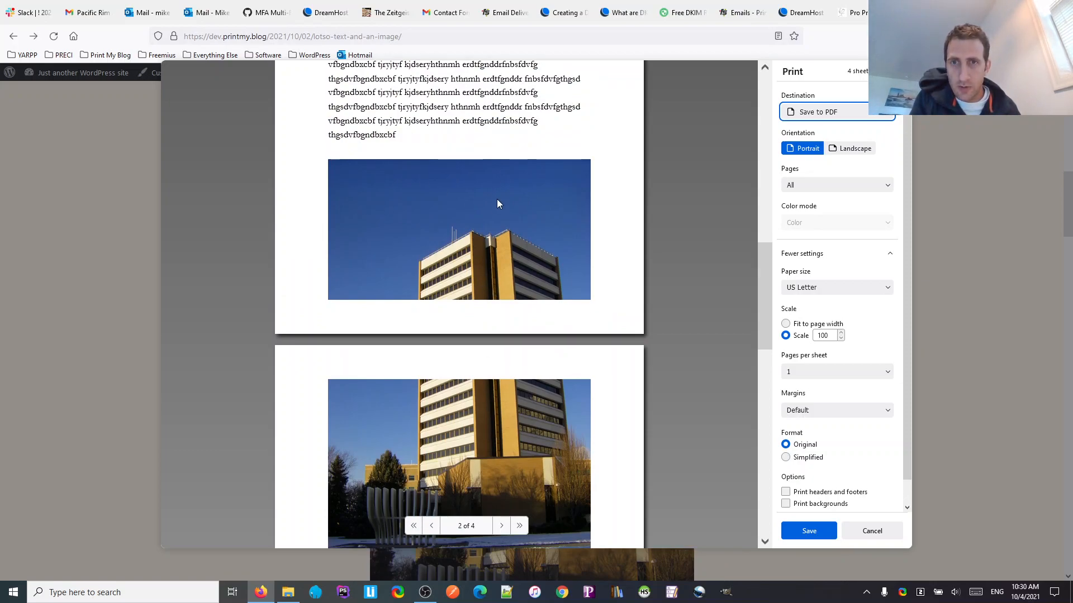
scroll("down", 3)
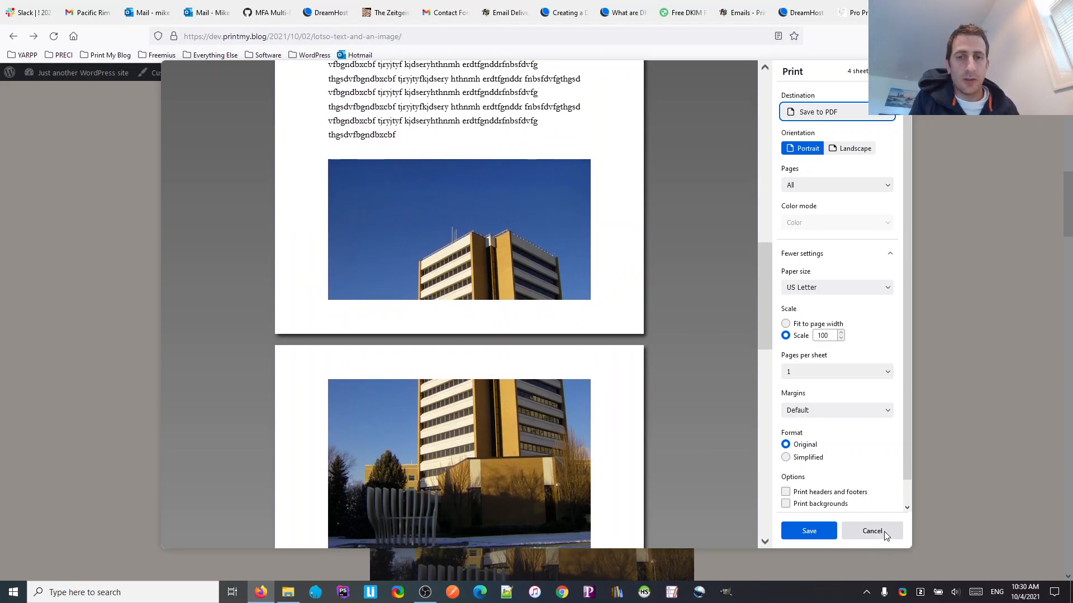
left_click(872, 531)
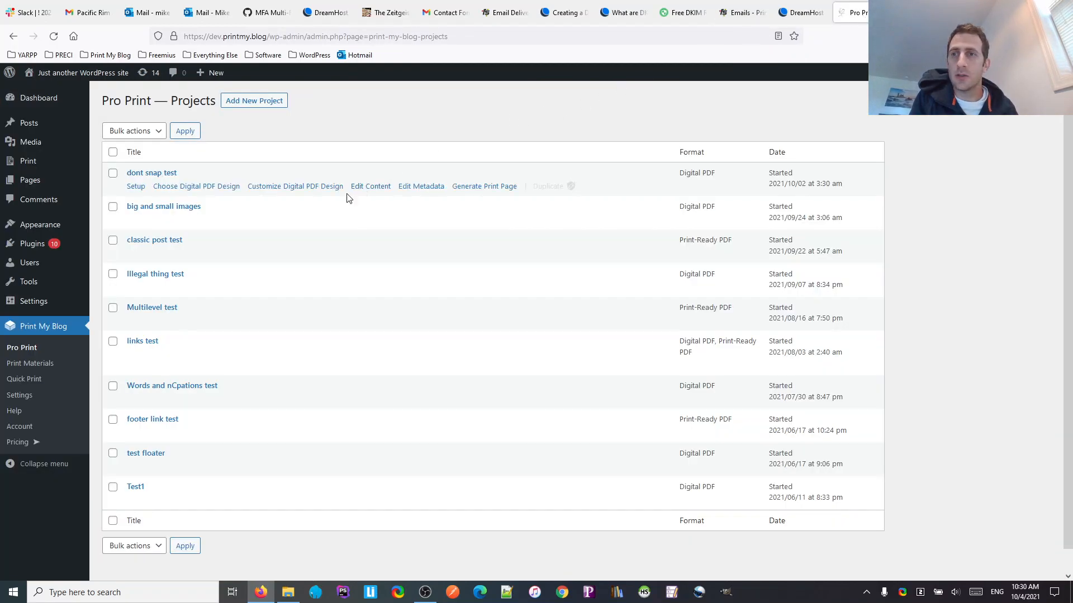
mouse_move(295, 187)
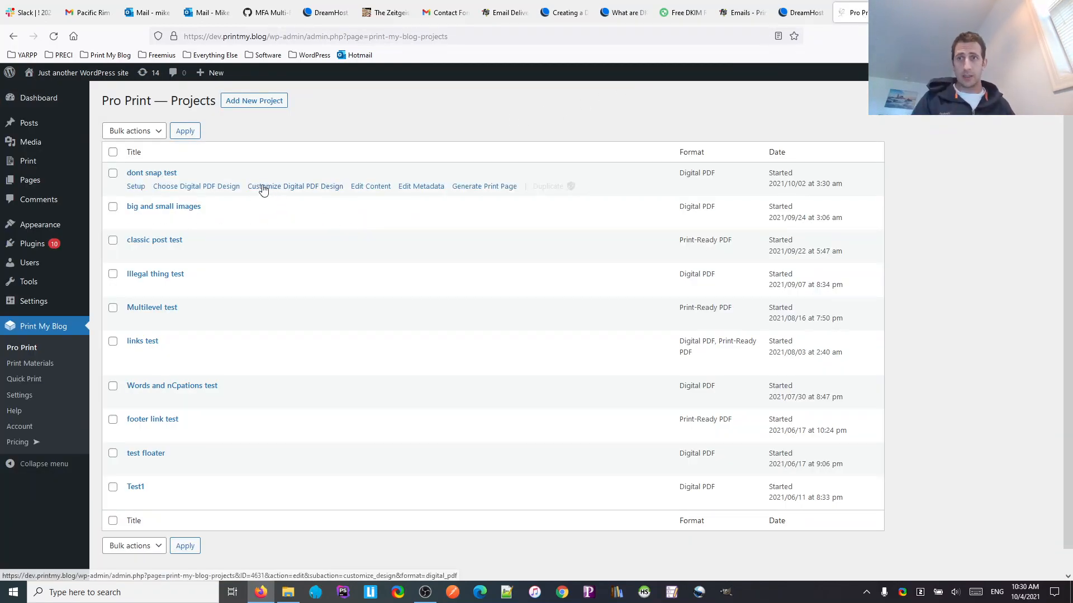
mouse_move(272, 190)
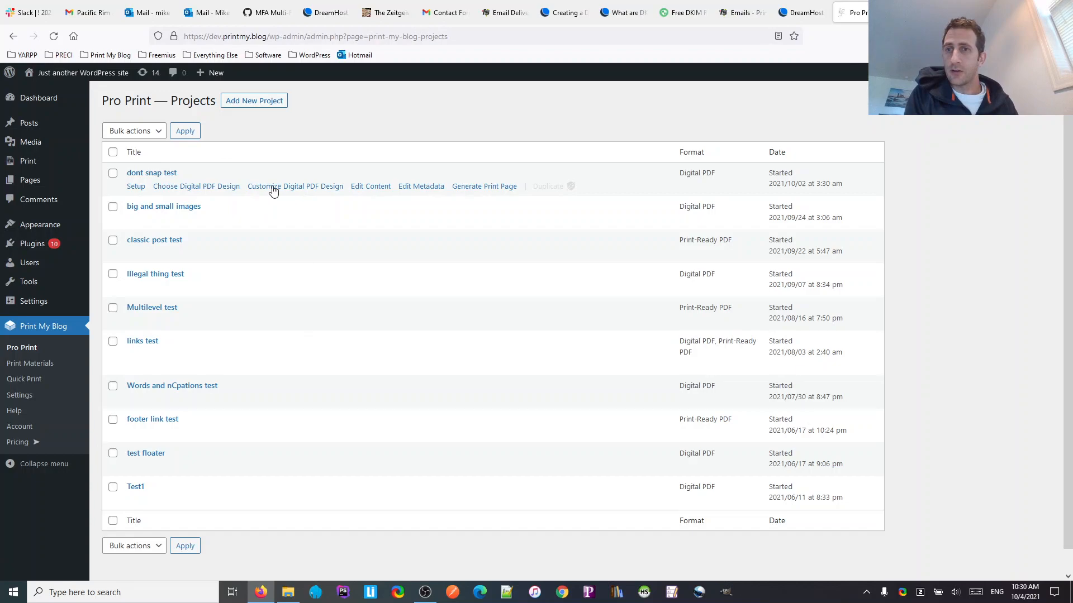
mouse_move(264, 200)
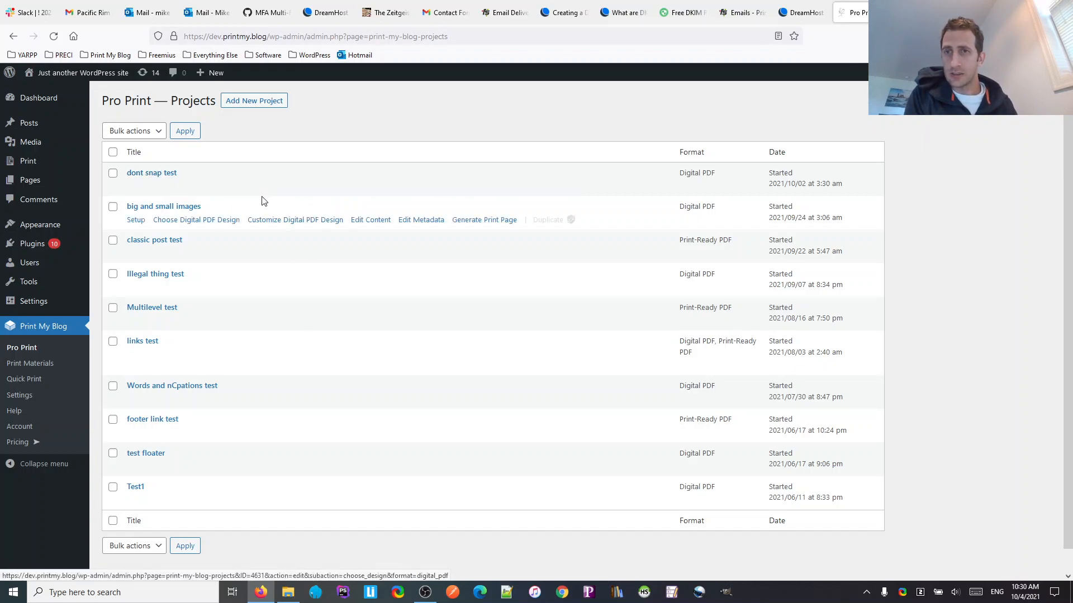
- Open Customize Digital PDF Design for the 'dont snap test' Pro Print project
left_click(295, 220)
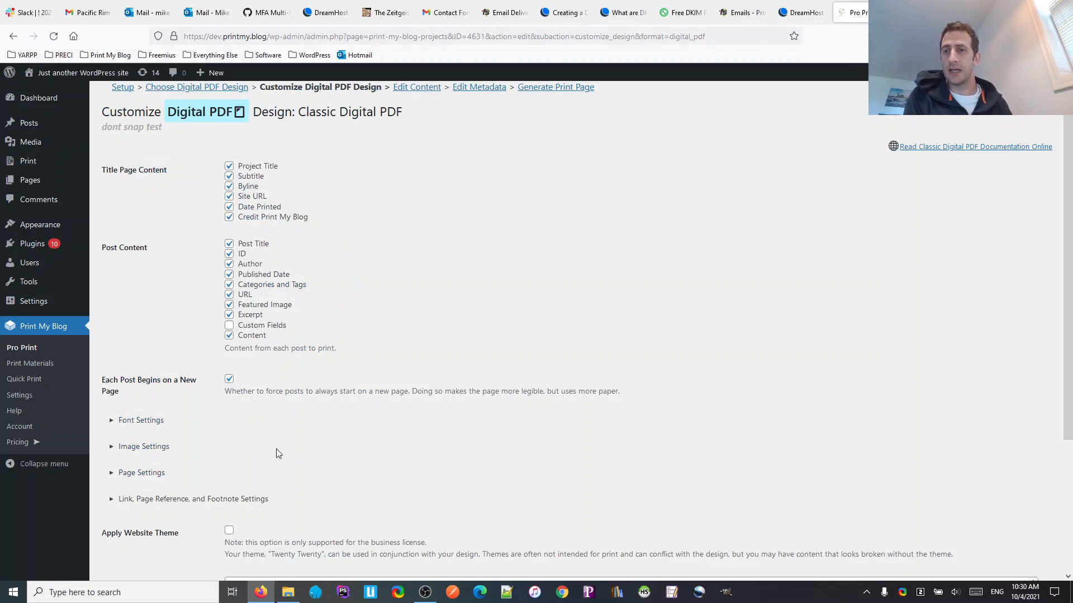
- Set Image Placement to 'Don't move' under Image Settings, then Save & Proceed to Generate Project
left_click(144, 446)
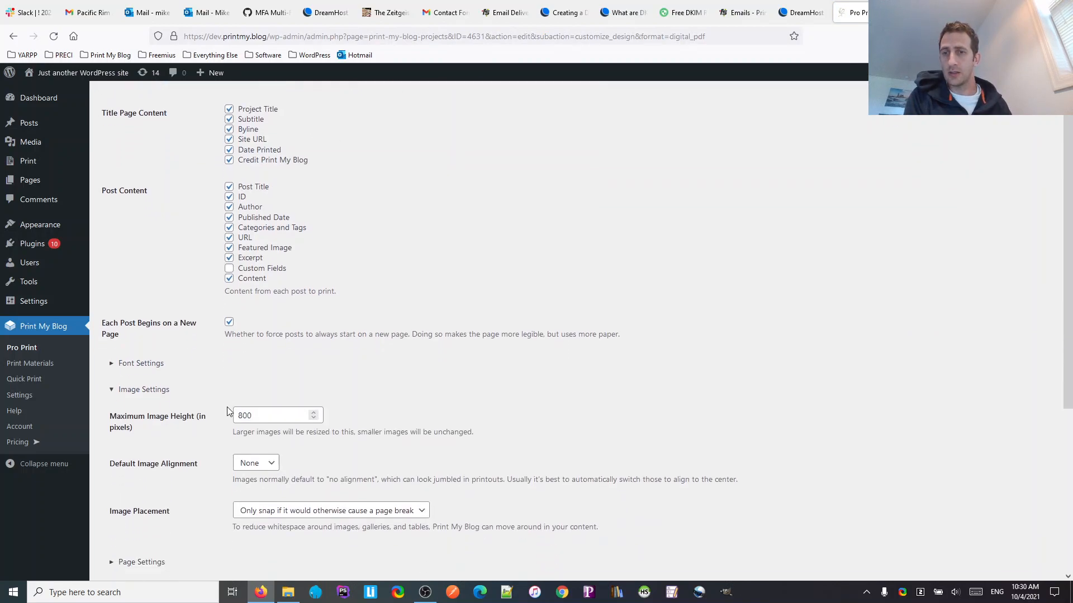
scroll("down", 3)
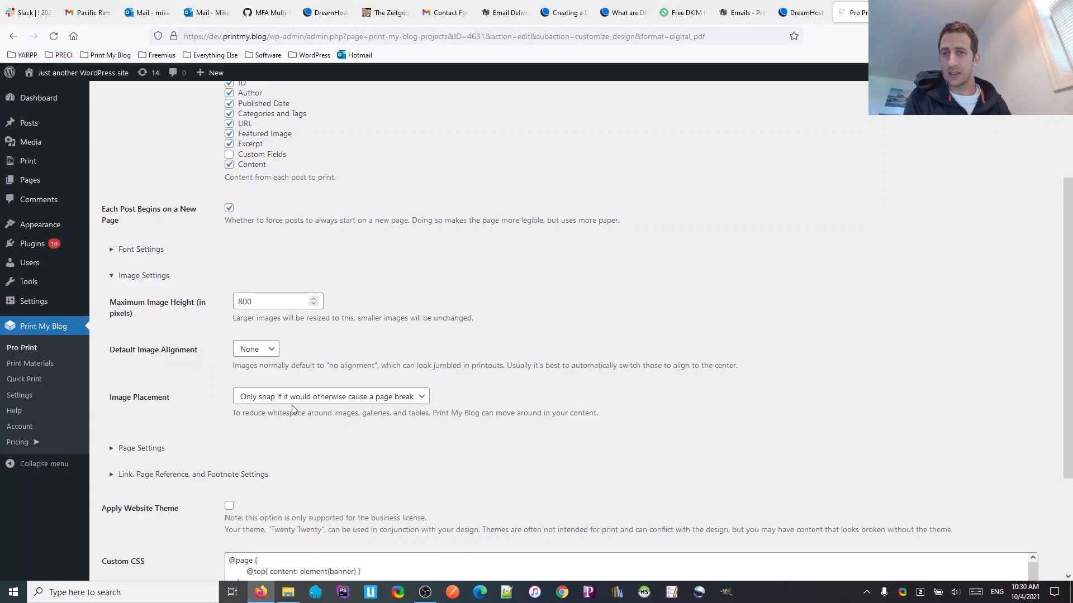
left_click(331, 396)
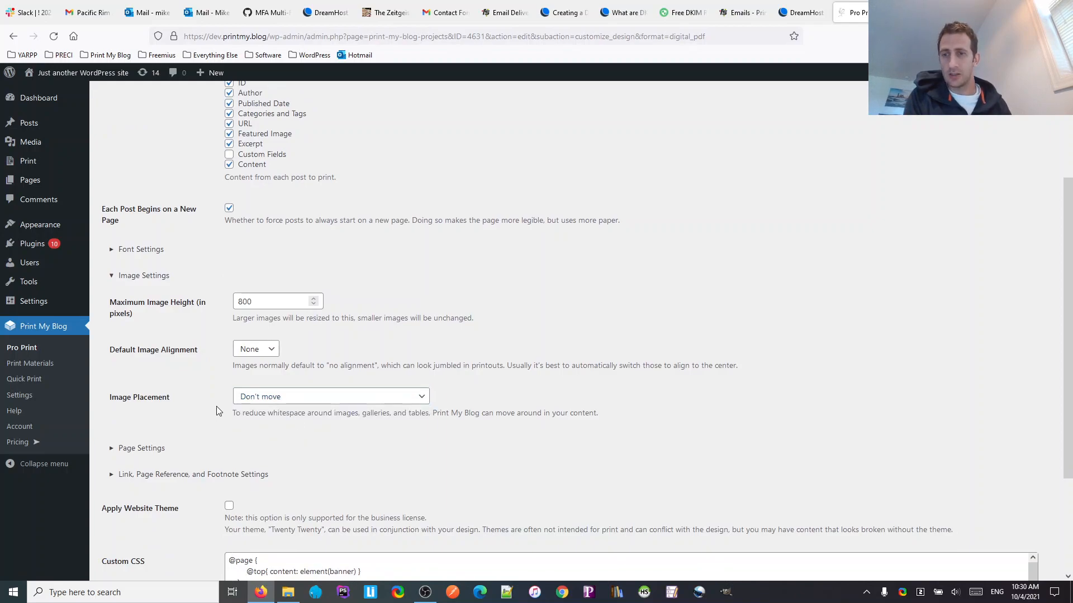
scroll("down", 3)
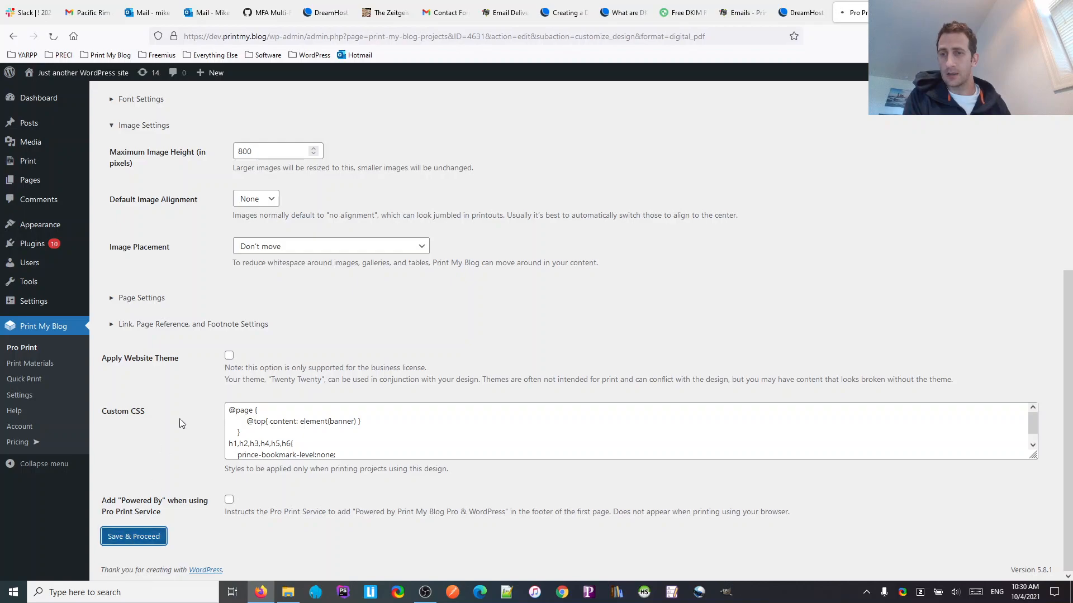
left_click(133, 535)
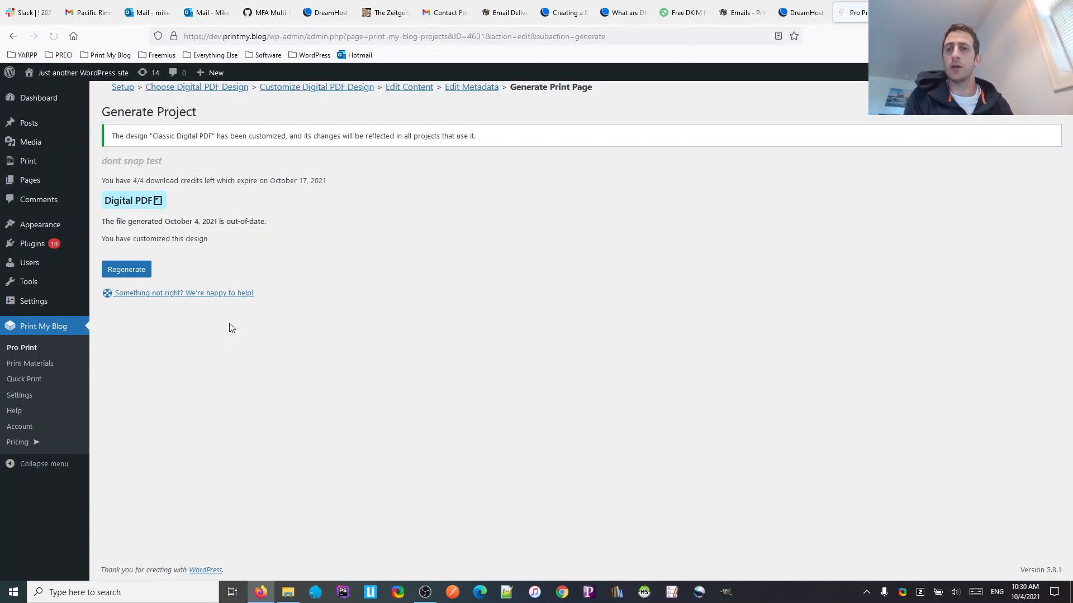
- Regenerate the out-of-date 'dont snap test' PDF and download its free test PDF
left_click(127, 269)
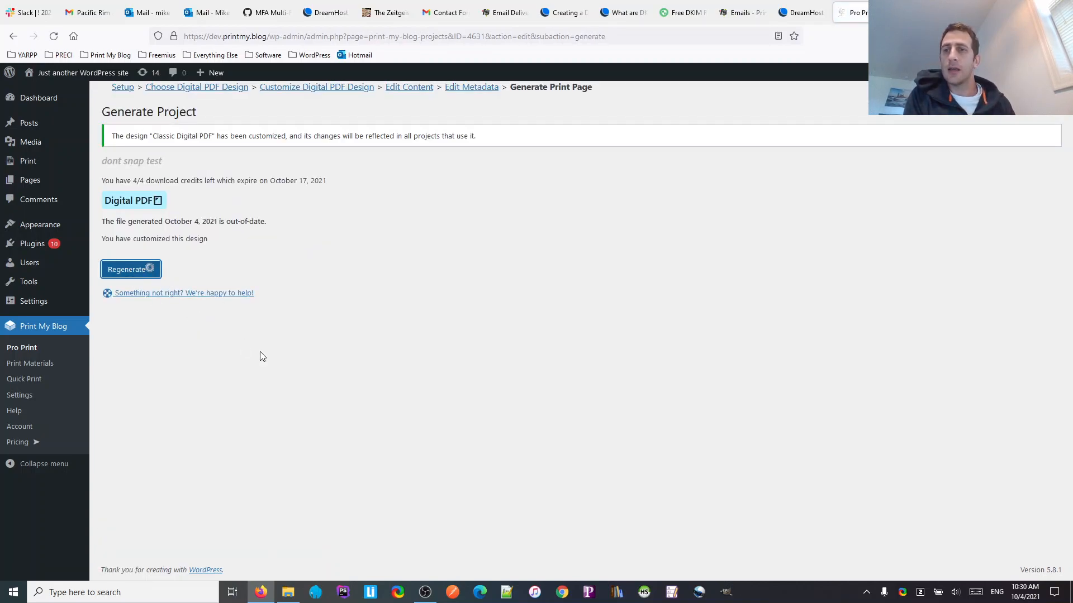
left_click(130, 269)
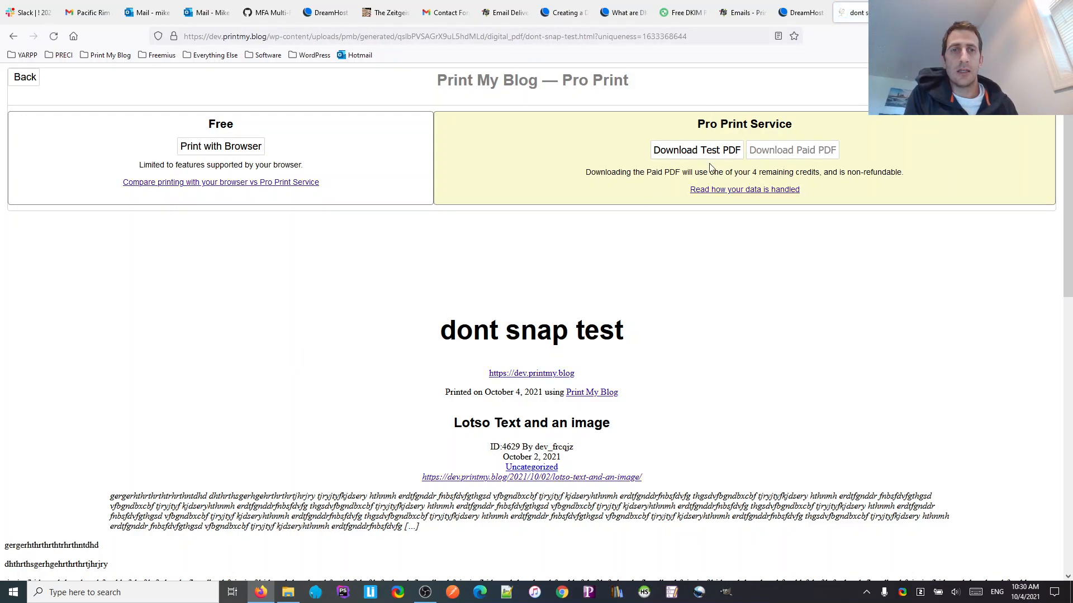
left_click(696, 149)
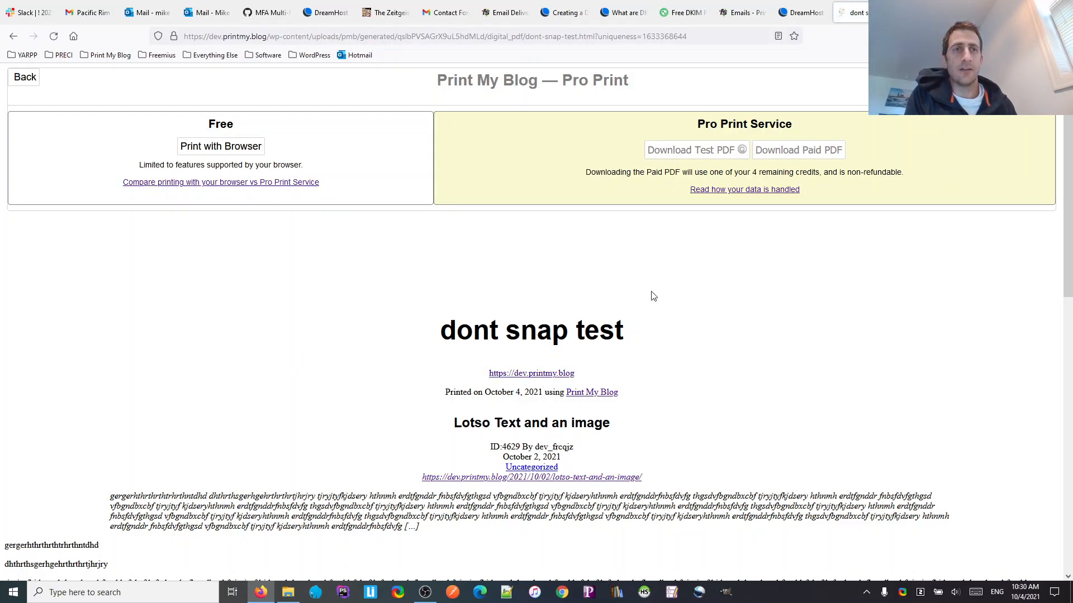
left_click(693, 150)
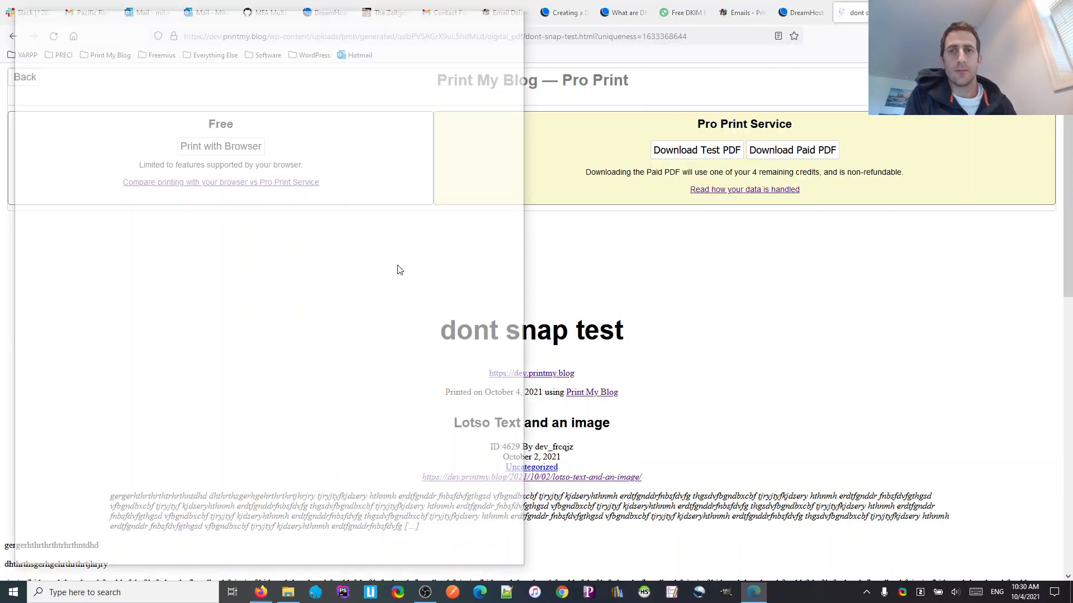
- Open dont snap test(4).pdf and scroll pages 2–3 to see the building image after the BEFORE IMAGE text
left_click(696, 150)
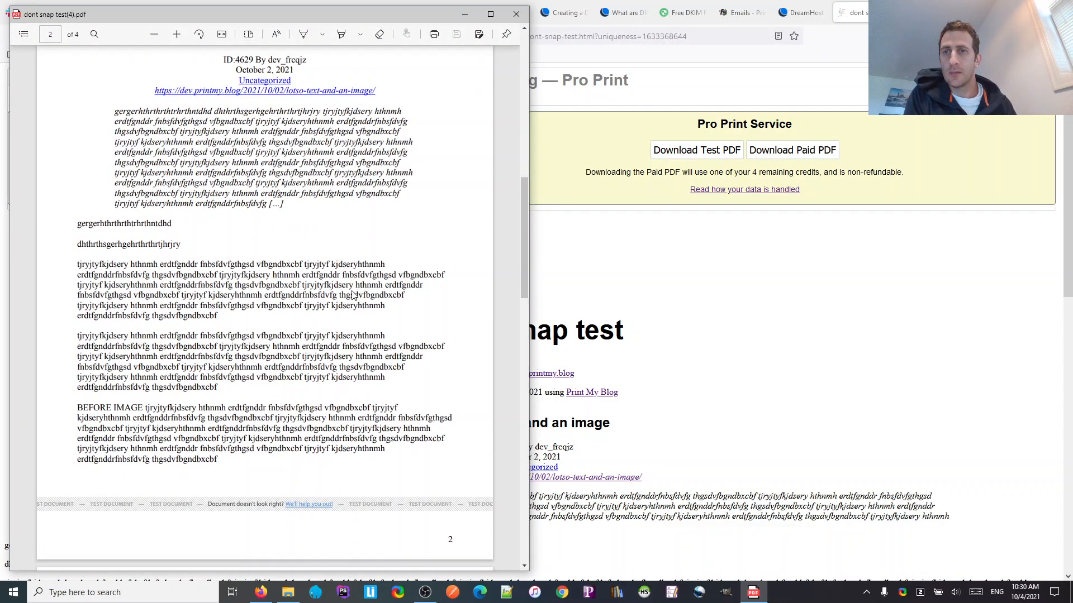
scroll("down", 3)
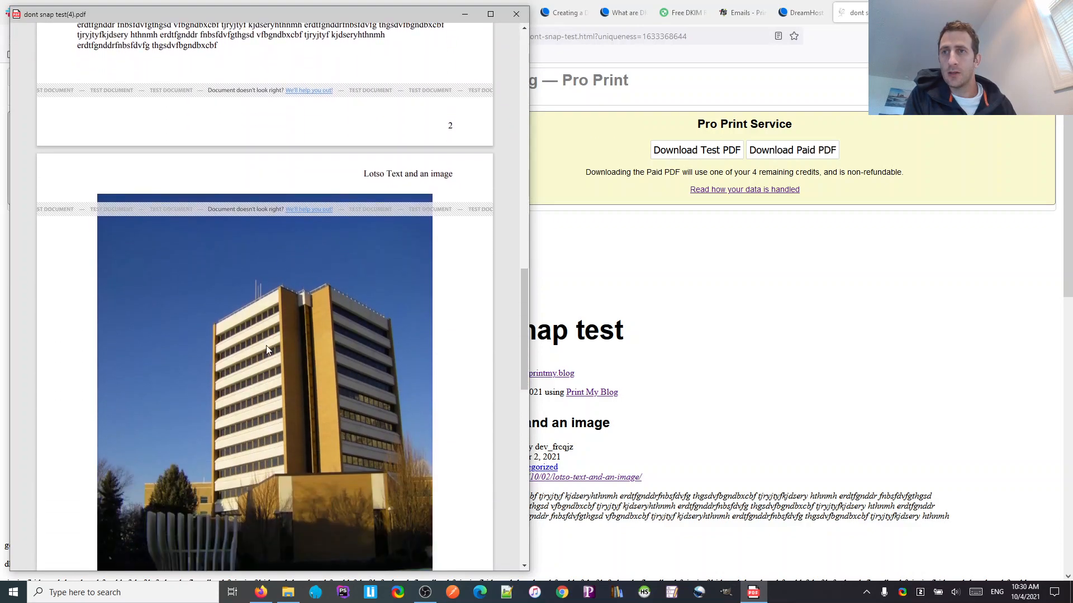
scroll("down", 3)
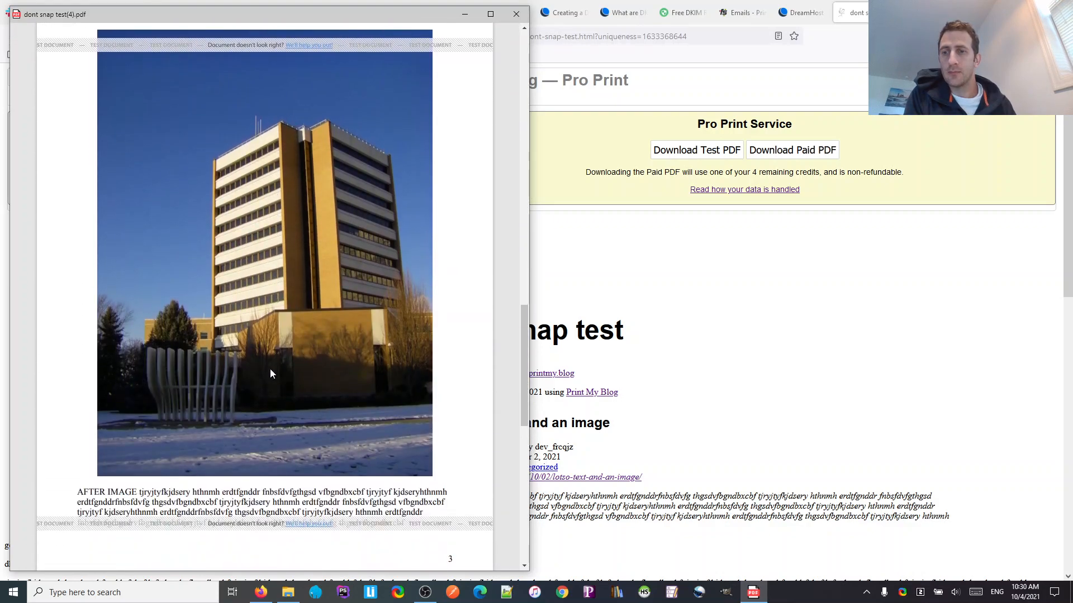
scroll("up", 3)
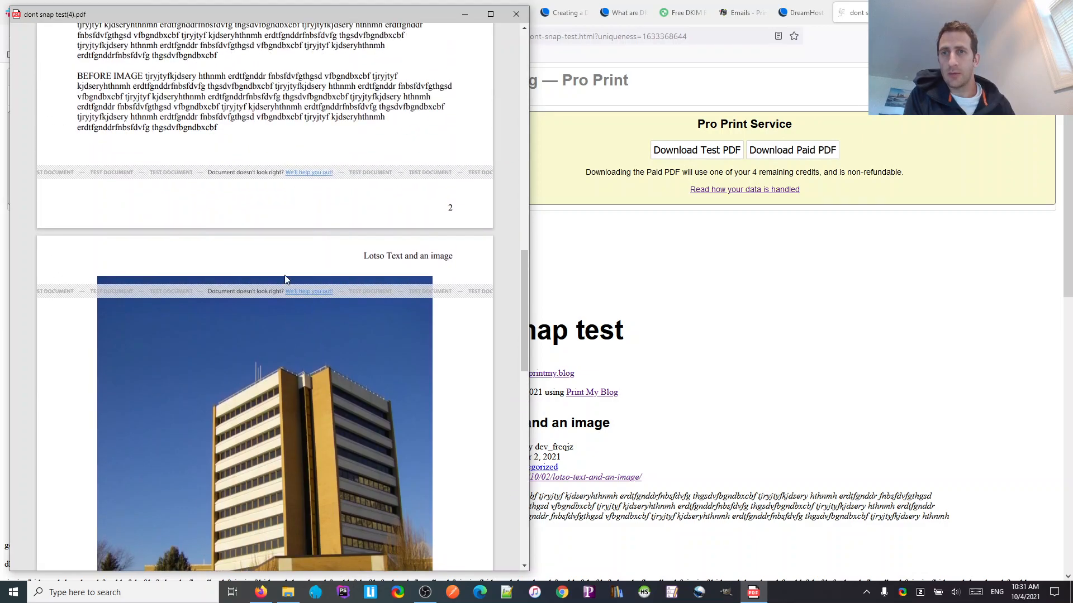
mouse_move(291, 257)
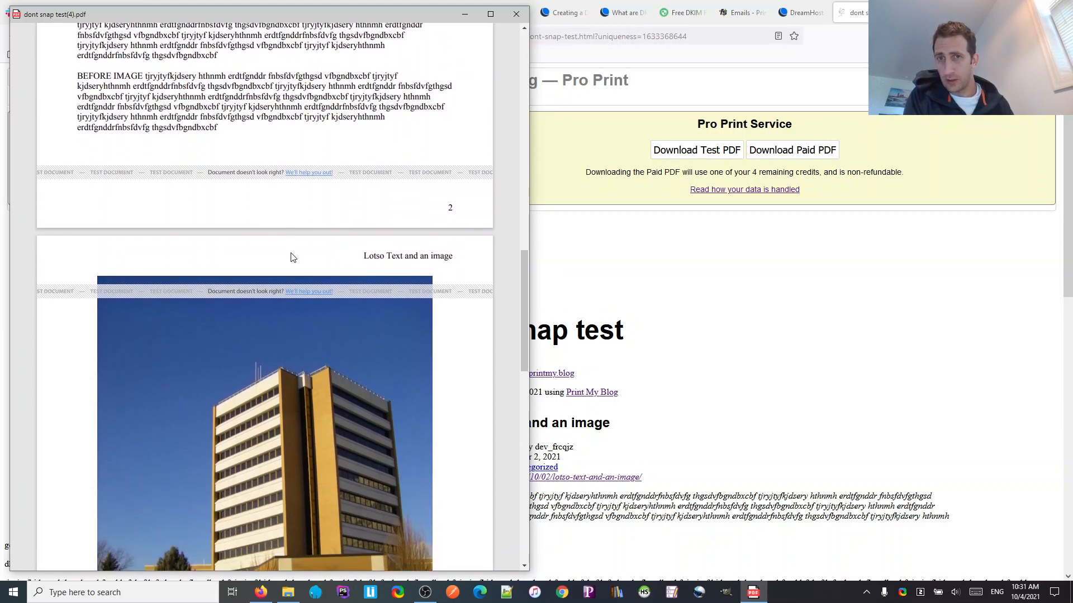
mouse_move(236, 245)
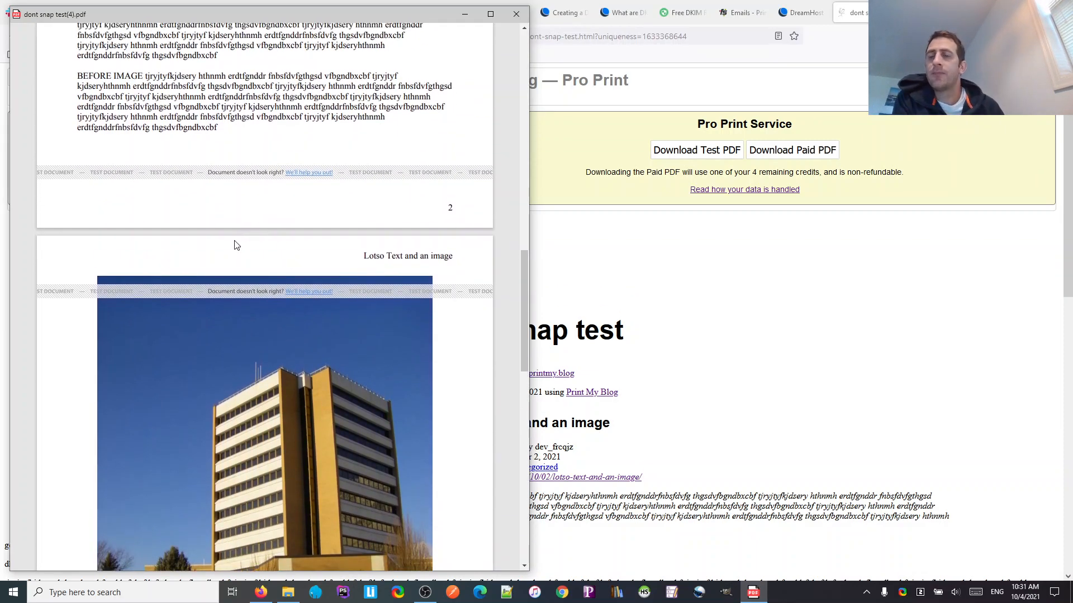
scroll("down", 3)
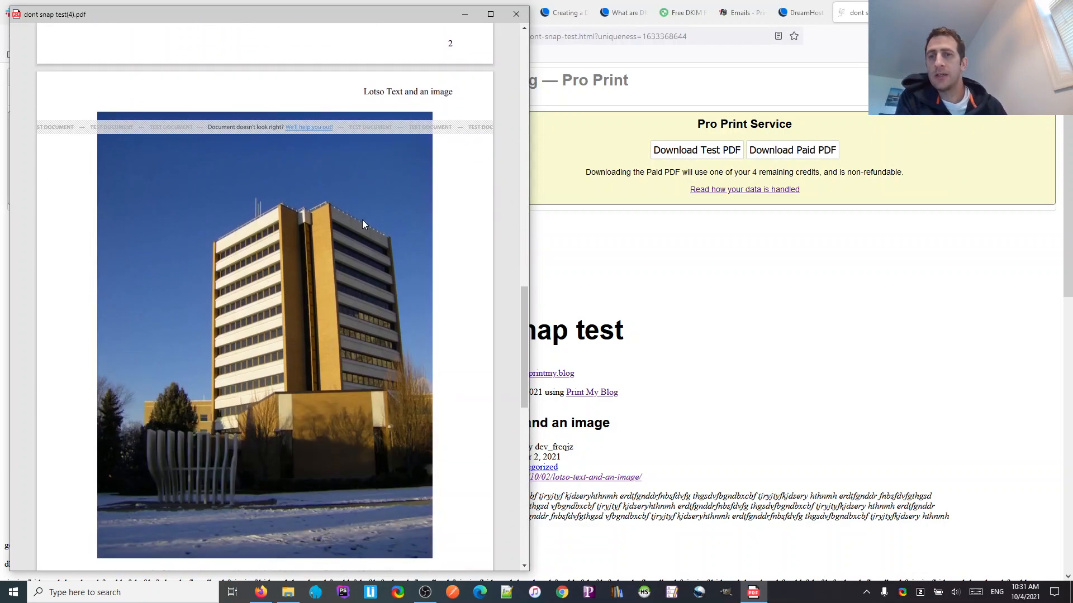
scroll("up", 3)
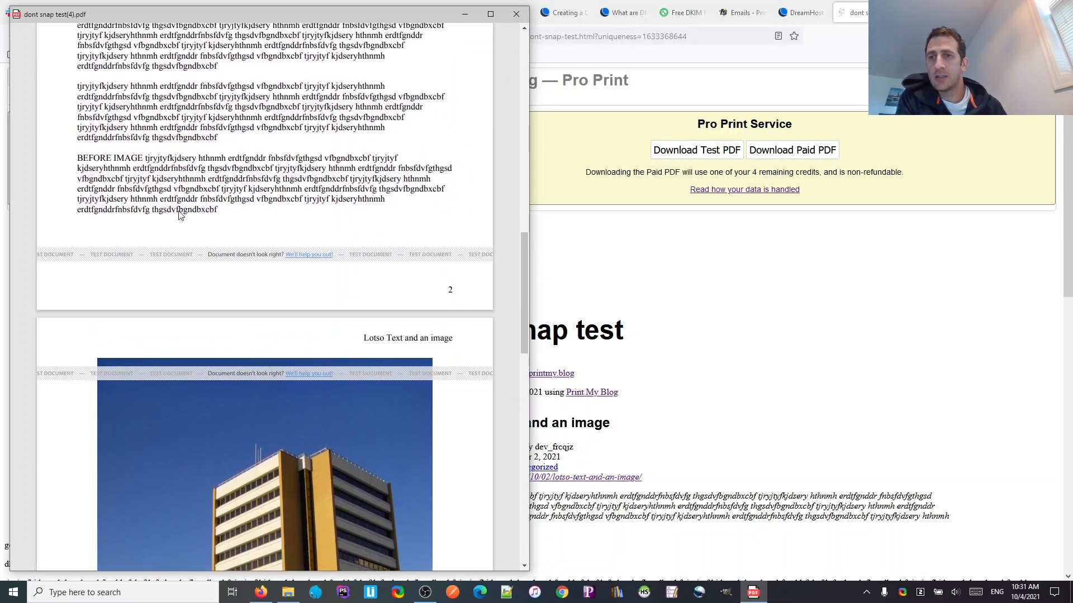
scroll("down", 3)
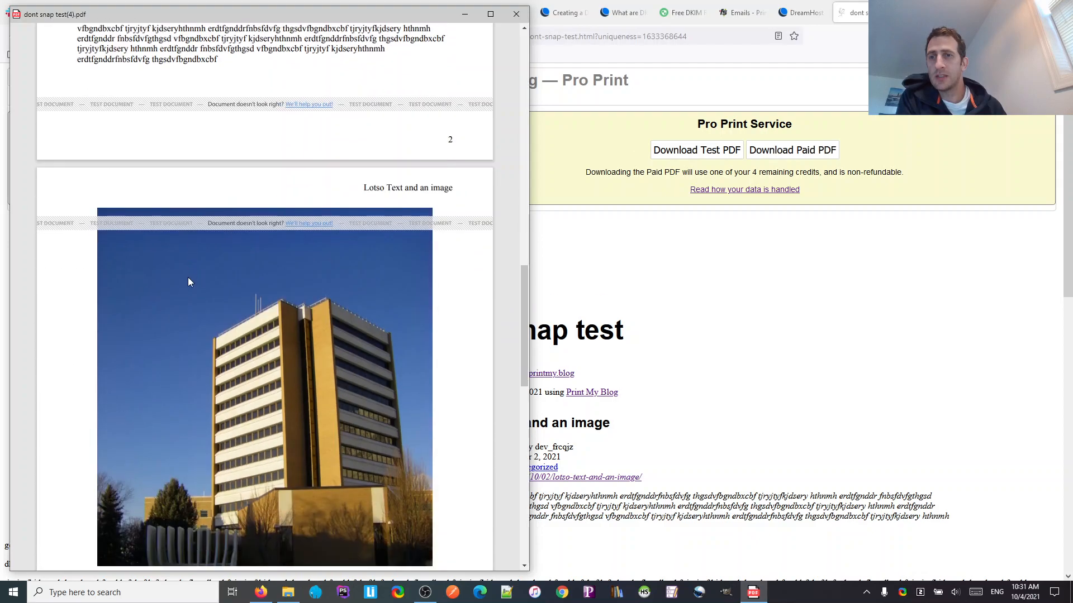
scroll("down", 3)
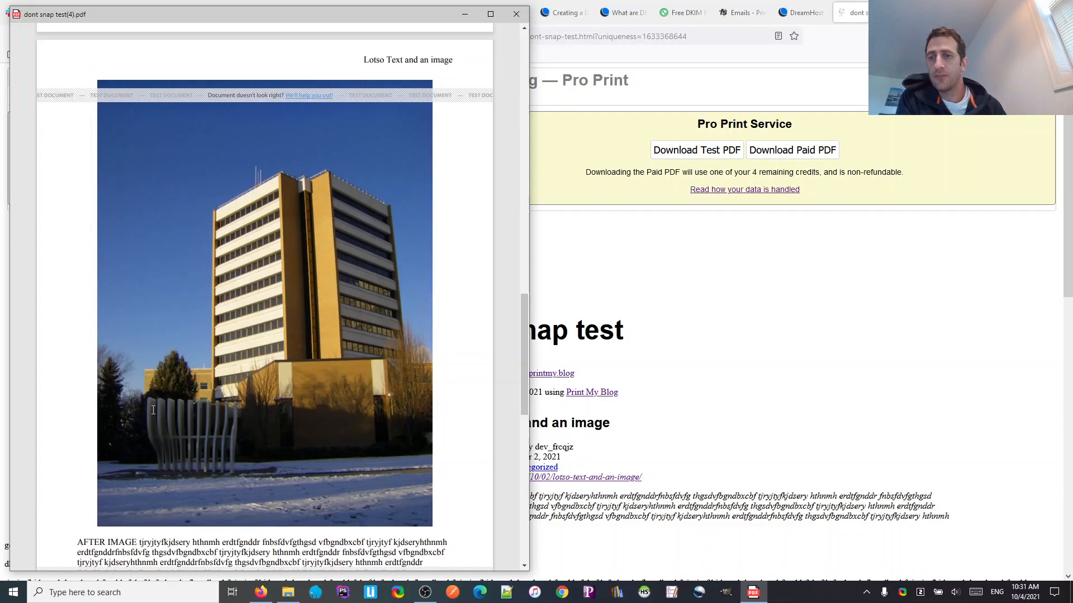
scroll("down", 3)
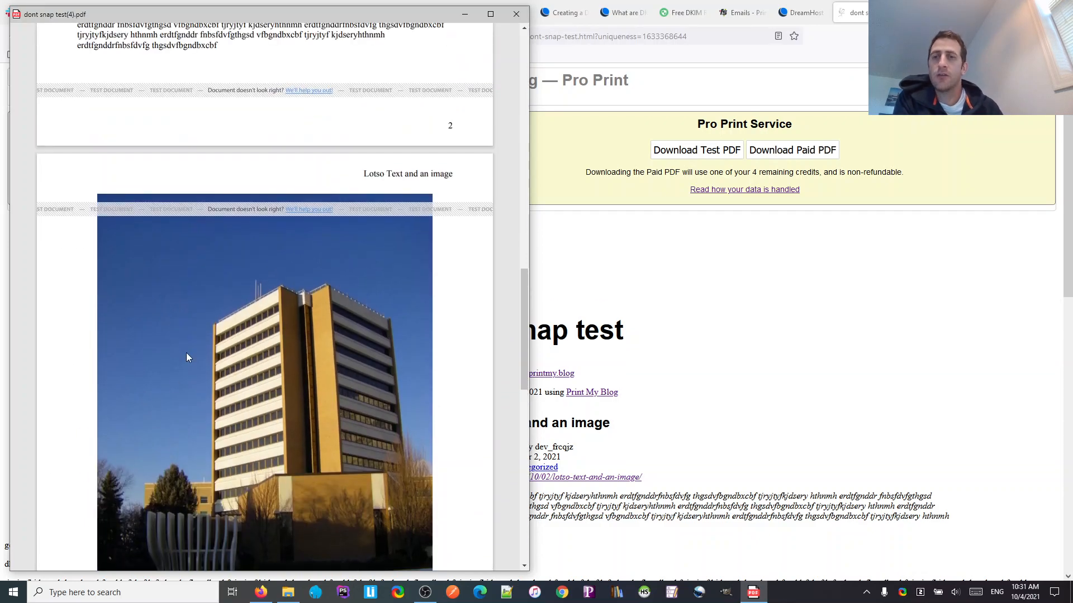
mouse_move(255, 304)
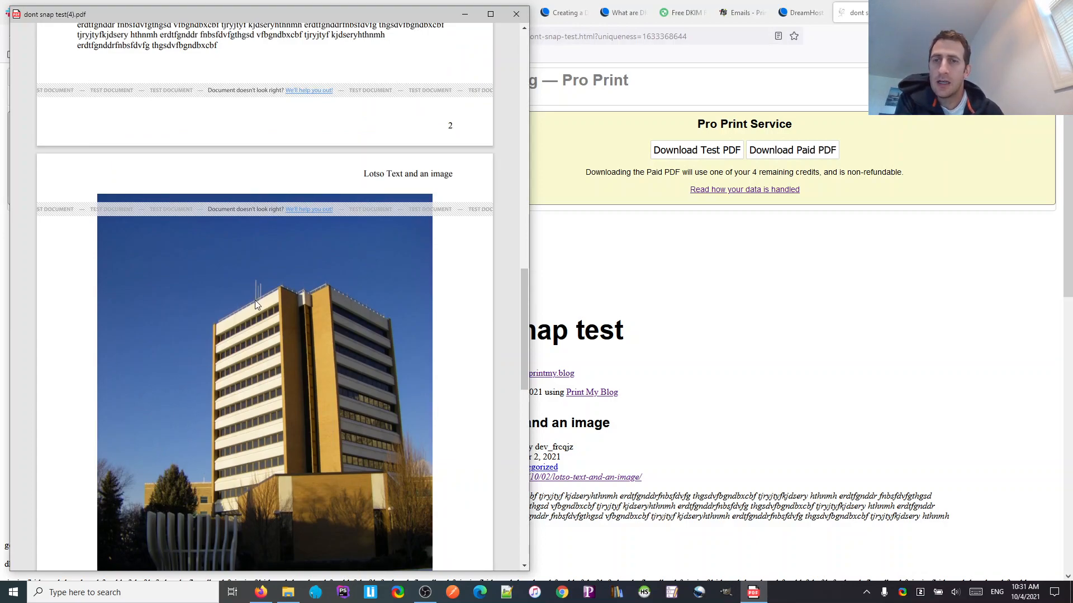
mouse_move(254, 279)
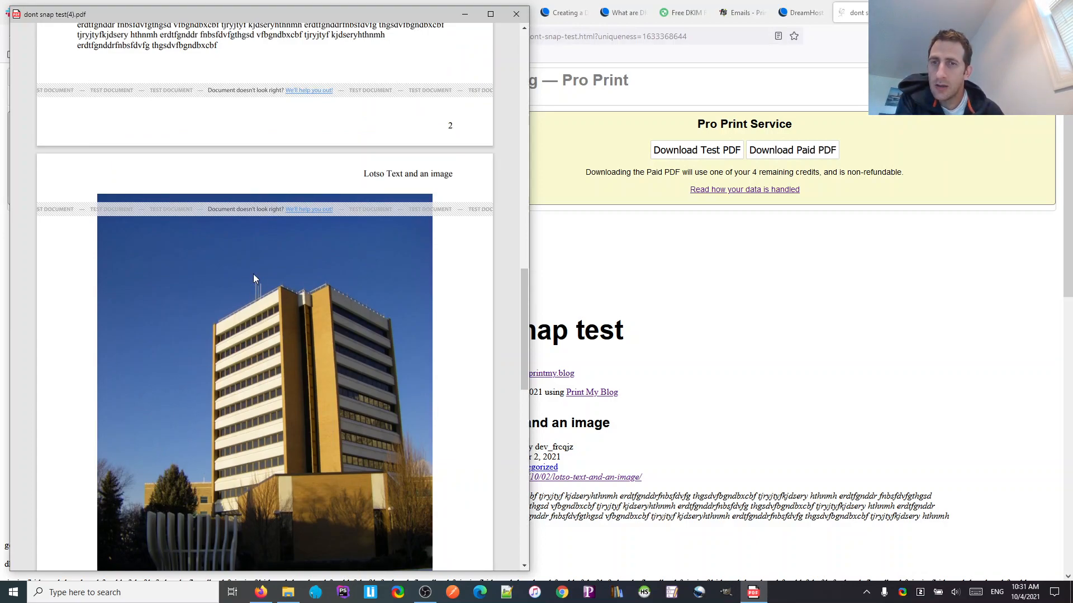
mouse_move(203, 267)
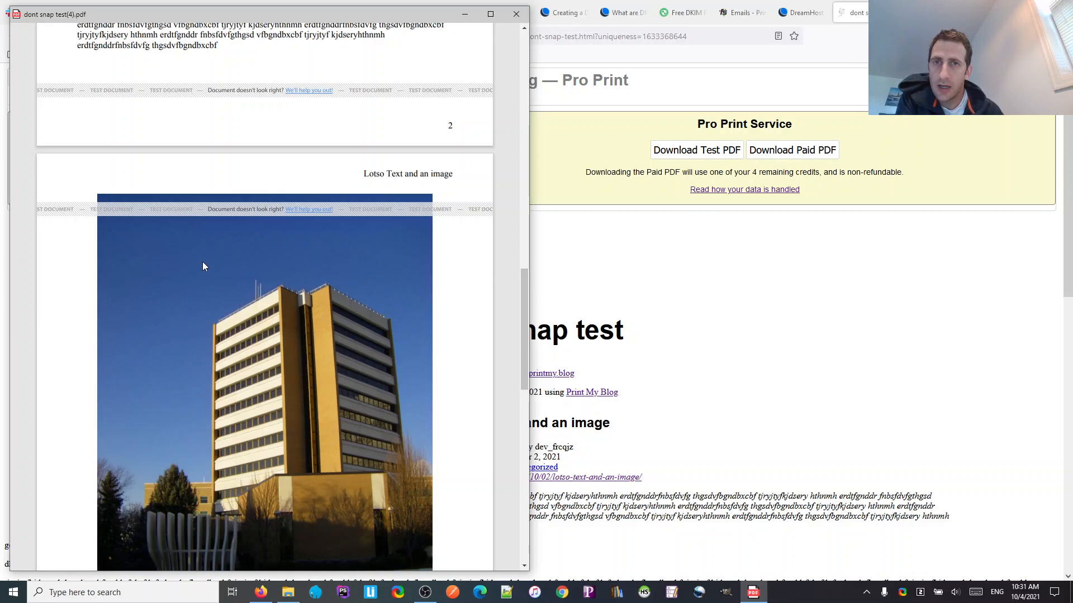
scroll("up", 3)
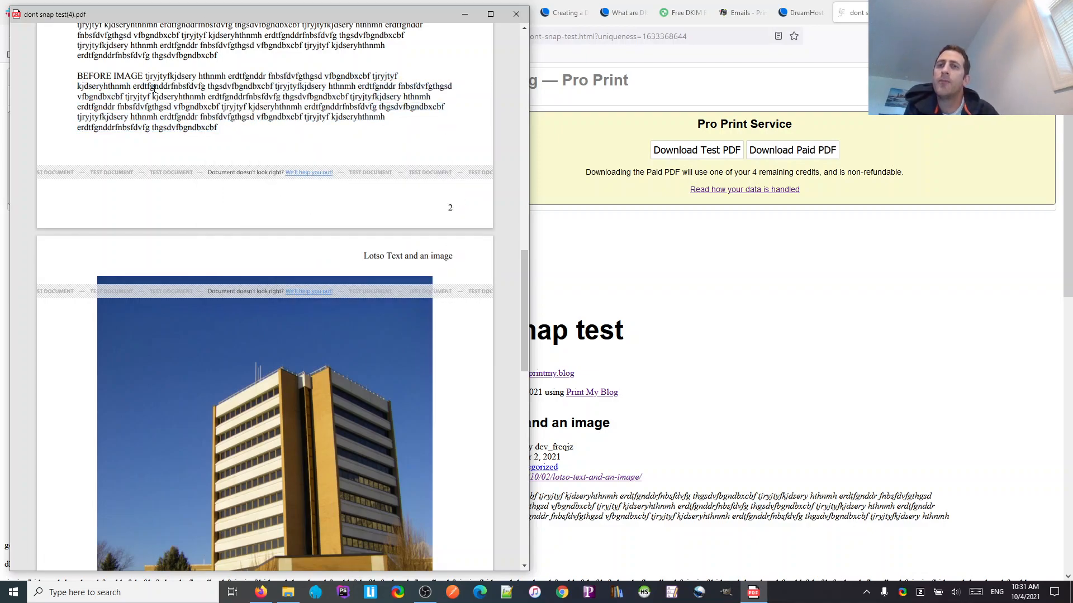
mouse_move(230, 265)
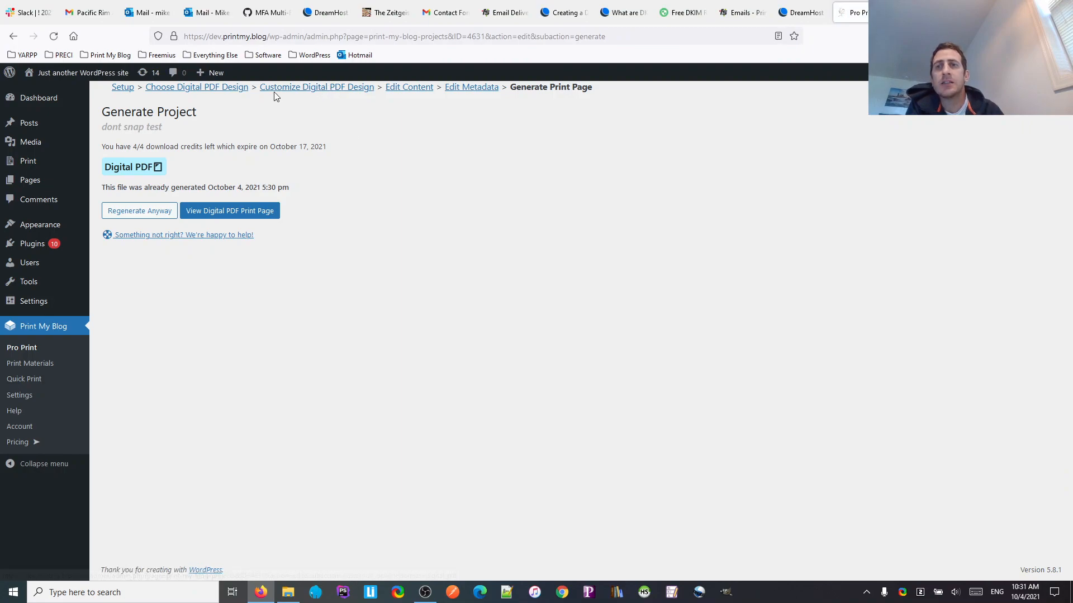
- Back in Customize Digital PDF Design, set Image Placement to 'Only snap if it would otherwise cause a page break'
left_click(316, 87)
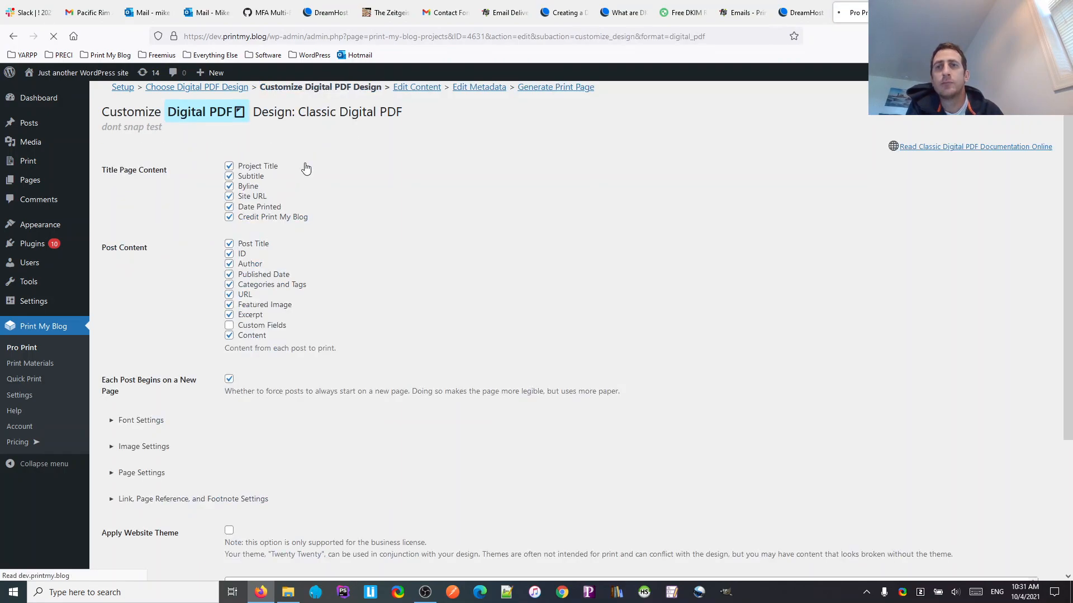
left_click(144, 446)
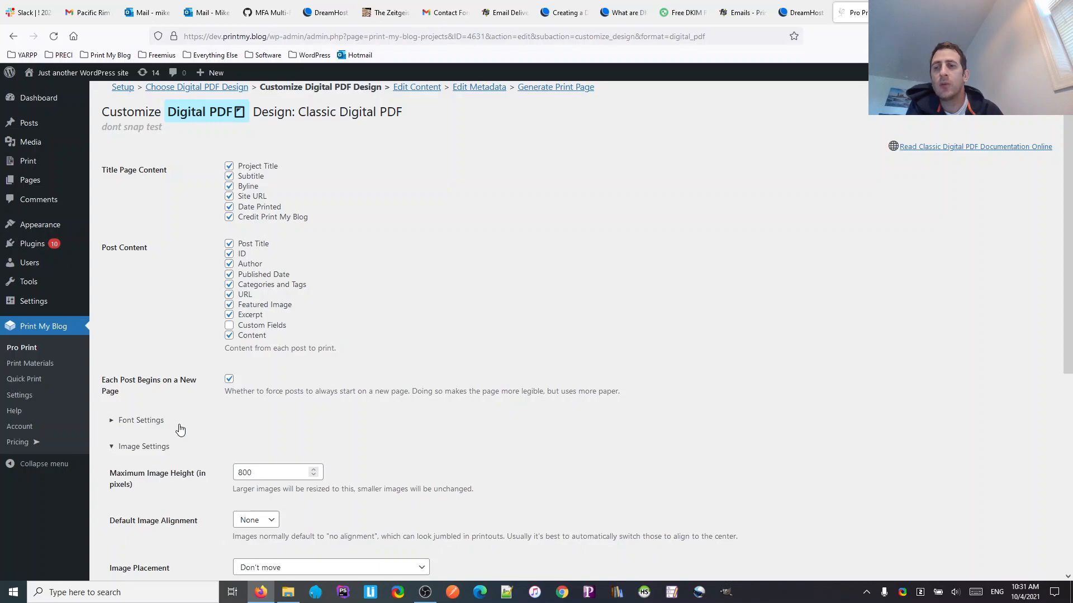
scroll("down", 3)
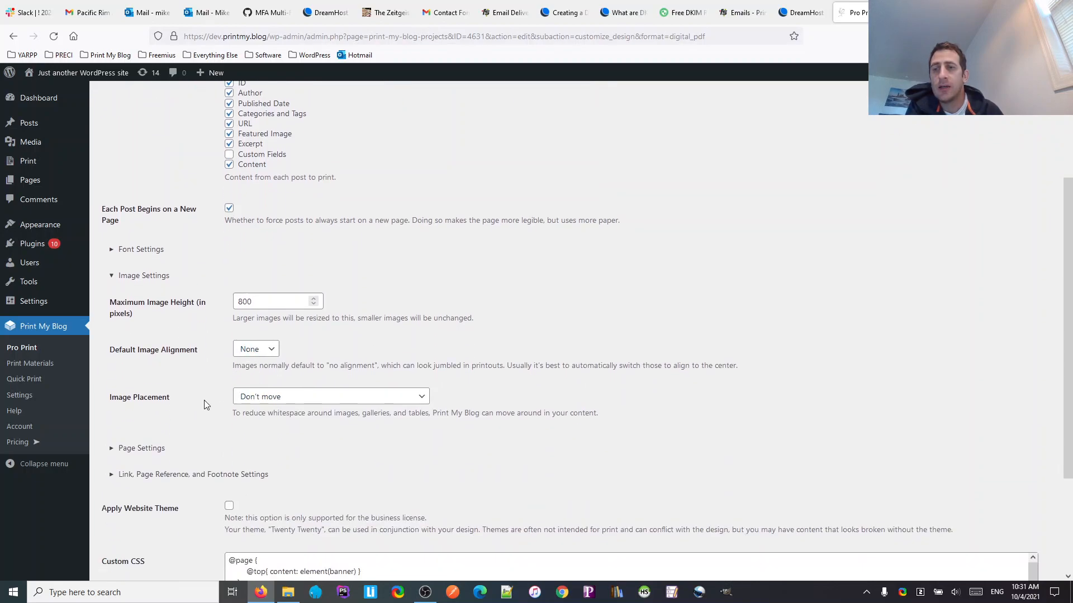
mouse_move(261, 396)
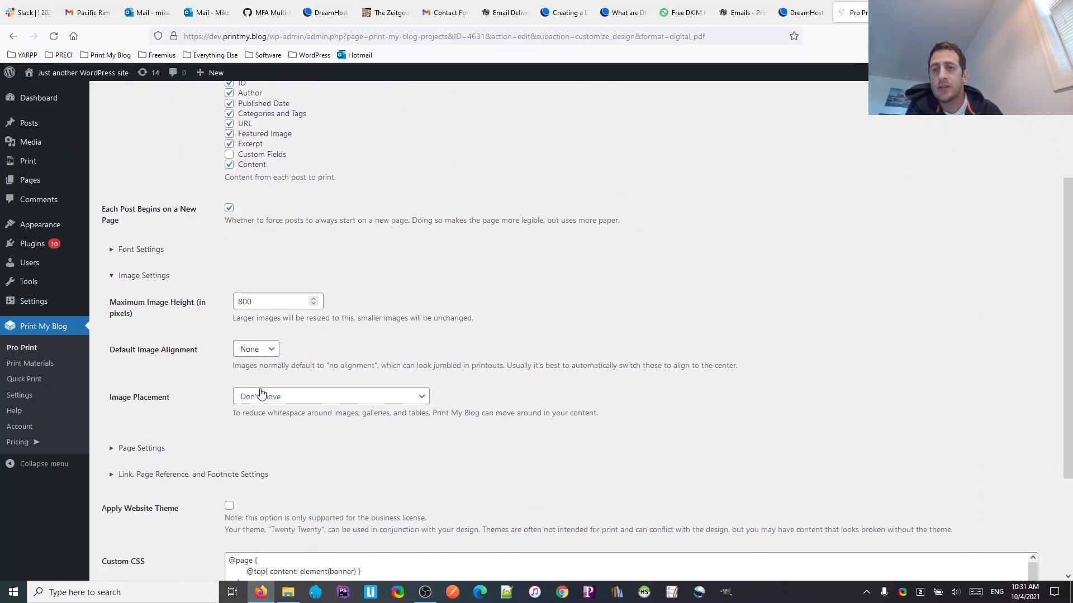
left_click(331, 396)
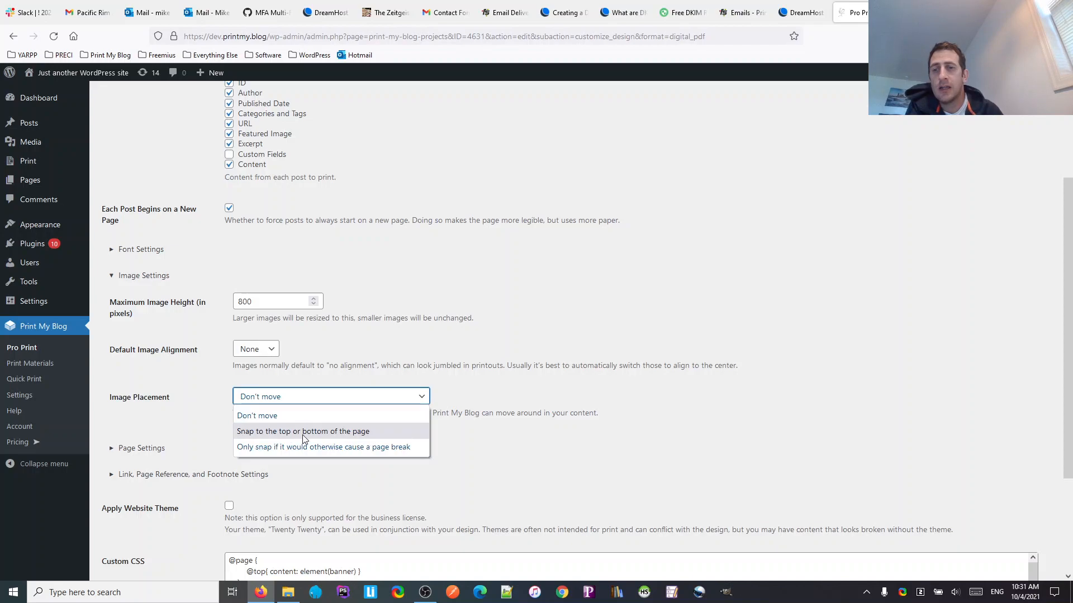
mouse_move(354, 447)
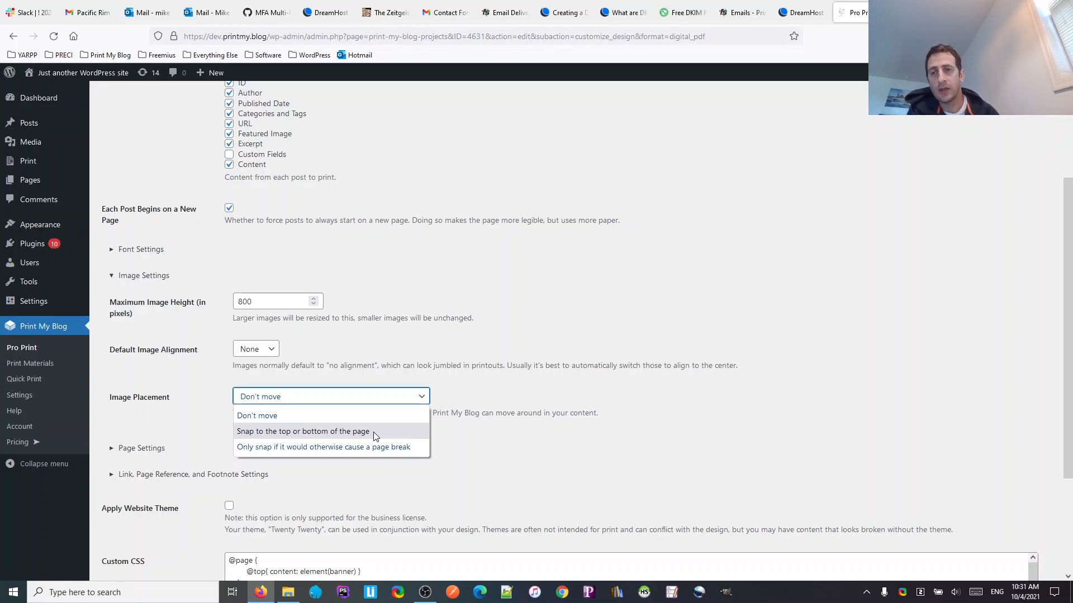
mouse_move(335, 447)
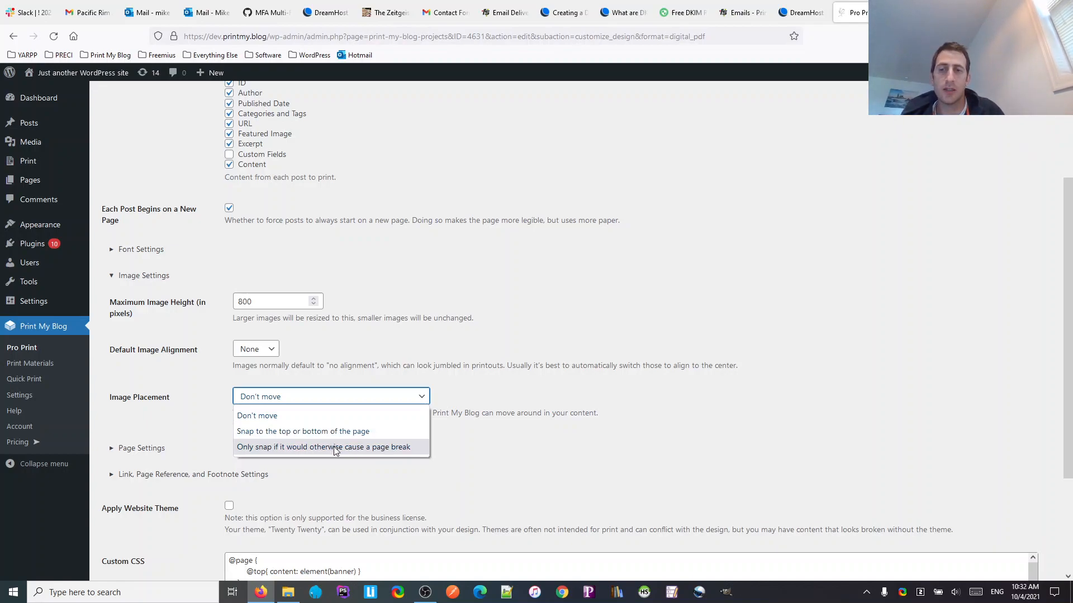
left_click(325, 447)
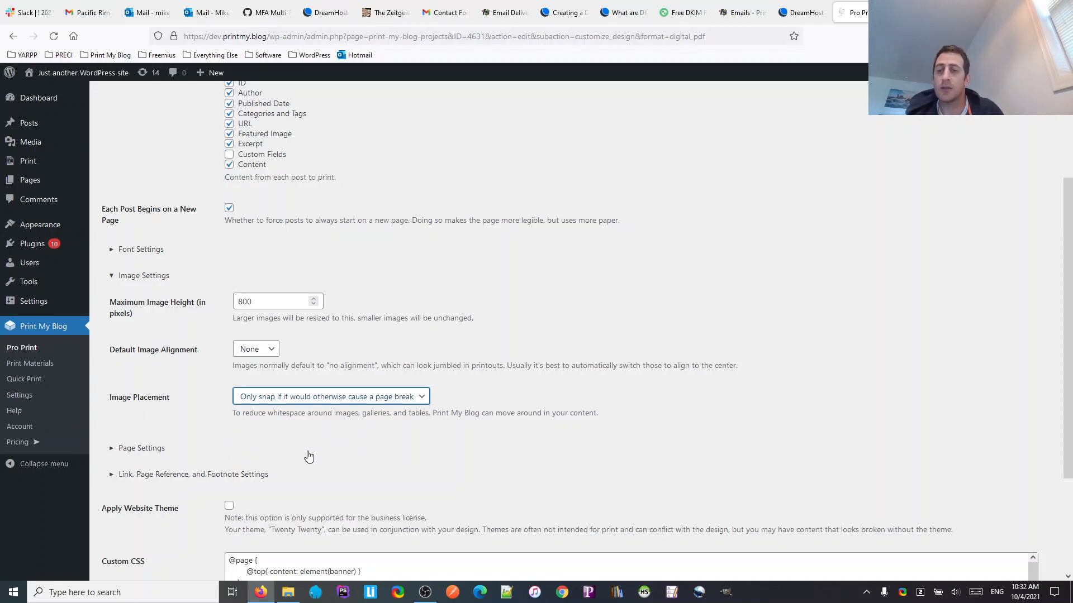
scroll("down", 3)
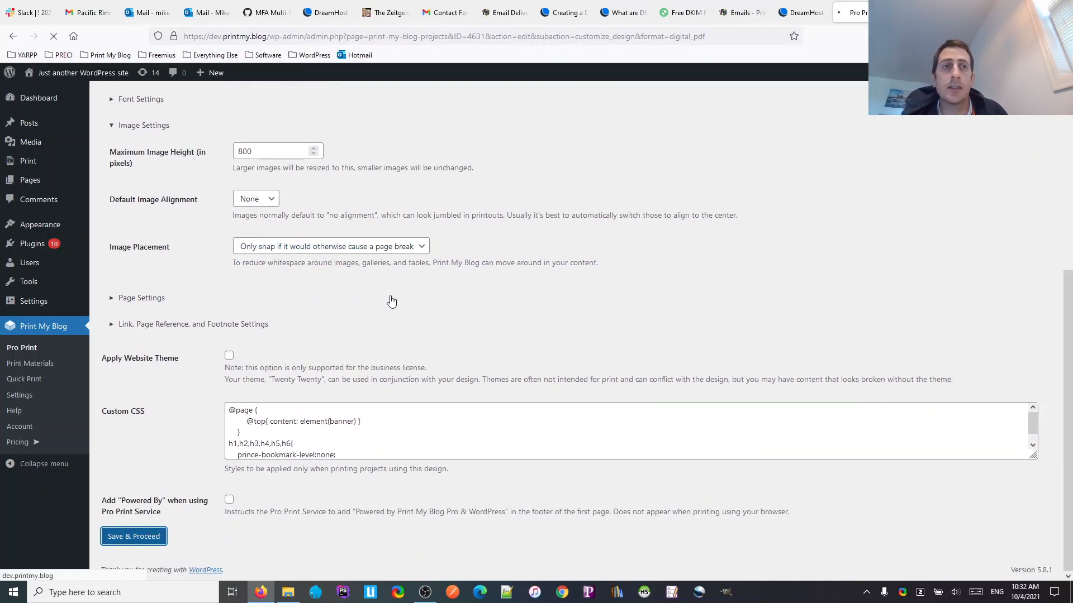
- Regenerate 'dont snap test', view its Digital PDF print page and download the test PDF
left_click(133, 535)
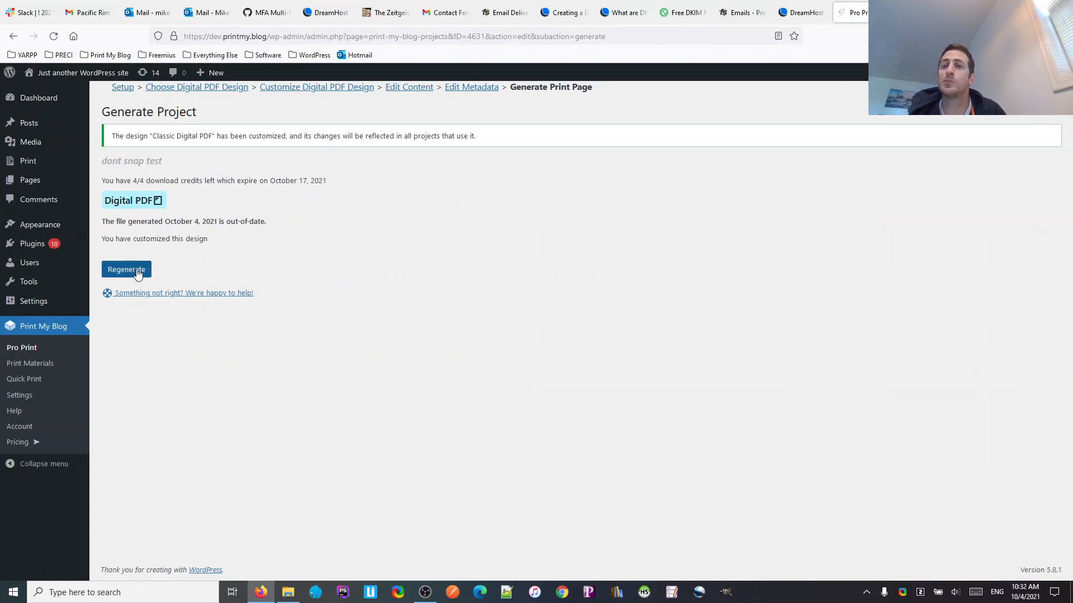
left_click(127, 269)
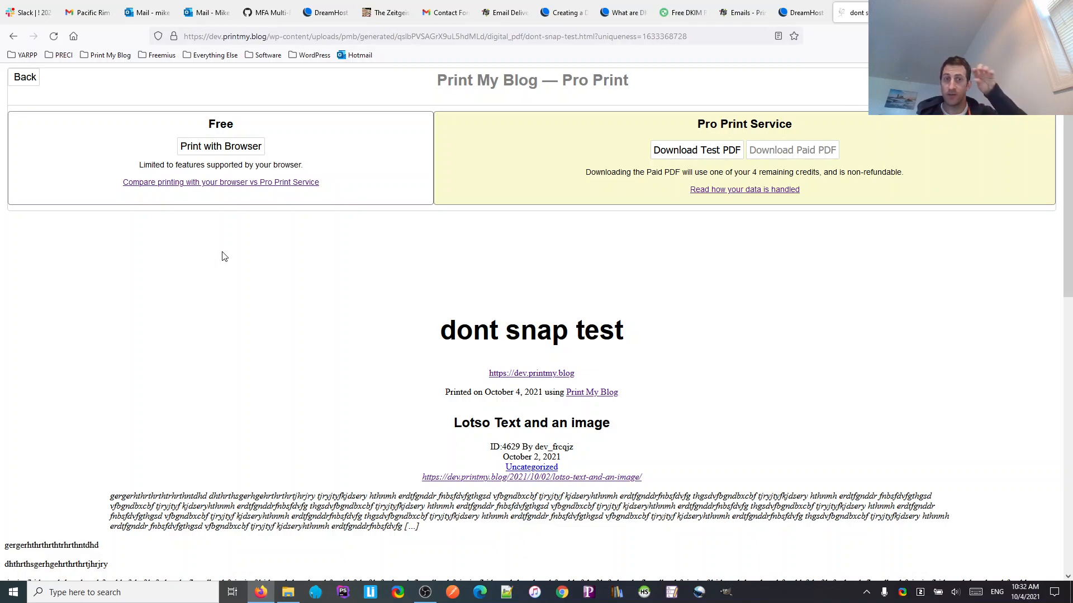
mouse_move(248, 248)
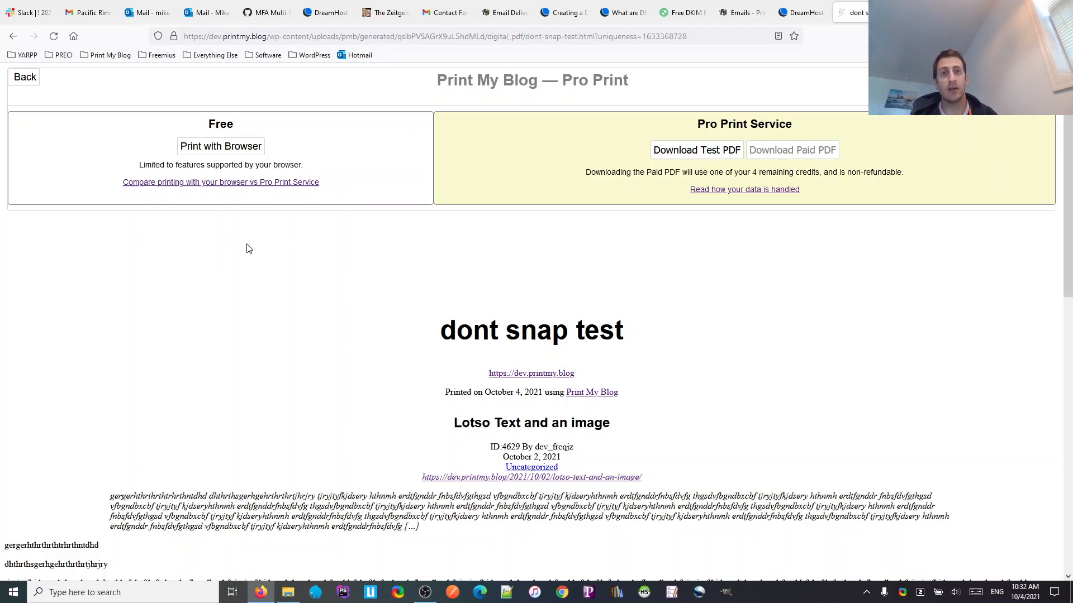
left_click(696, 150)
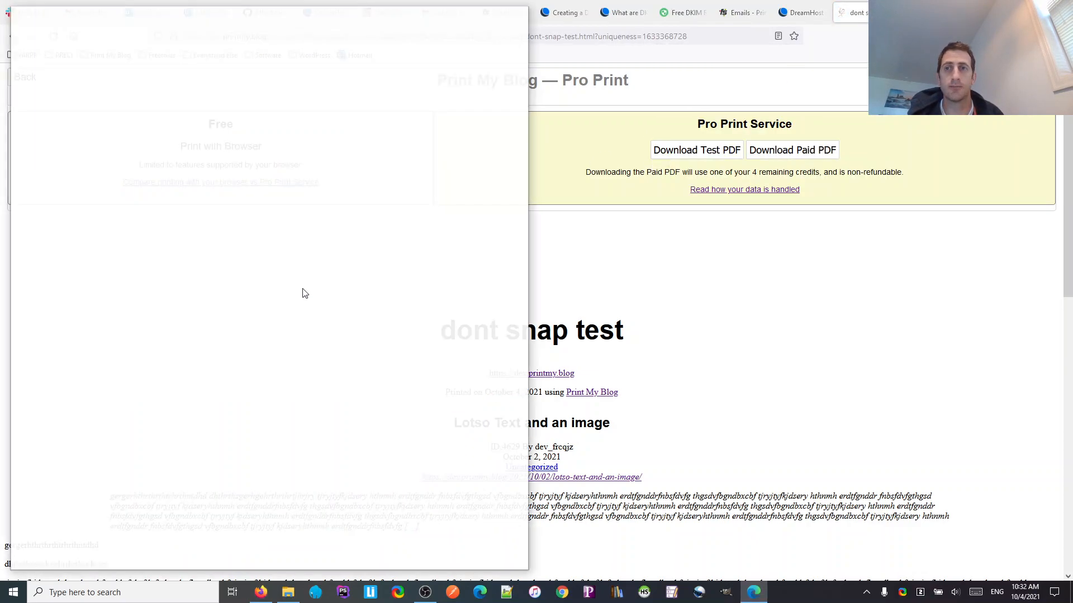
- Review the regenerated PDF to confirm the building photo starts page 3 after the AFTER IMAGE paragraph, then close it
left_click(695, 150)
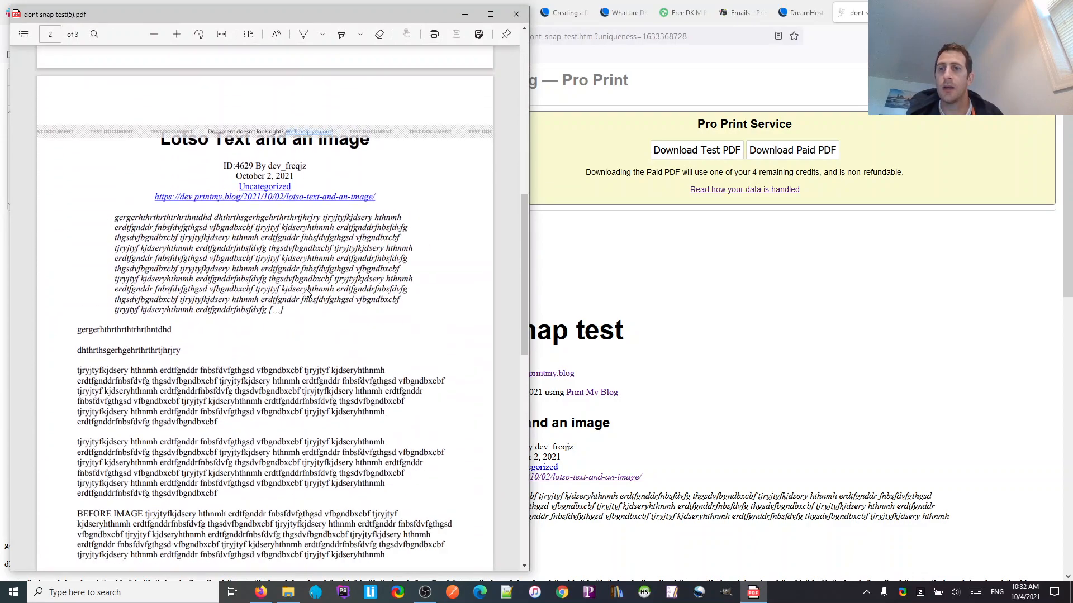
scroll("down", 3)
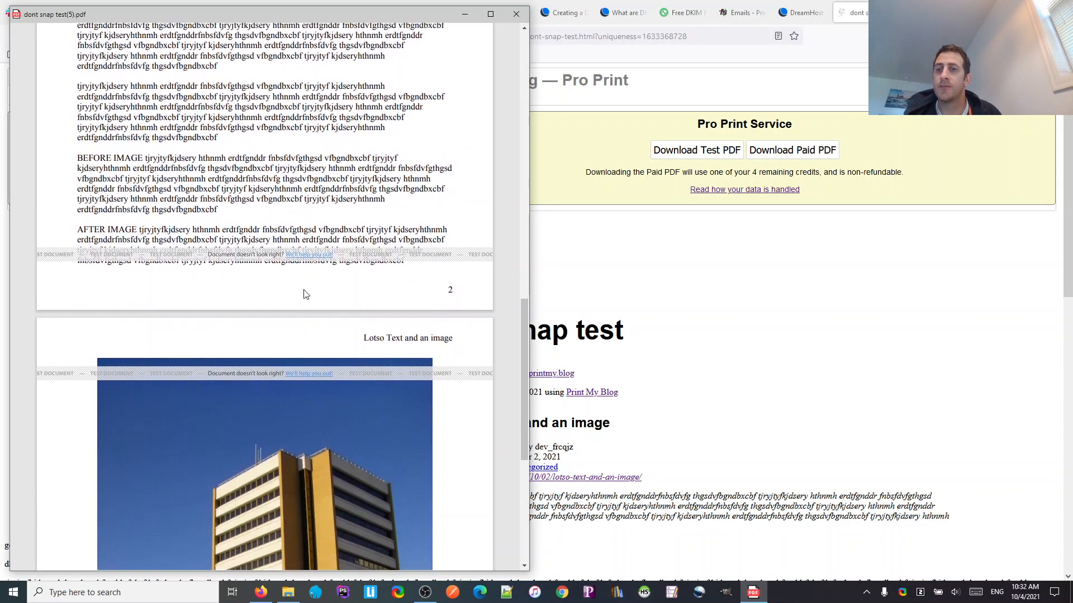
scroll("down", 3)
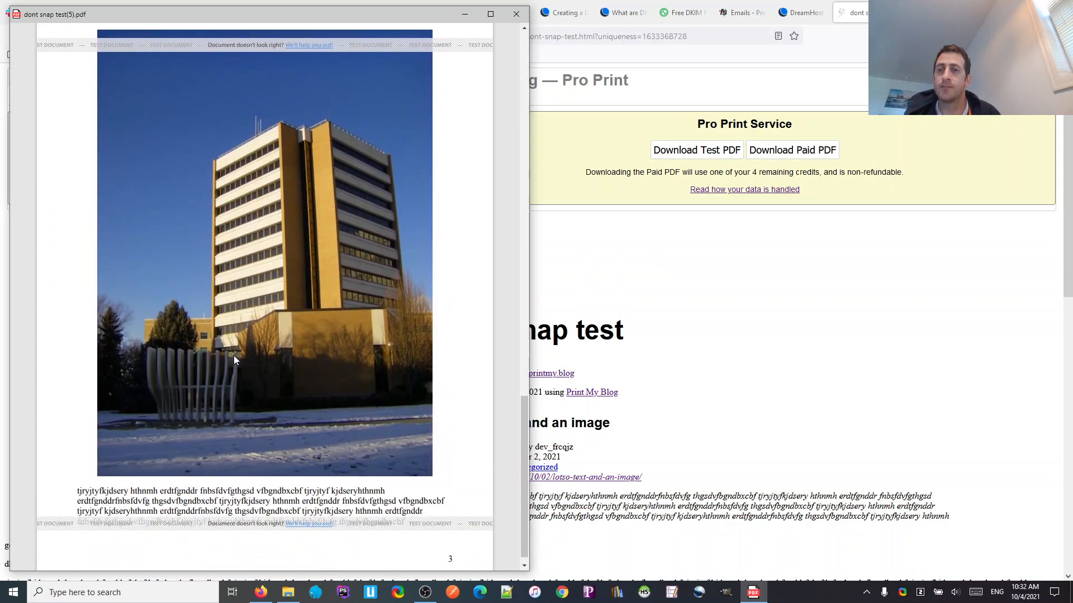
scroll("up", 3)
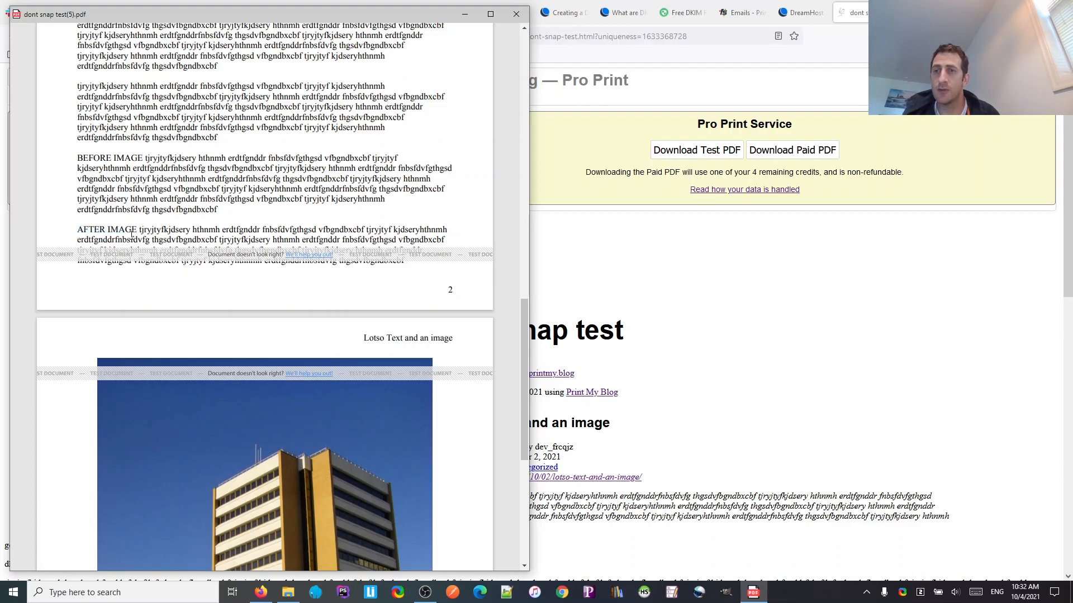
mouse_move(159, 152)
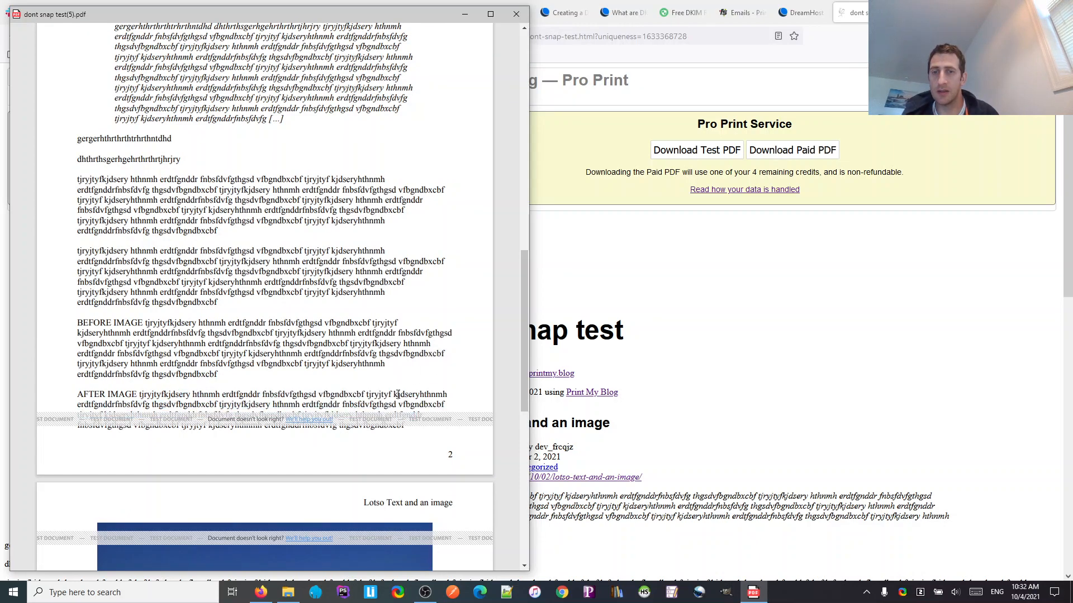
scroll("down", 3)
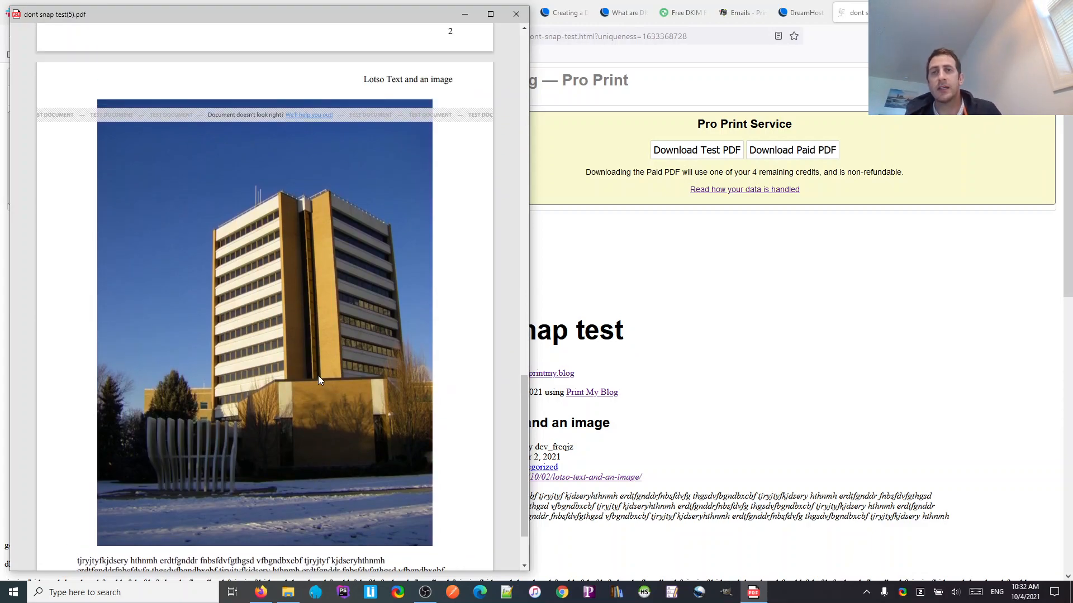
scroll("down", 3)
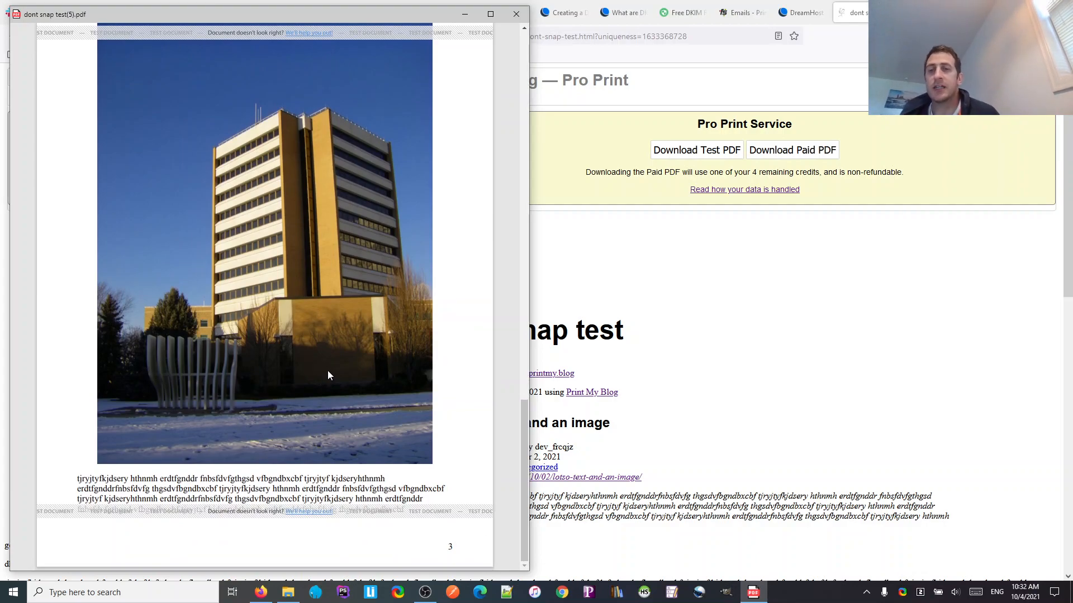
mouse_move(327, 363)
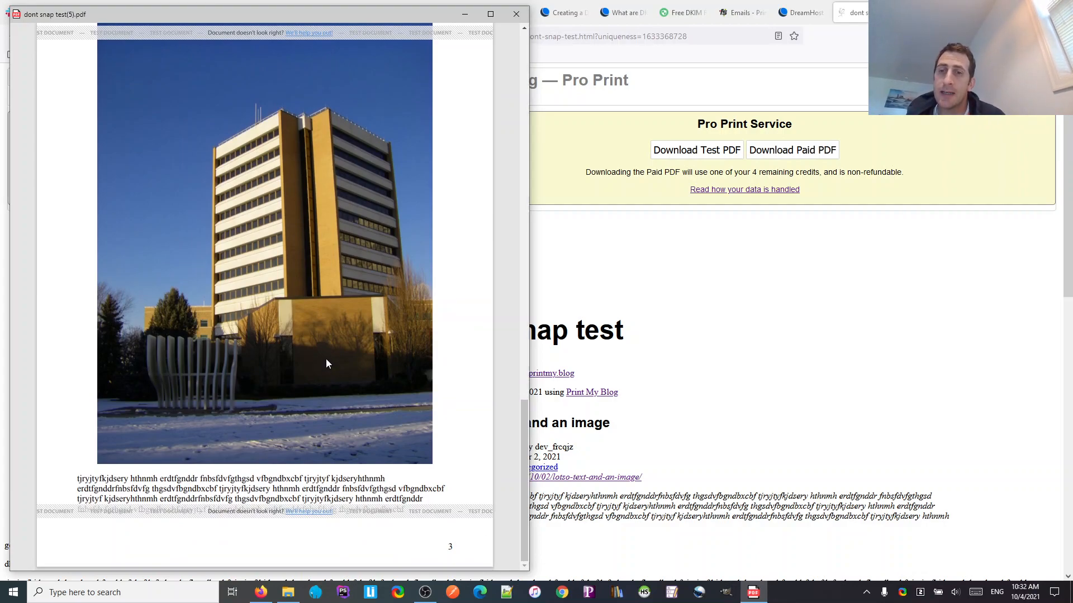
mouse_move(238, 265)
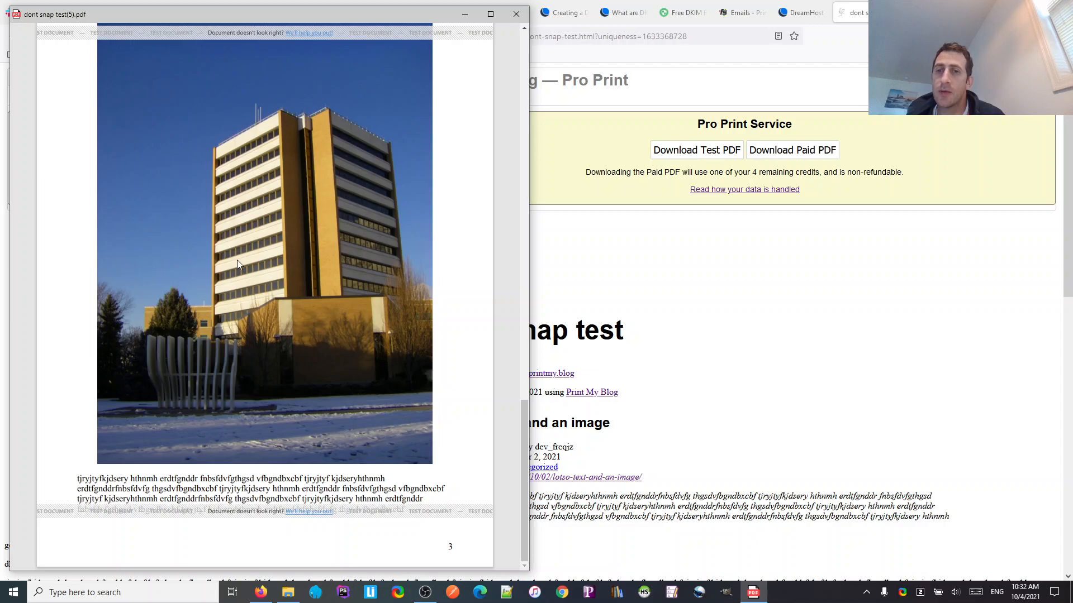
scroll("up", 3)
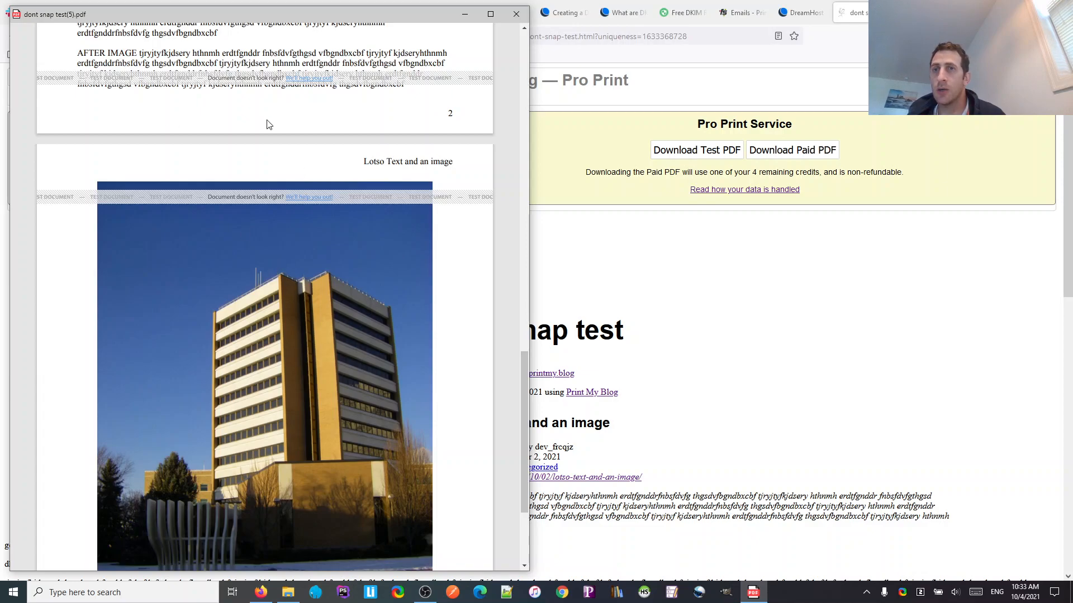
scroll("up", 3)
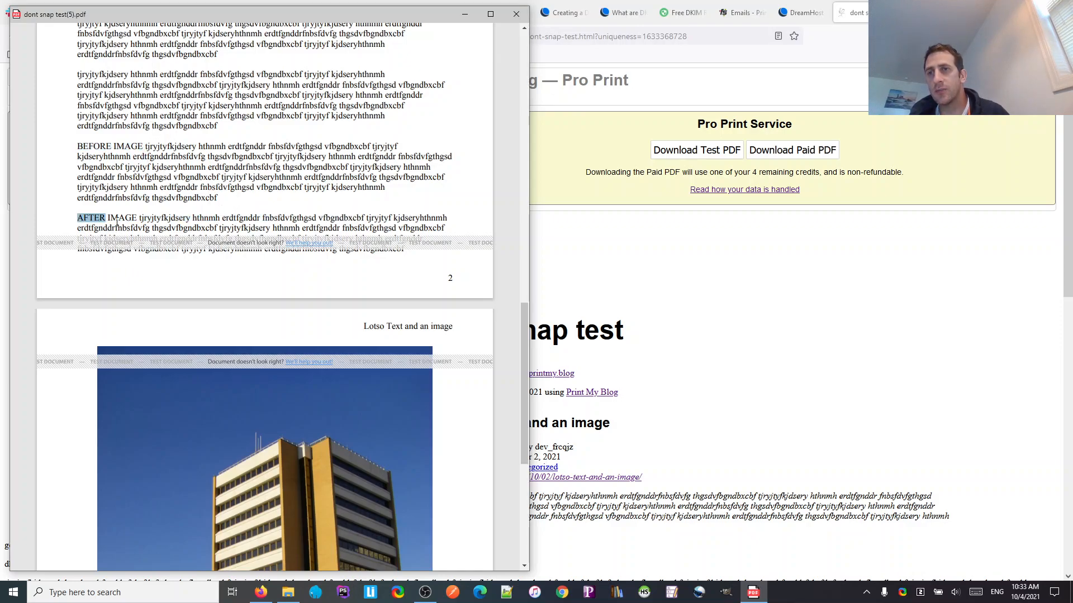
mouse_move(463, 127)
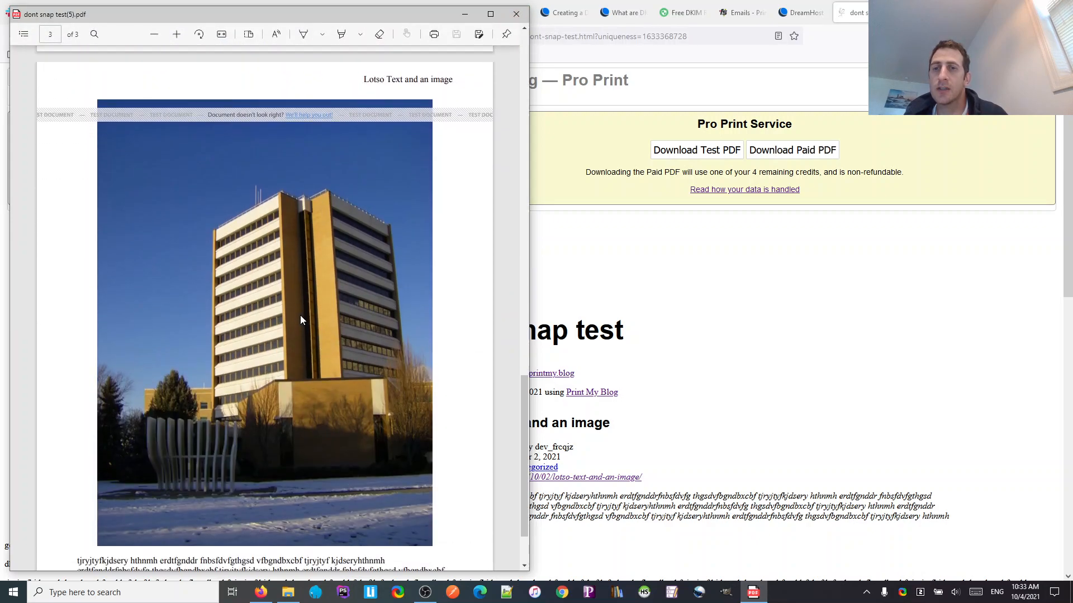
mouse_move(562, 5)
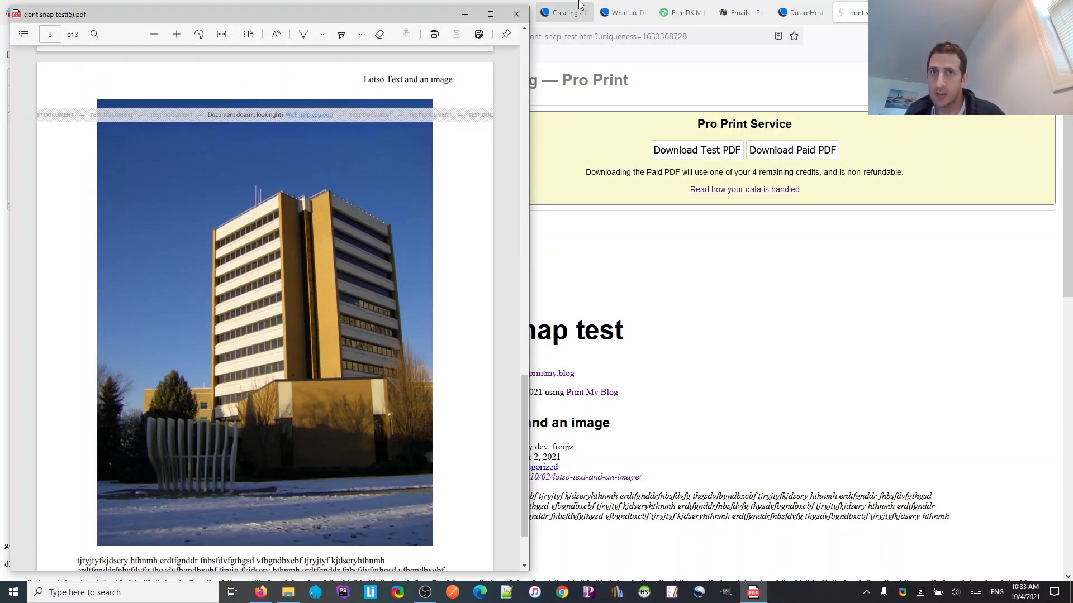
mouse_move(517, 13)
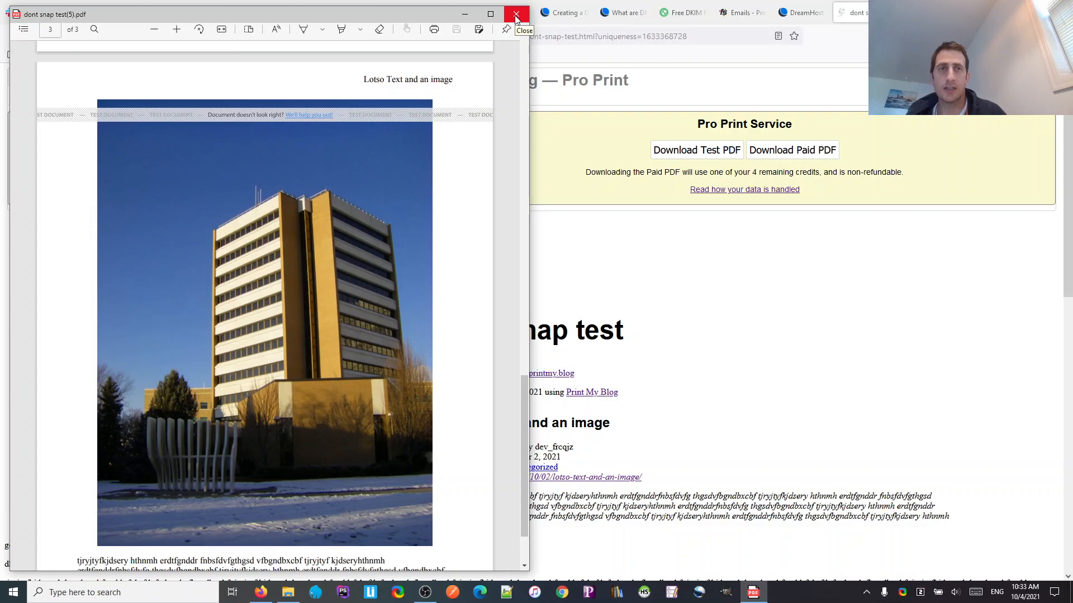
left_click(517, 14)
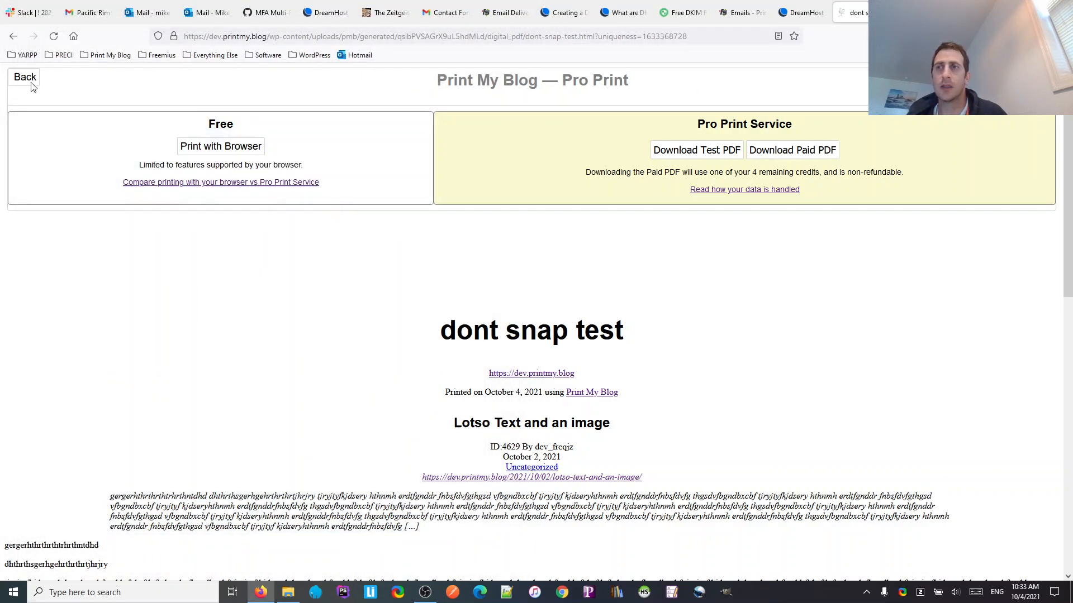
- Go back to the project and open 'Lotso Text and an image' via the Edit Content breadcrumb
left_click(25, 76)
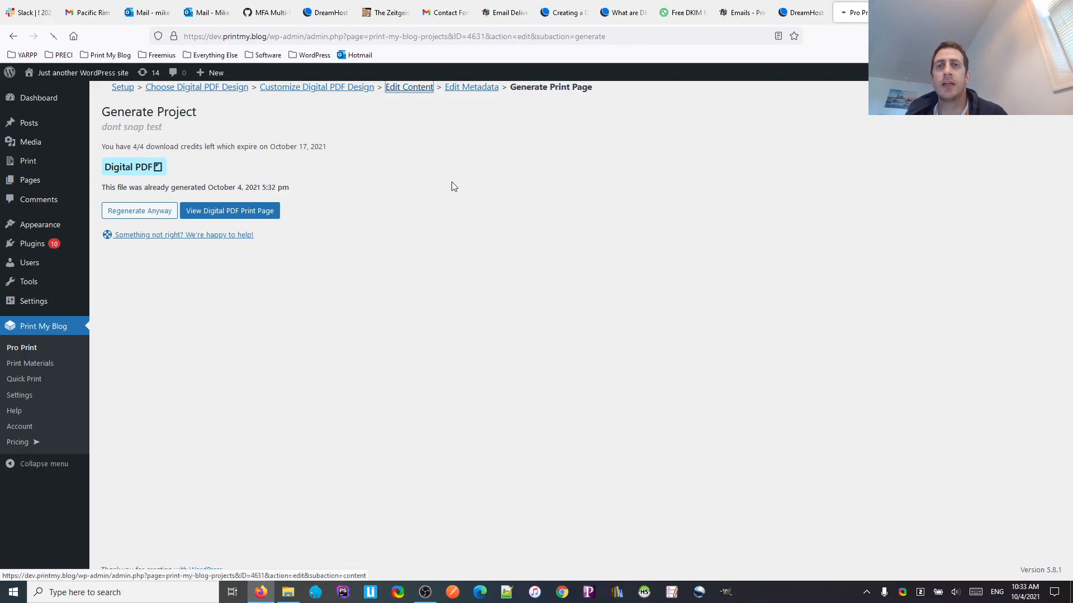
left_click(409, 87)
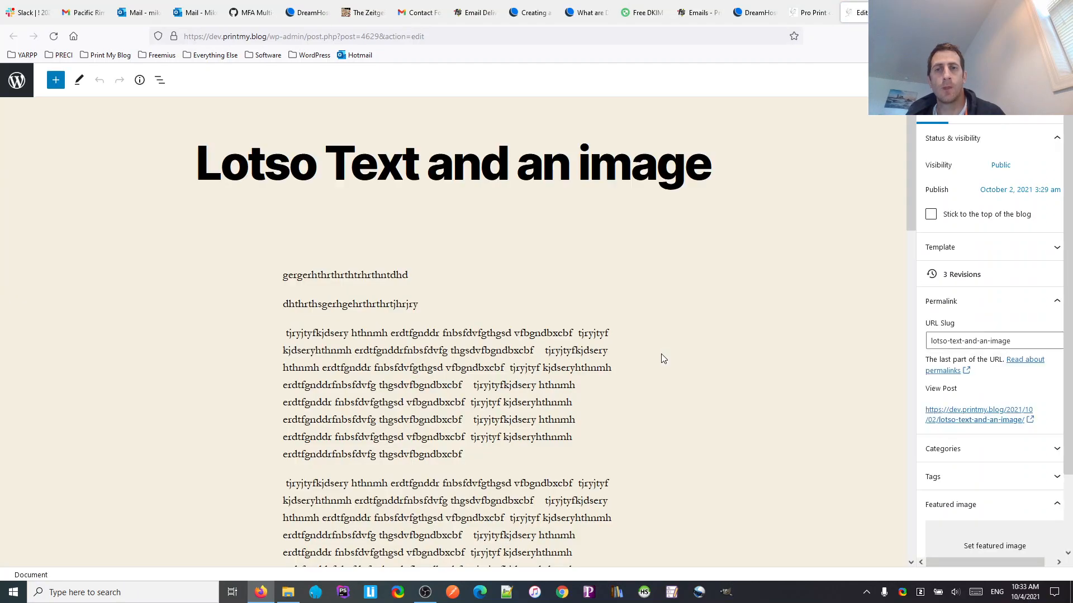
- Give the building image block the Additional CSS class 'pmb-dont-snap' under Advanced and update the post
scroll("down", 3)
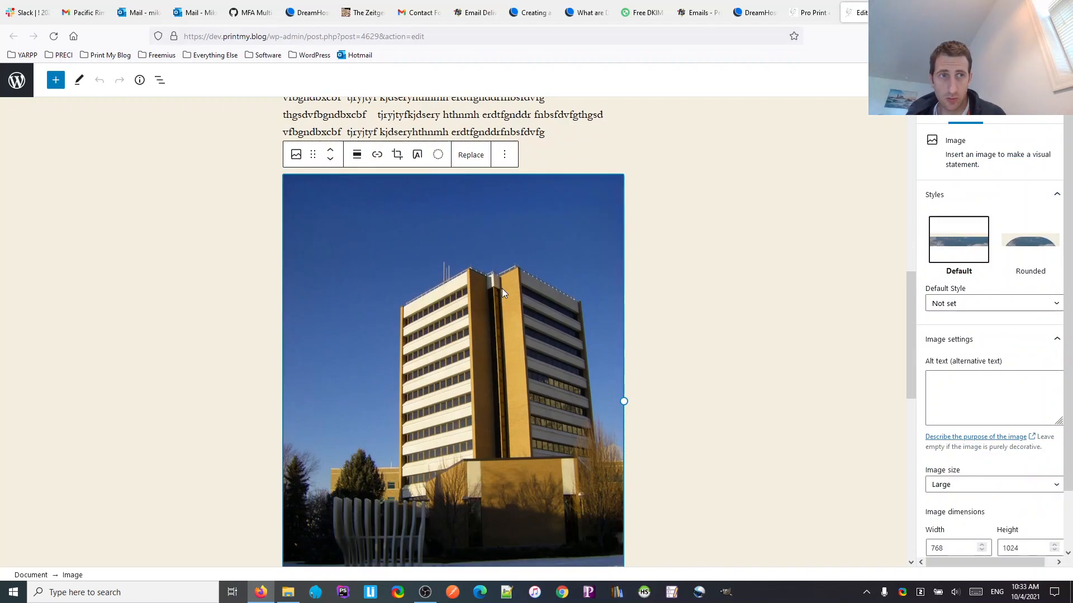
mouse_move(968, 338)
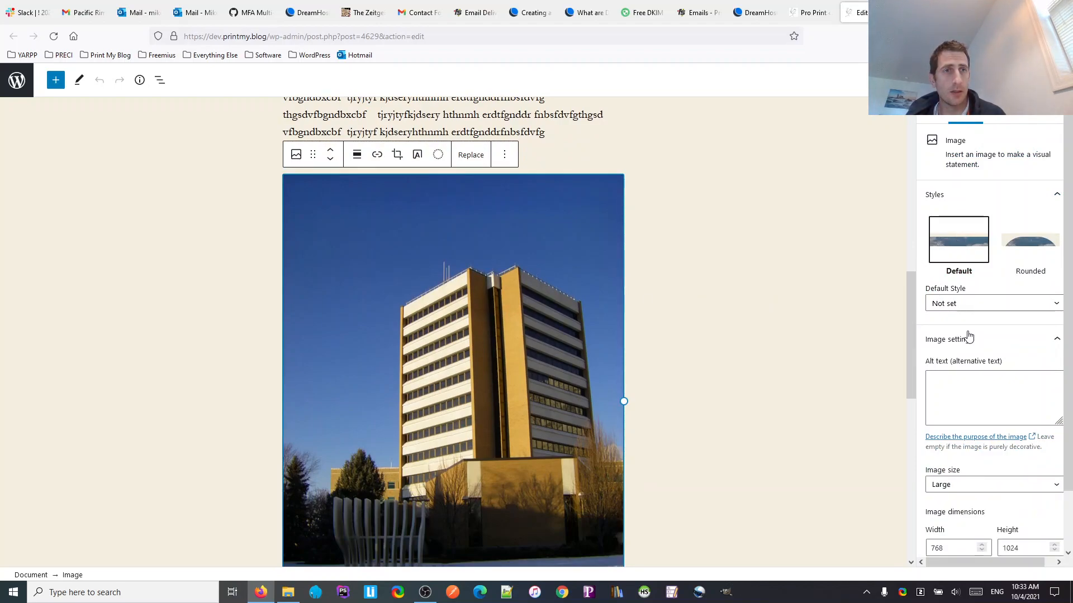
scroll("down", 3)
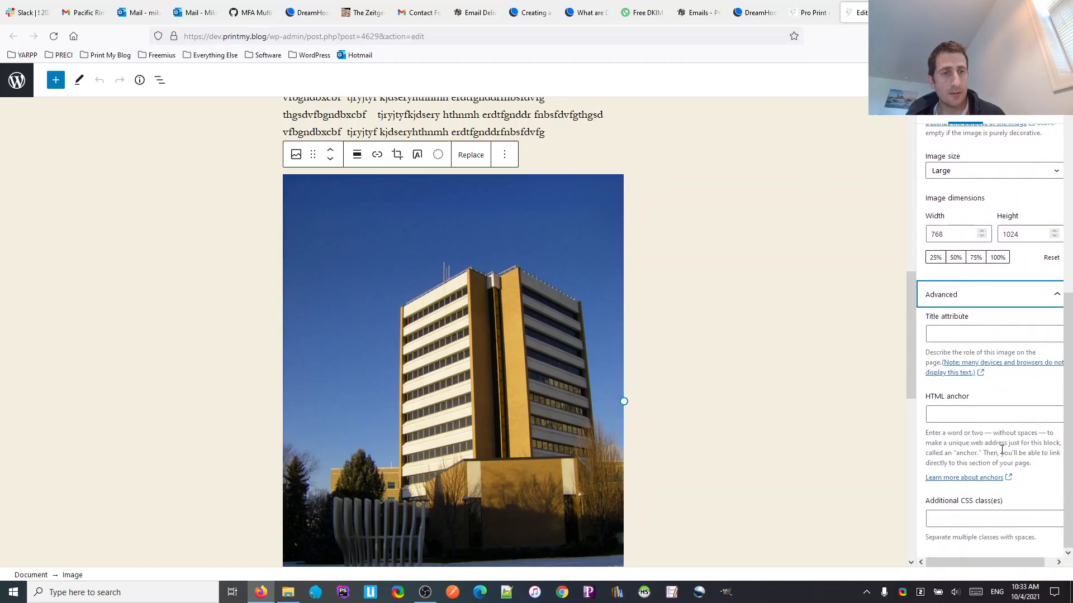
mouse_move(979, 513)
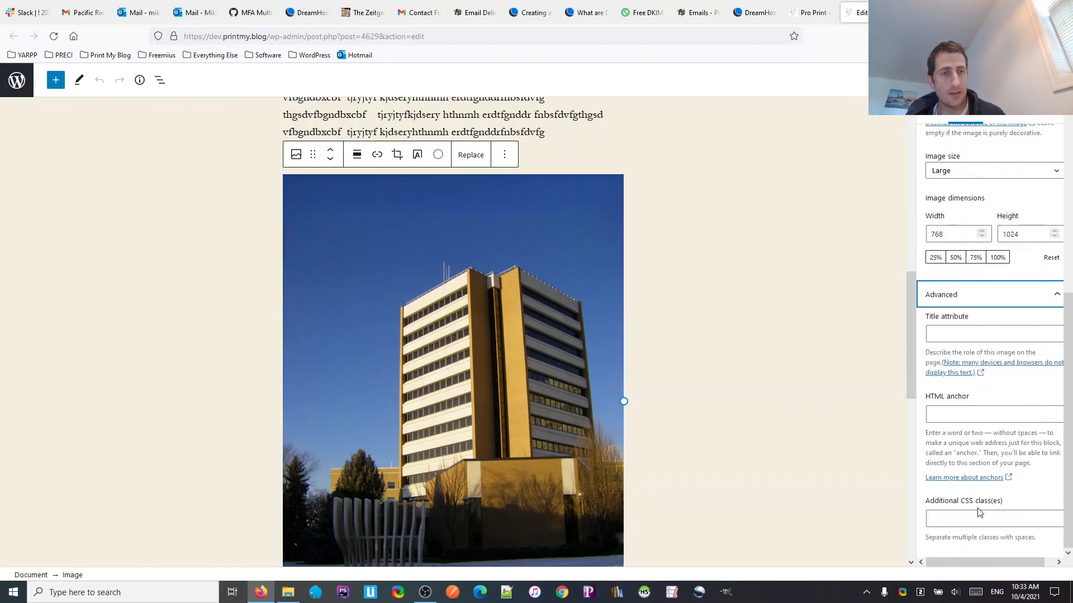
left_click(993, 519)
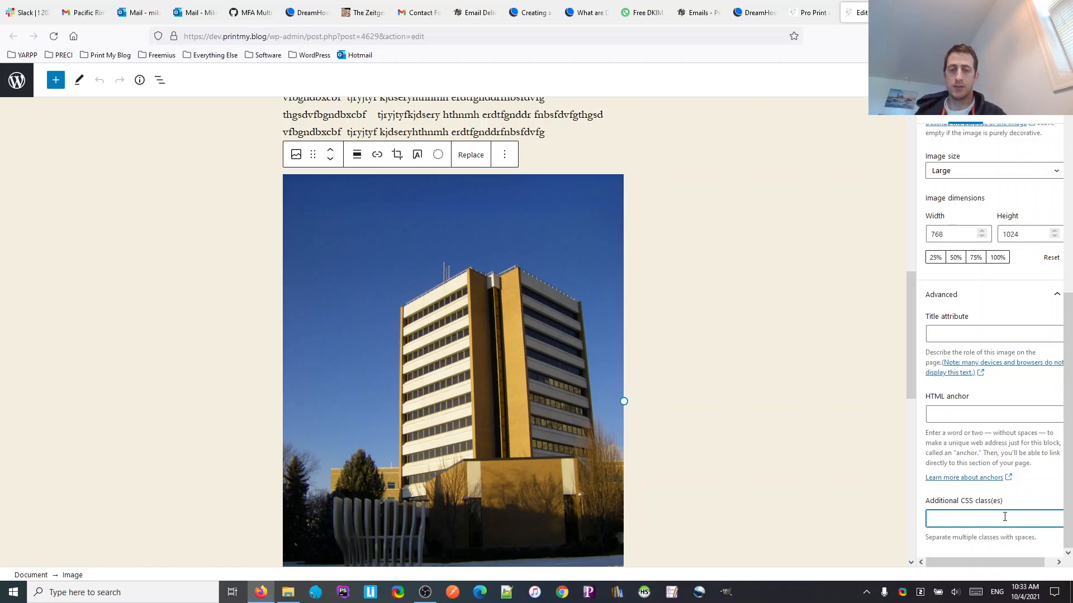
type("pmb-")
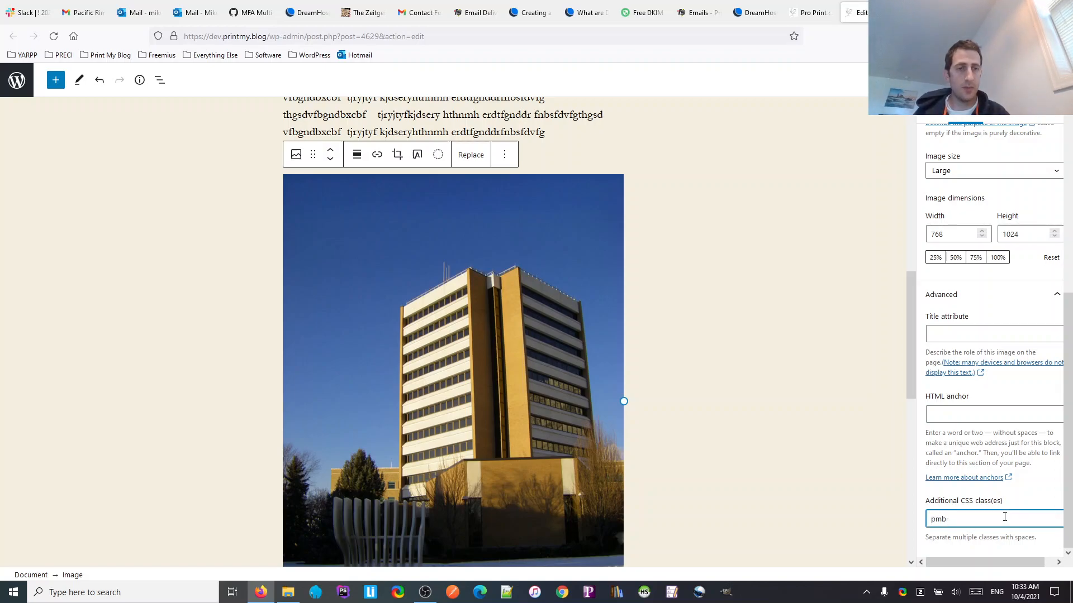
type("dont-")
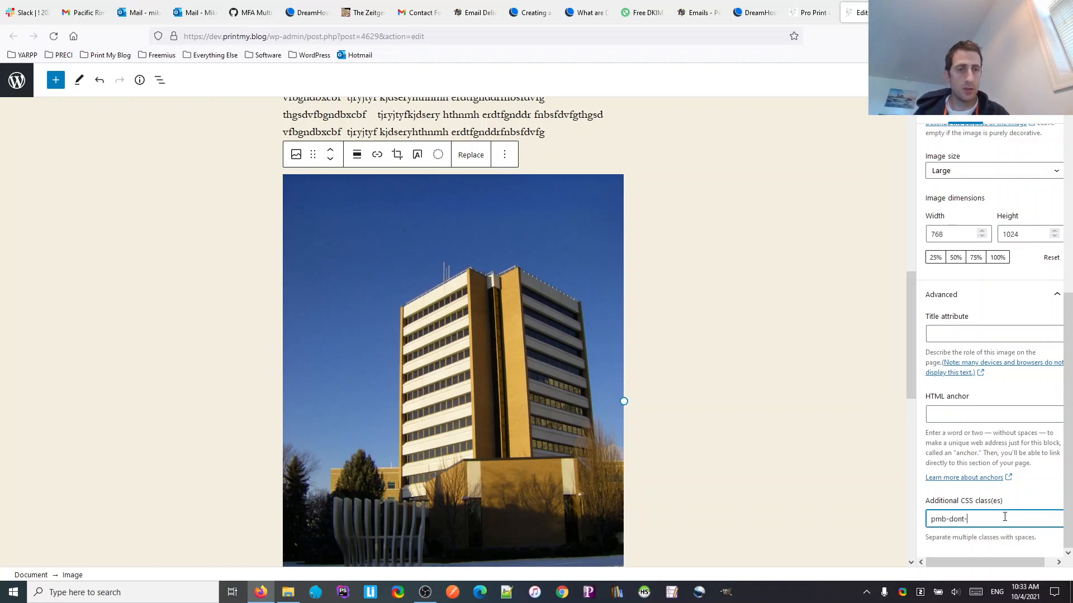
type("snap")
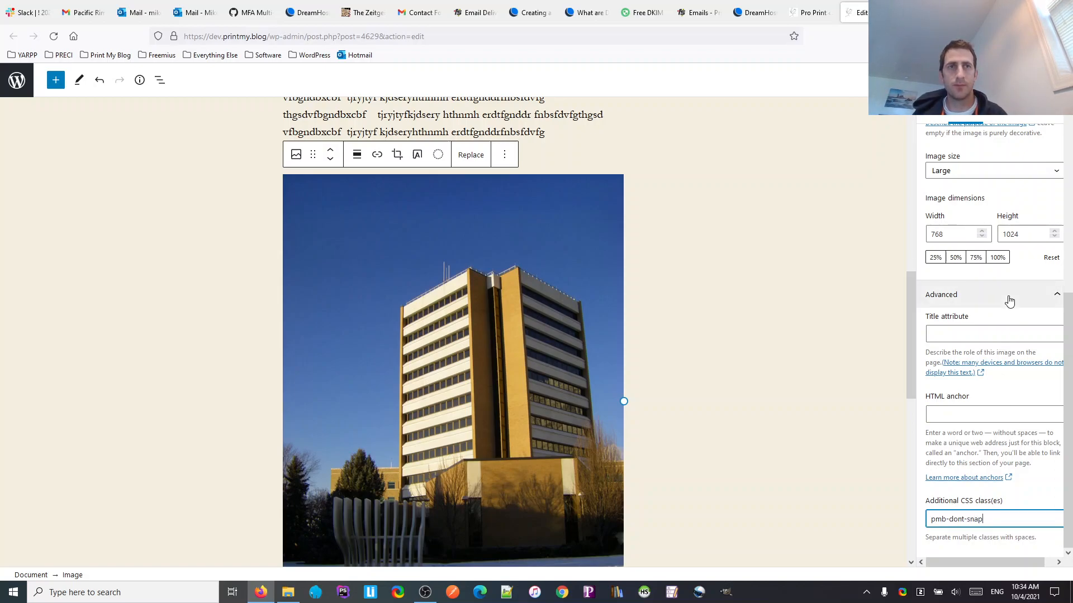
left_click(341, 592)
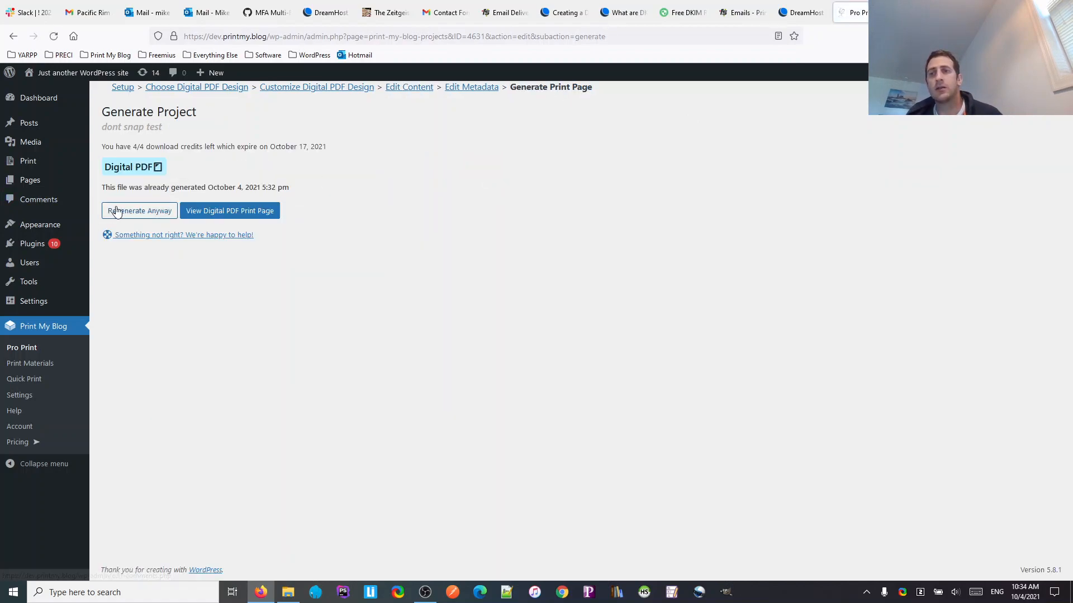
- Regenerate Anyway, download the new test PDF and open it in the PDF viewer
left_click(229, 211)
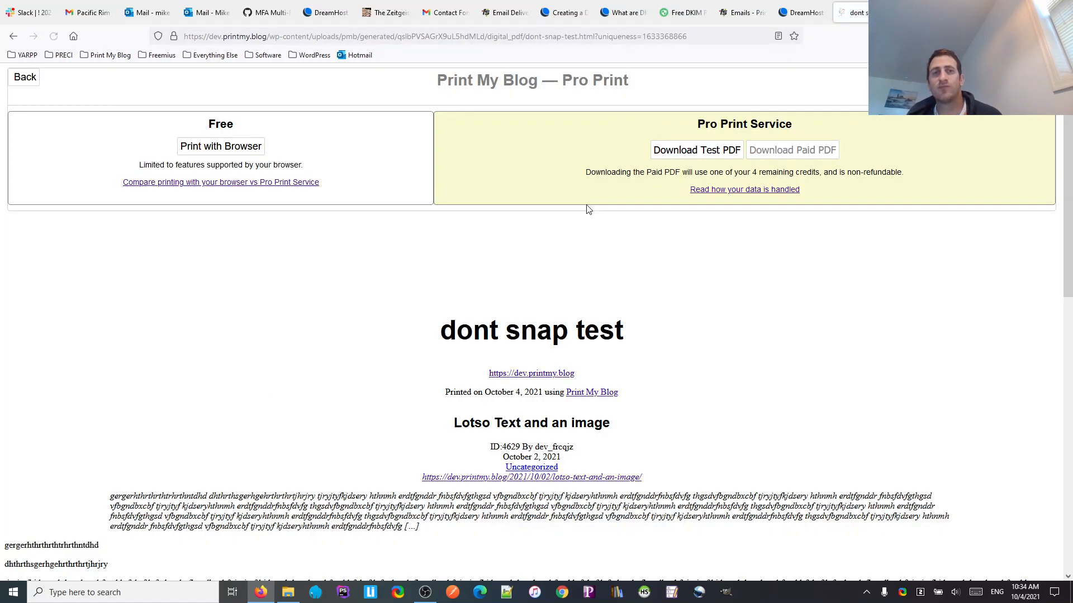
left_click(695, 150)
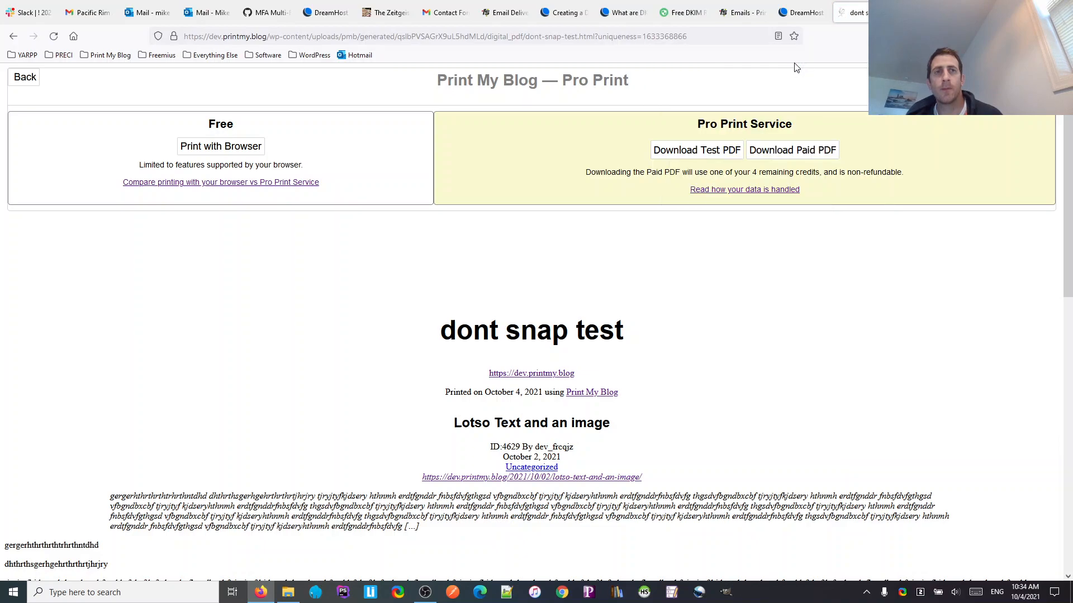
left_click(696, 150)
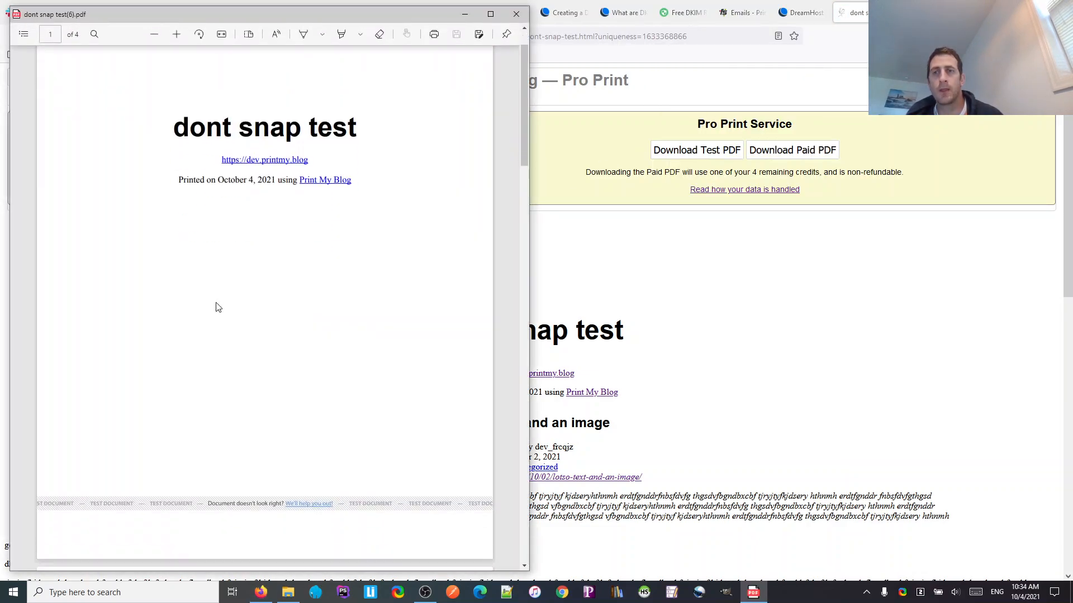
- Scroll the PDF down past the BEFORE IMAGE page to the building photo and AFTER IMAGE text on page 3
scroll("down", 3)
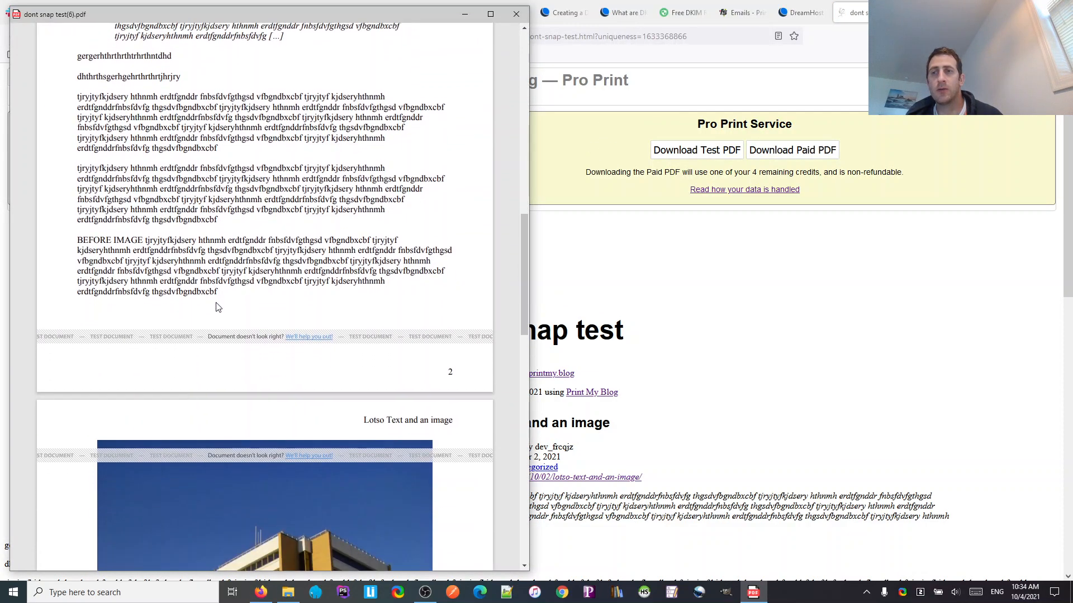
scroll("down", 3)
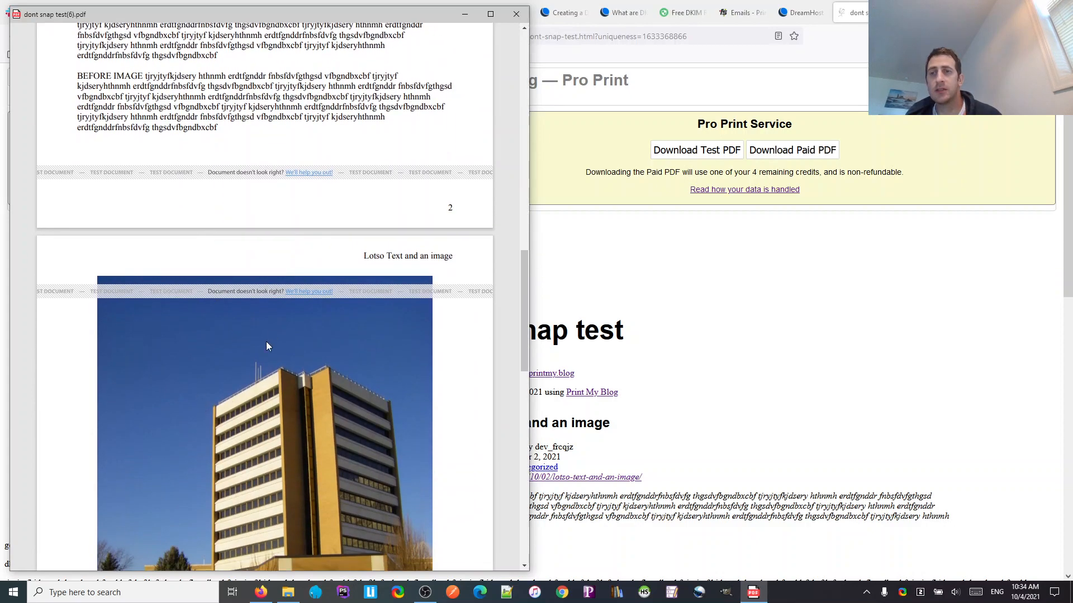
mouse_move(260, 331)
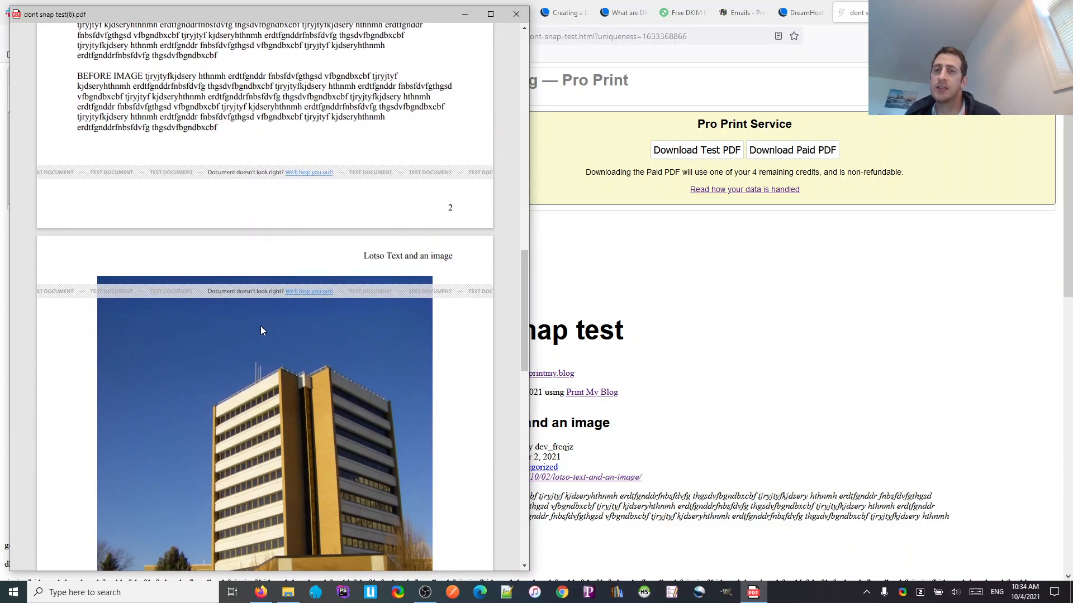
scroll("down", 3)
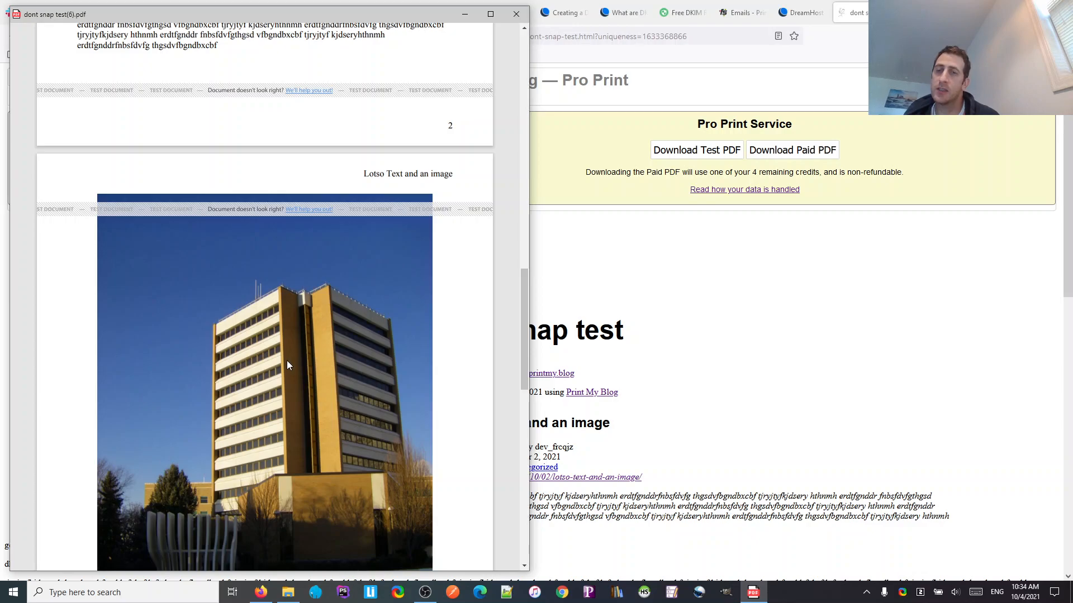
scroll("down", 3)
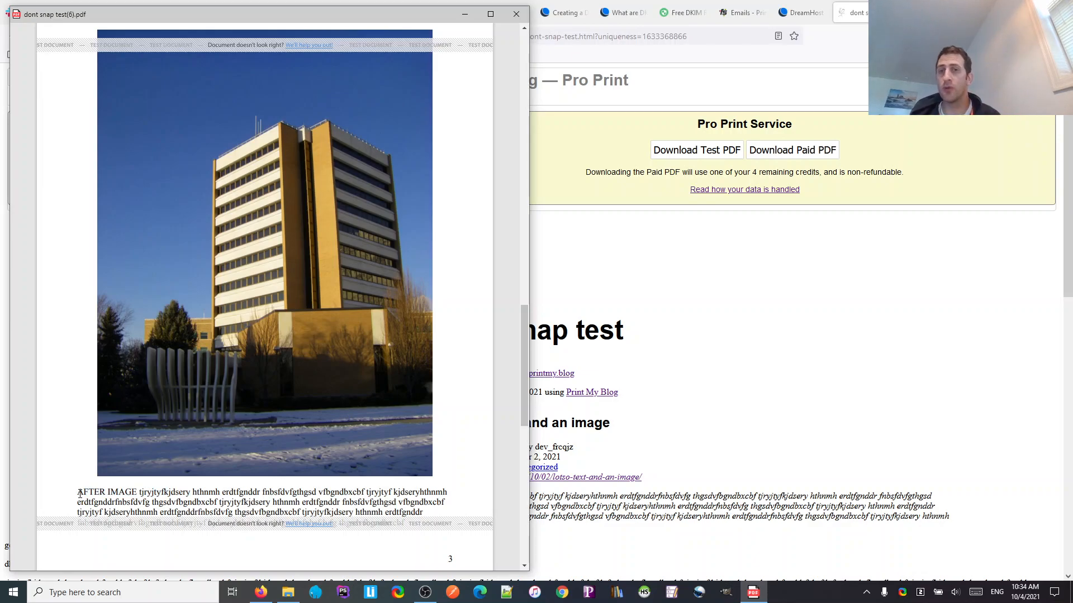
mouse_move(317, 341)
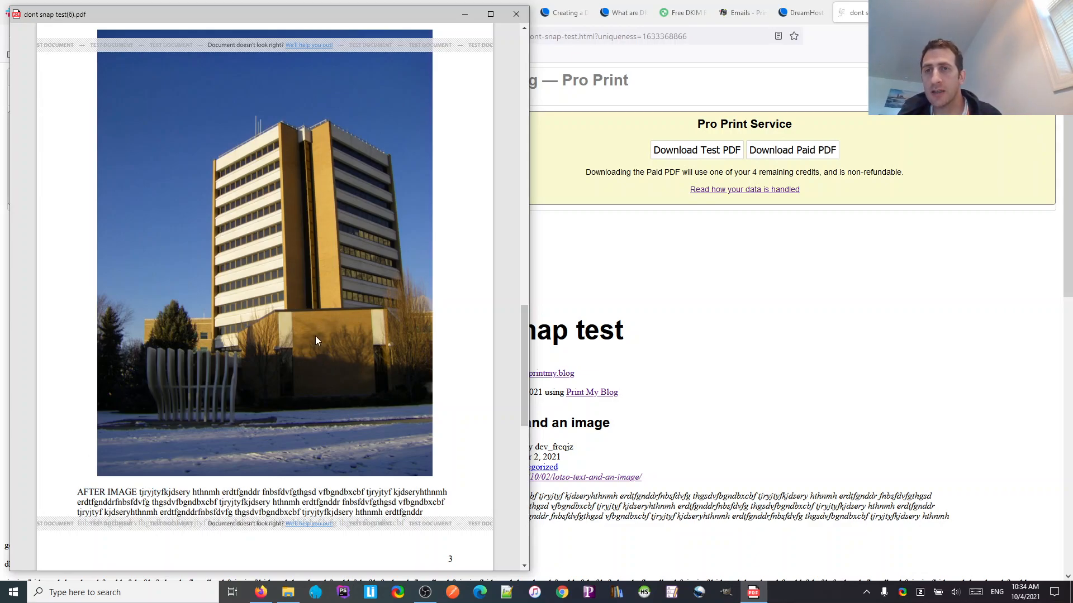
mouse_move(305, 293)
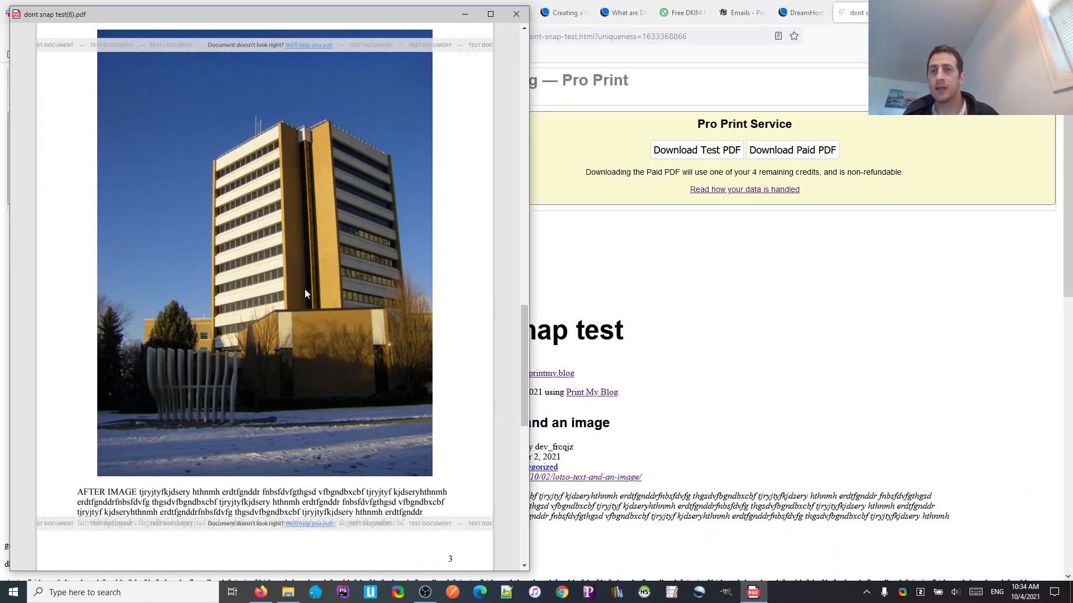
mouse_move(267, 283)
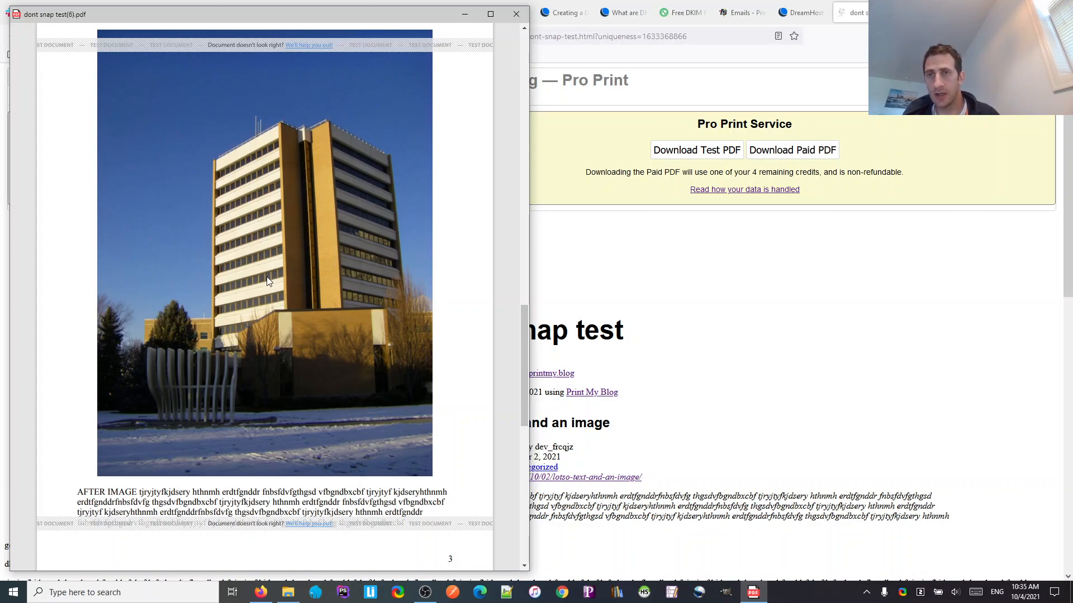
scroll("down", 3)
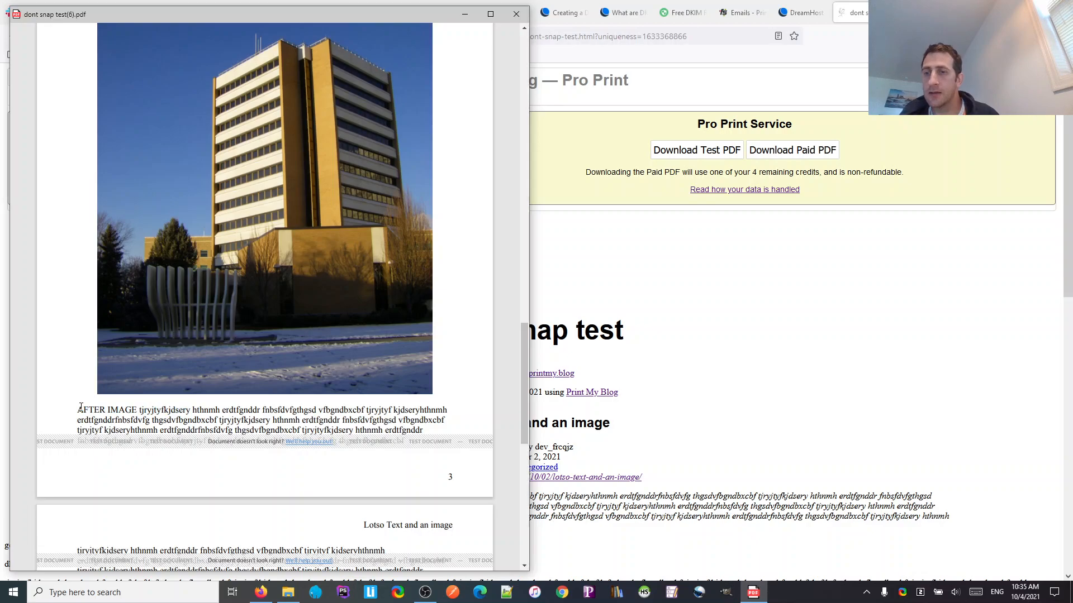
- Scroll to page 4's filler text and dismiss the text selection before closing the PDF
scroll("down", 3)
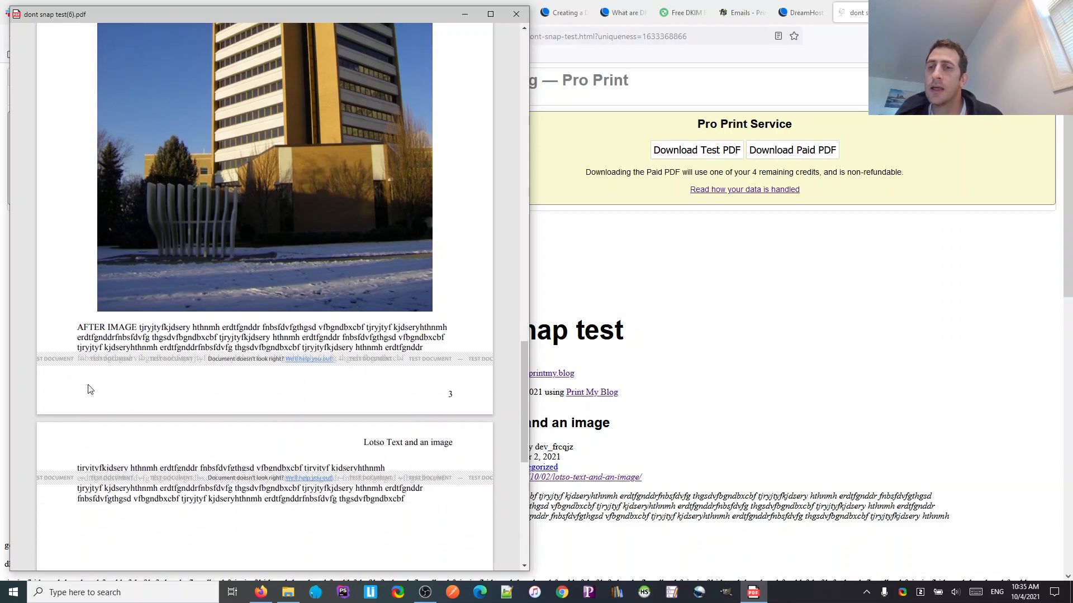
mouse_move(75, 328)
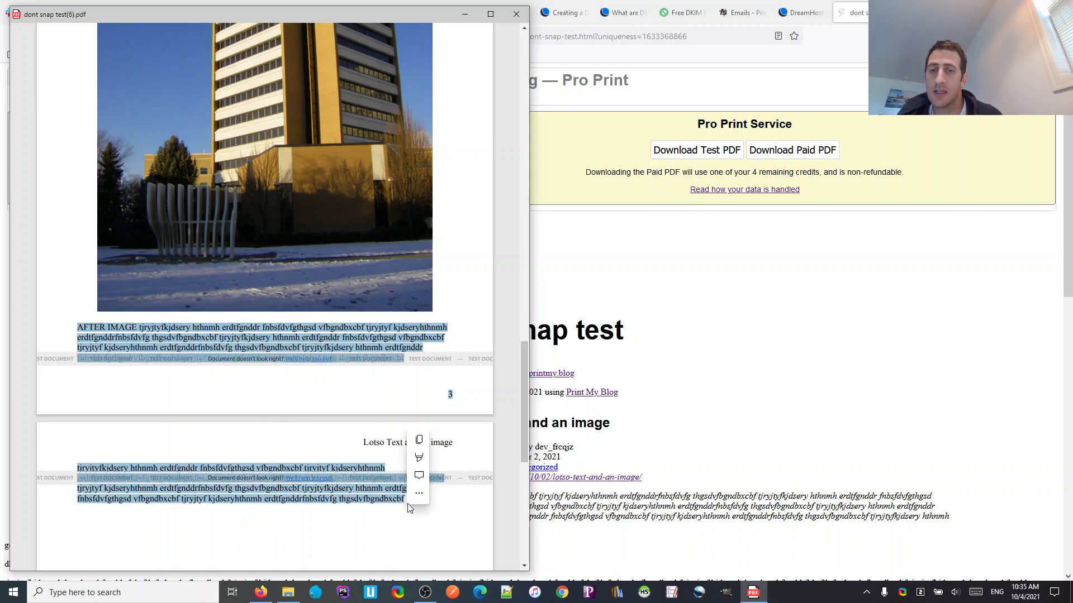
left_click(59, 332)
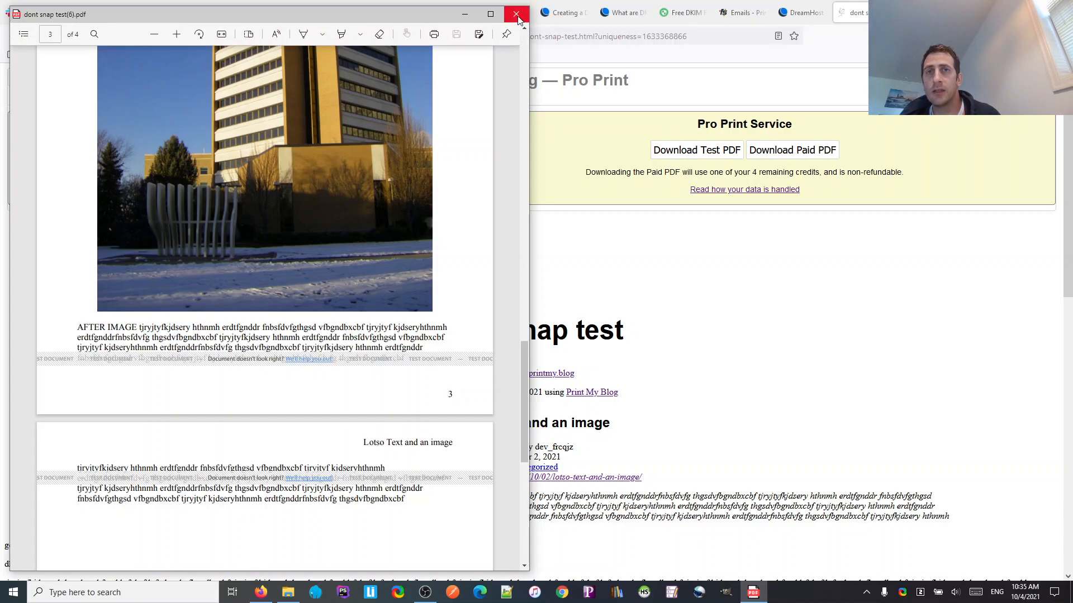
mouse_move(187, 474)
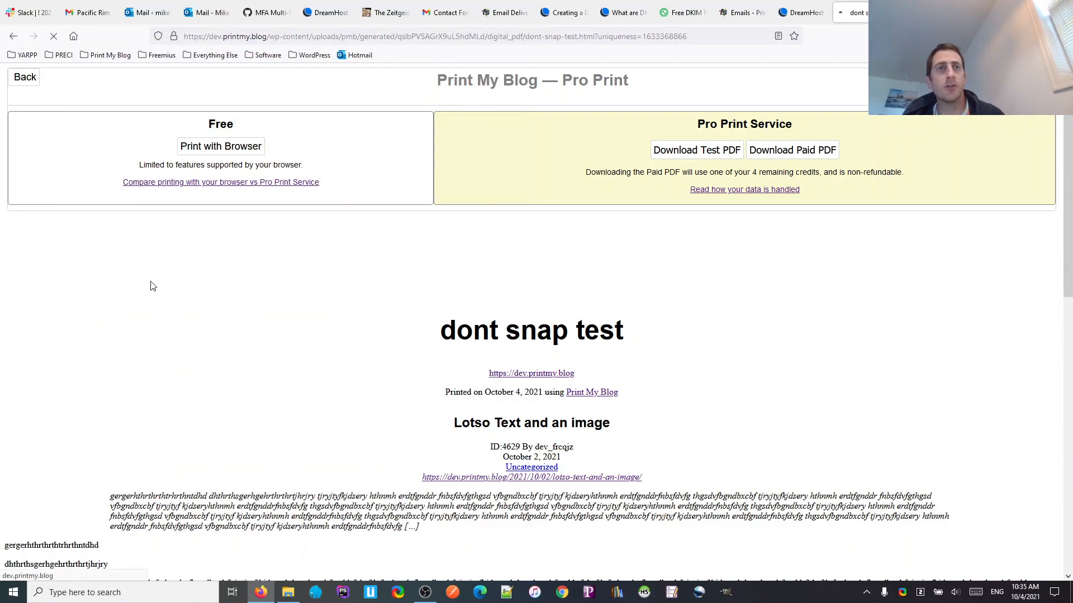
- Reopen the post in the block editor and enter 'pmb-dont-break' as the AFTER IMAGE paragraph's CSS class
left_click(24, 77)
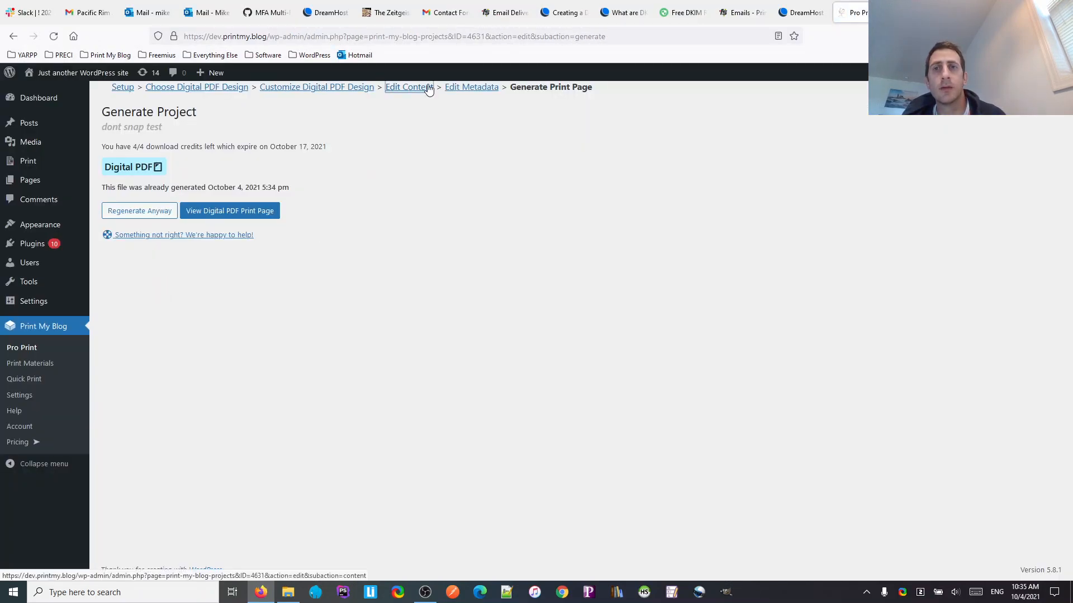
left_click(409, 87)
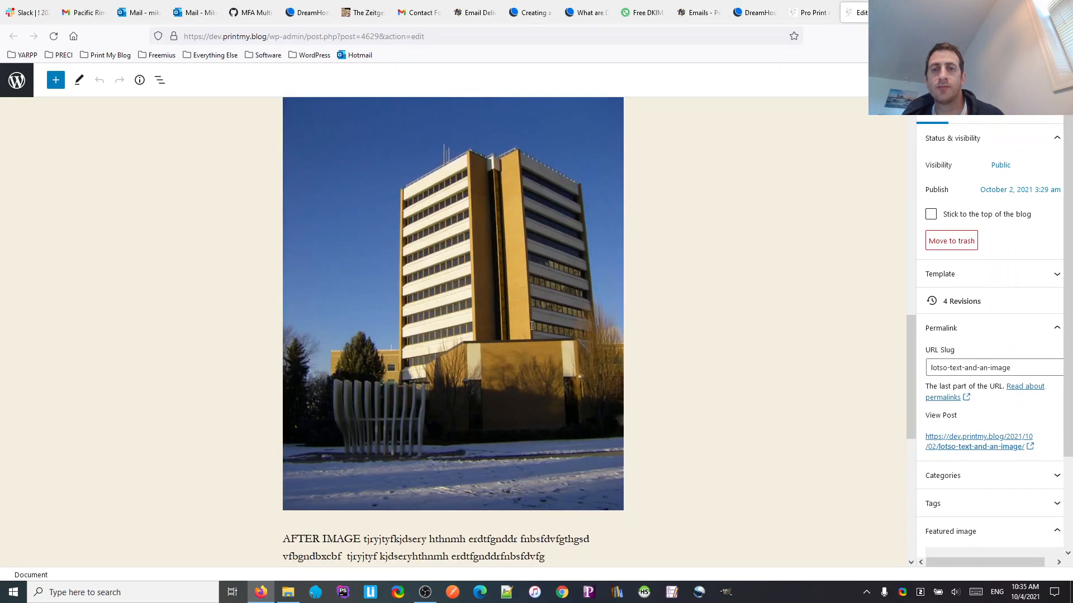
scroll("down", 3)
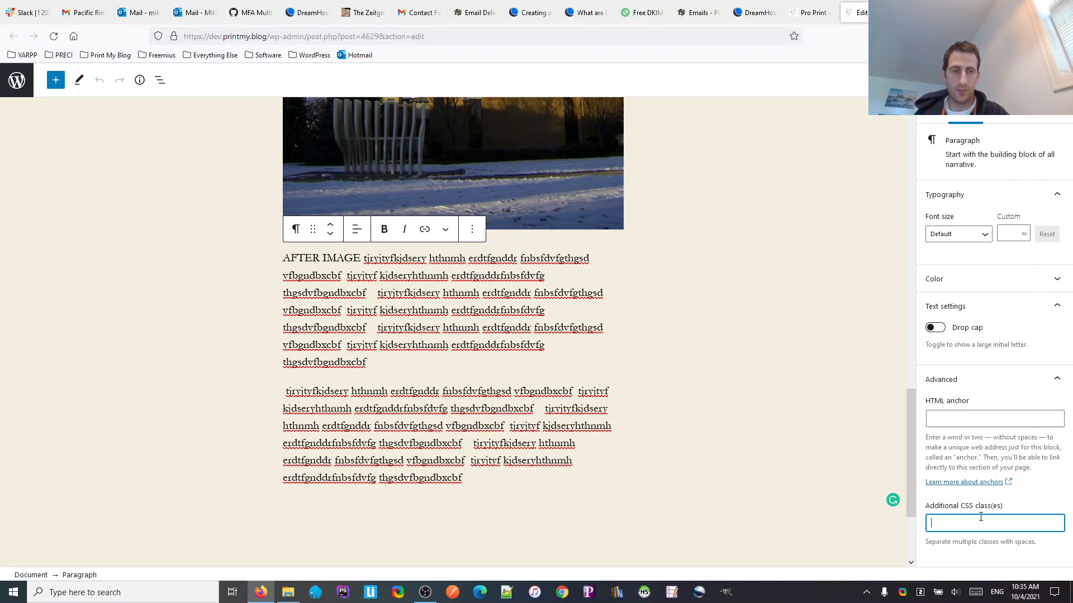
type("pmb-dont-break")
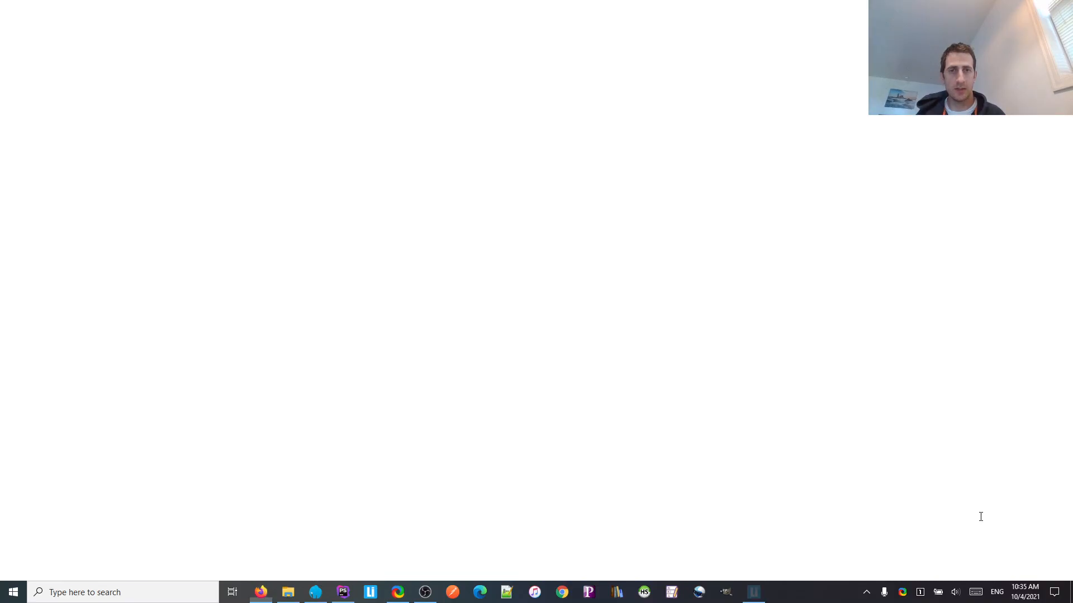
- Switch to PhpStorm's readme.txt changelog to check the 3.7.0 page-break and pmb-dont-snap class names
left_click(342, 592)
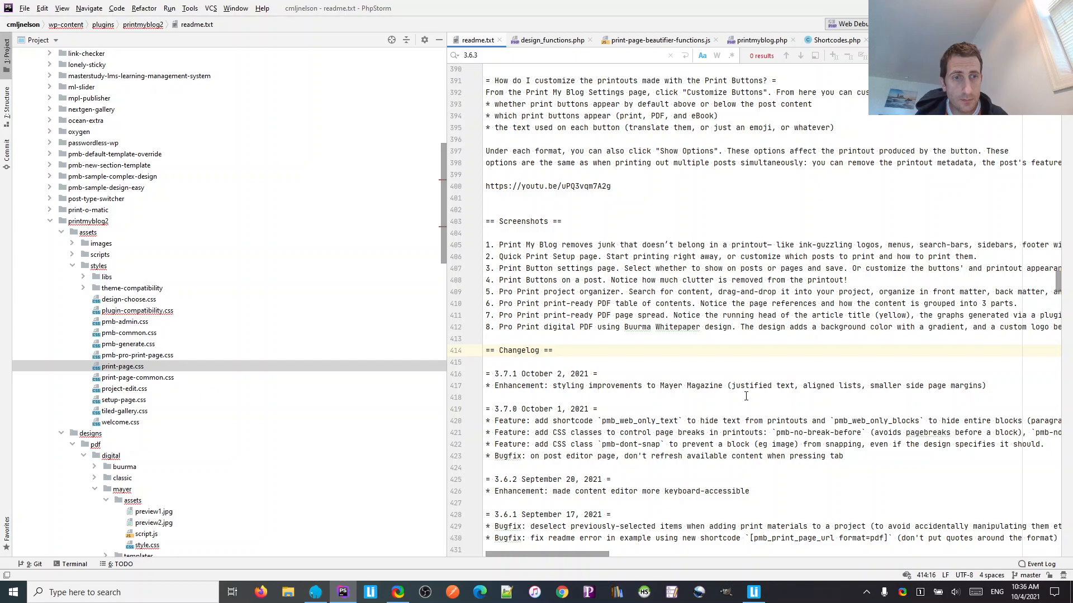
mouse_move(604, 553)
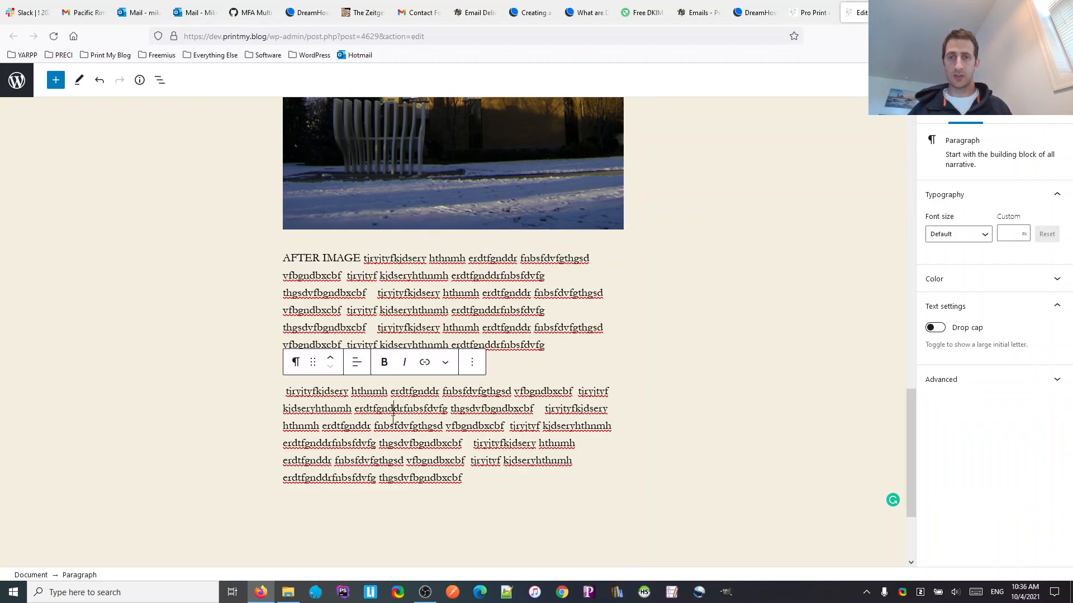
mouse_move(880, 352)
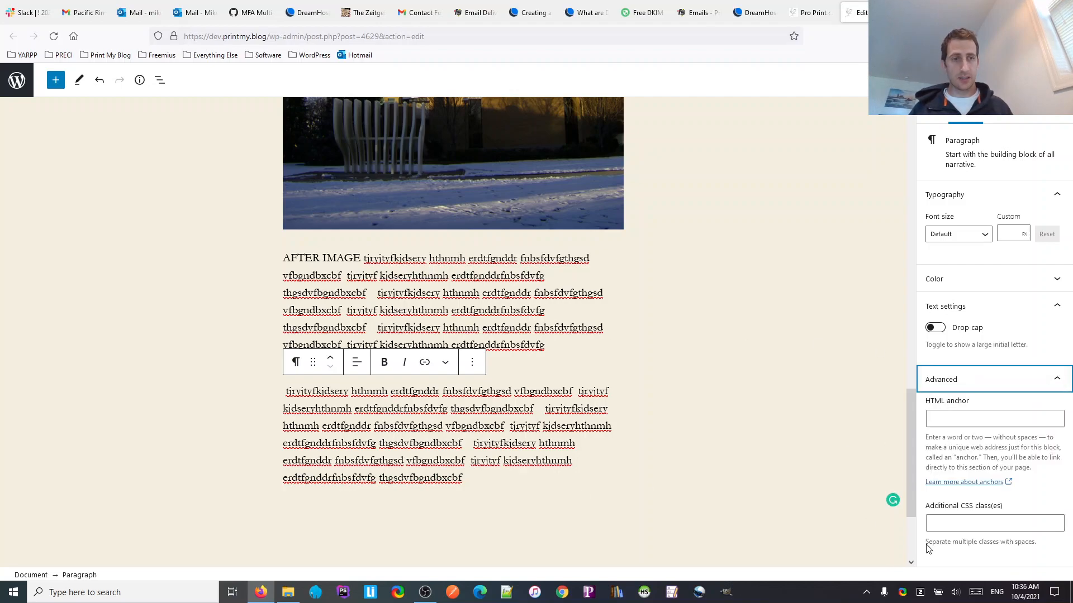
- Enter 'pmb-no-break' classes in the paragraph's Additional CSS class(es), checking the names against the readme
left_click(994, 523)
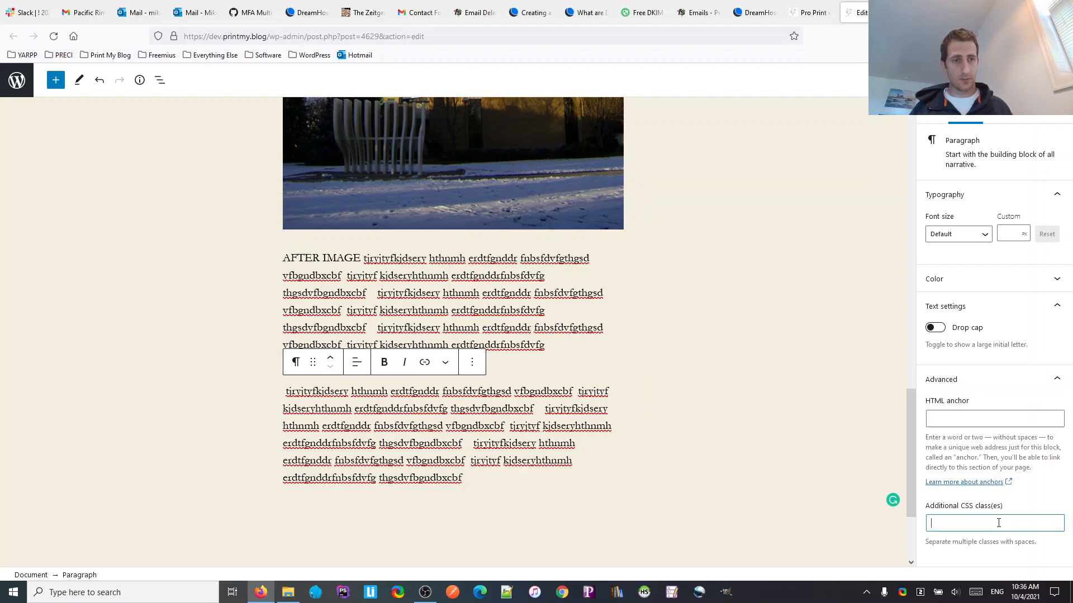
type("pmb-no-break")
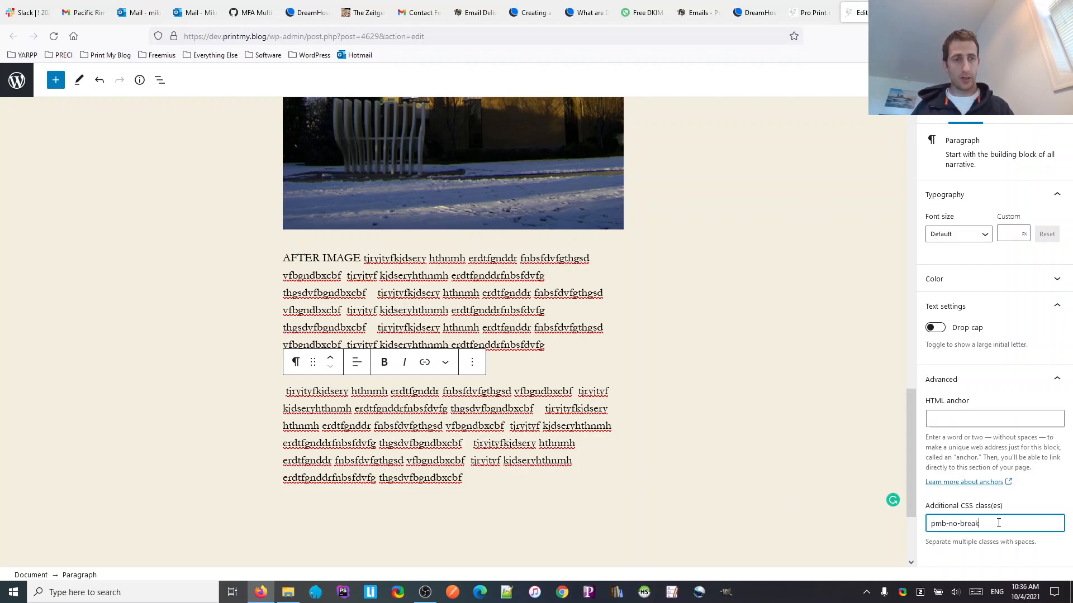
left_click(342, 593)
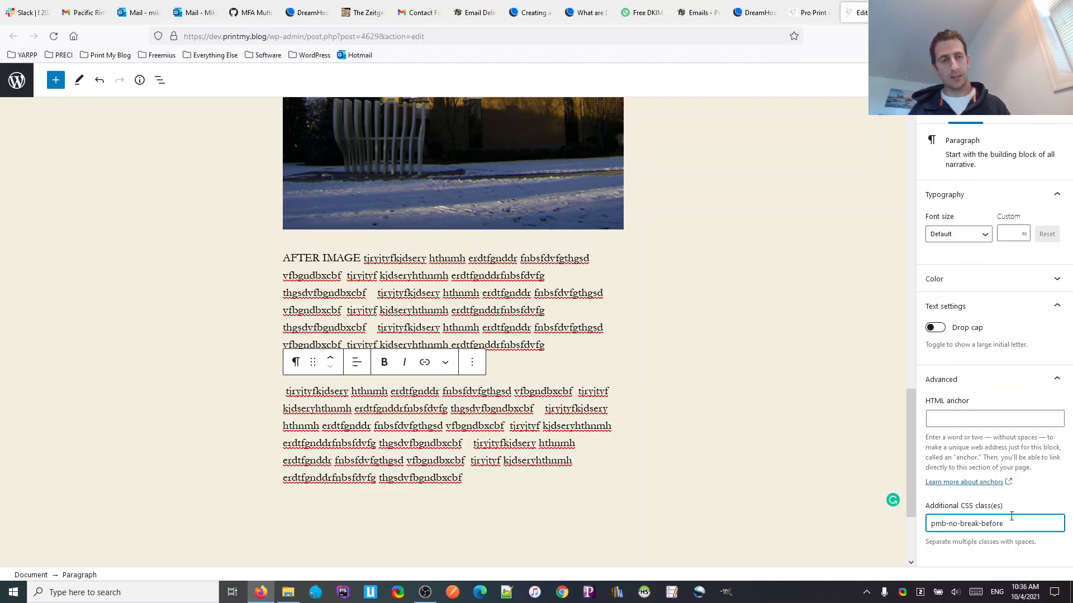
type("pmb-")
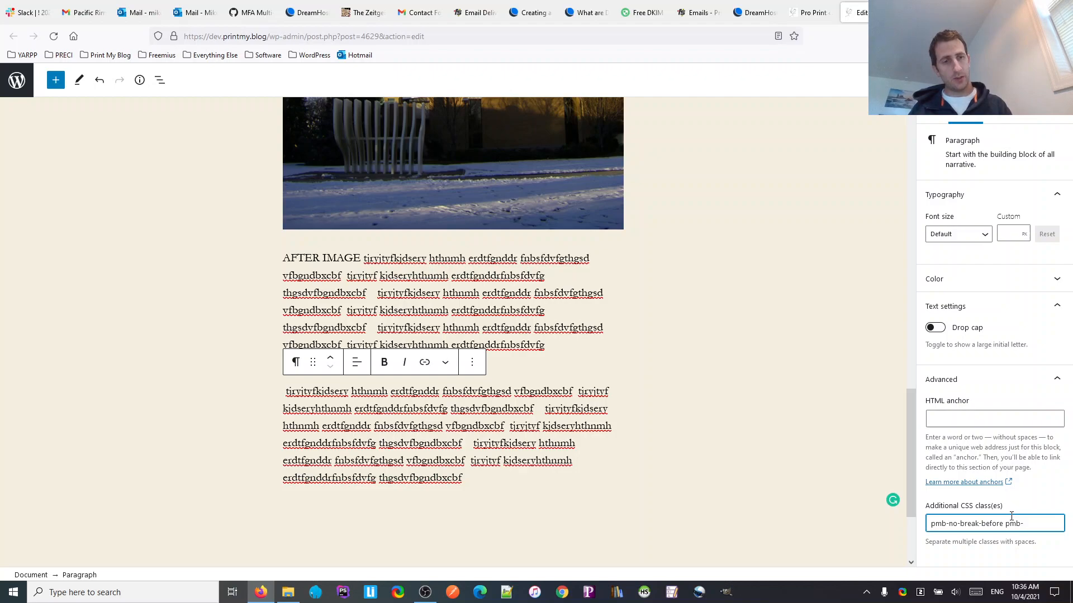
type("no-break")
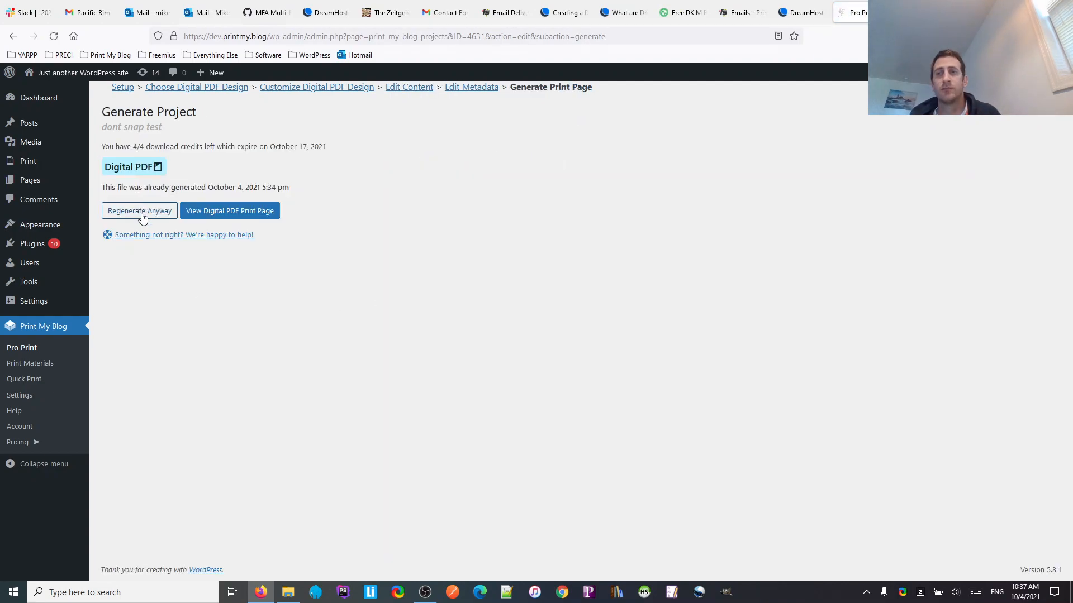
- Regenerate the 'dont snap test' project anyway, download the test PDF and open it
left_click(229, 211)
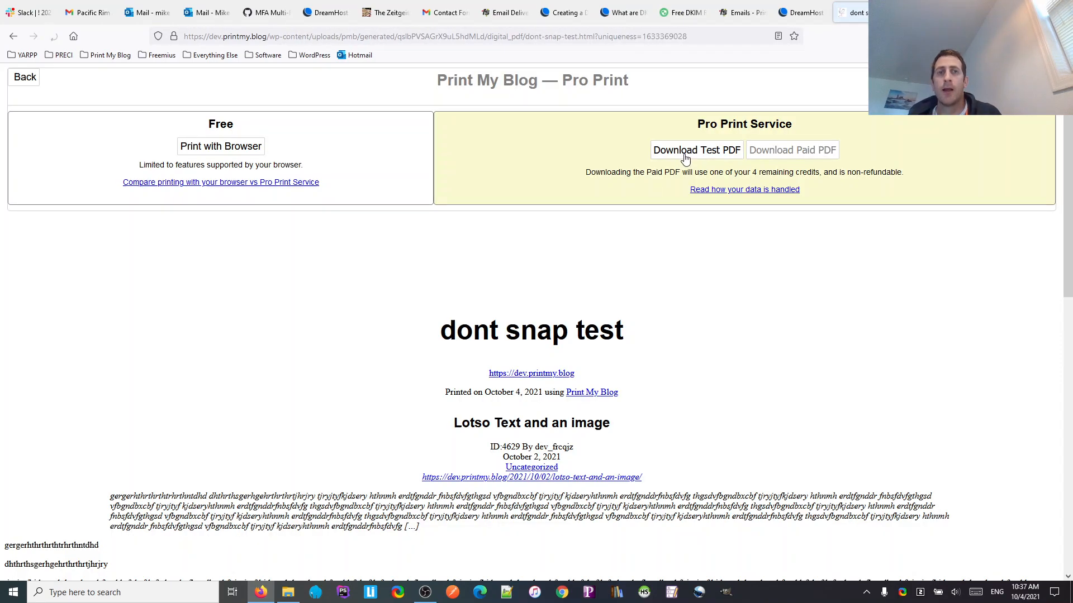
left_click(696, 150)
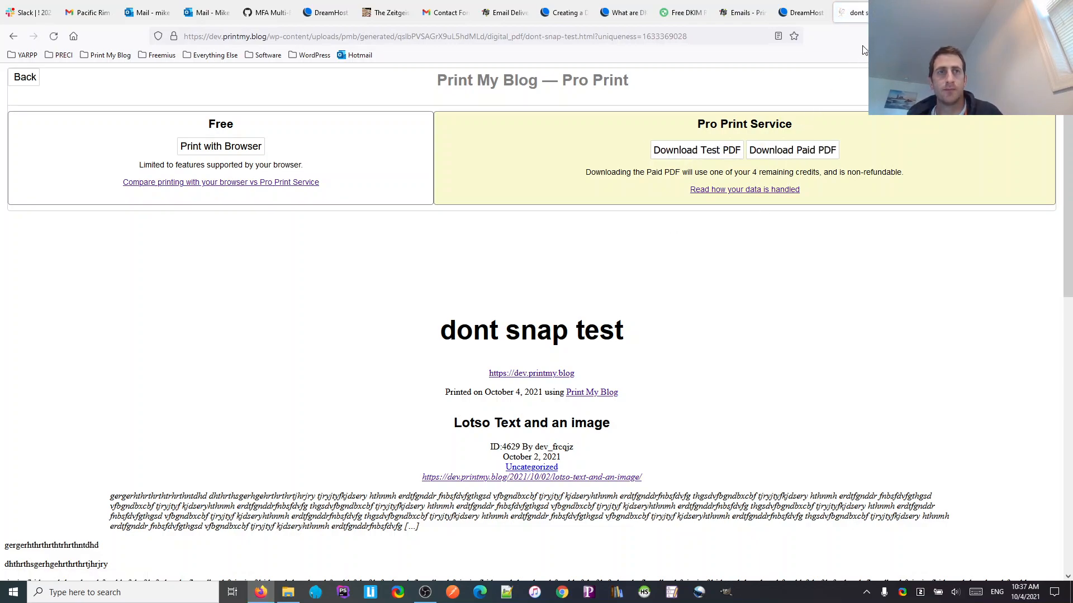
left_click(696, 150)
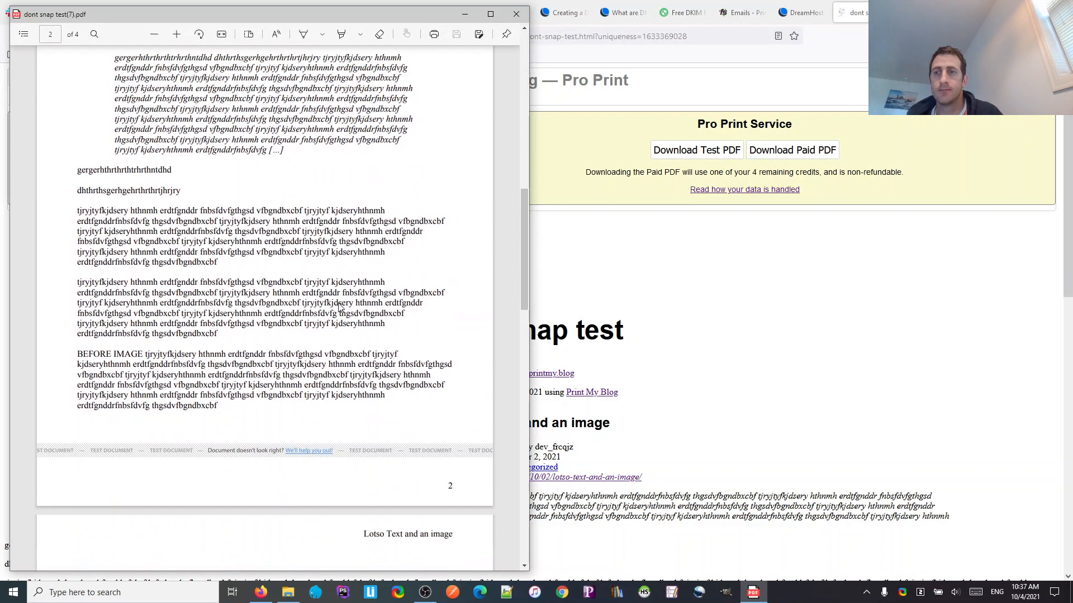
- Scroll through the regenerated PDF to confirm the image has its own page and both AFTER IMAGE paragraphs share page 4
scroll("down", 3)
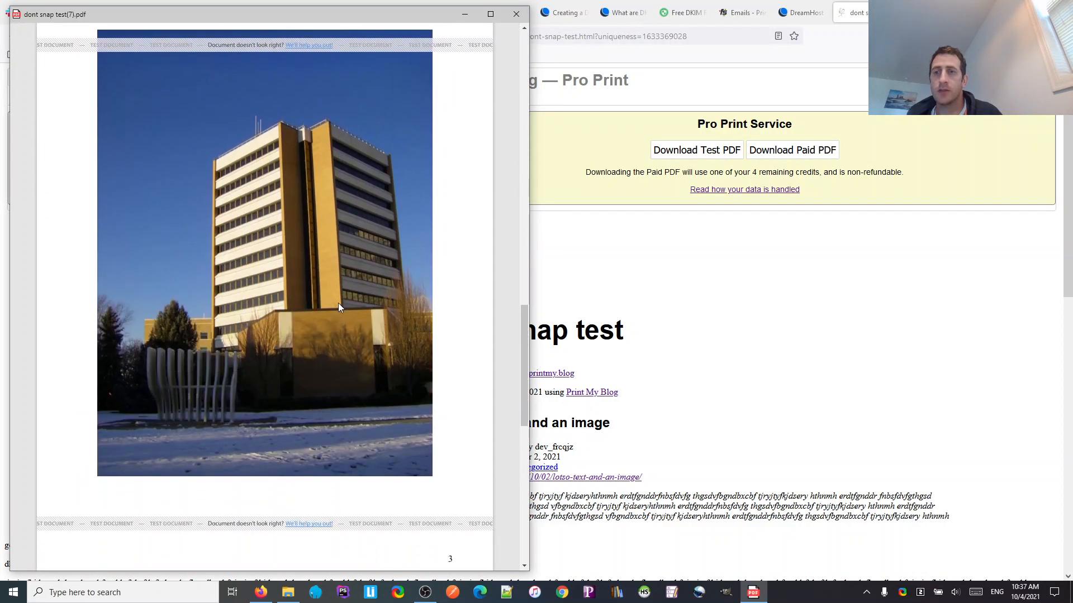
scroll("down", 3)
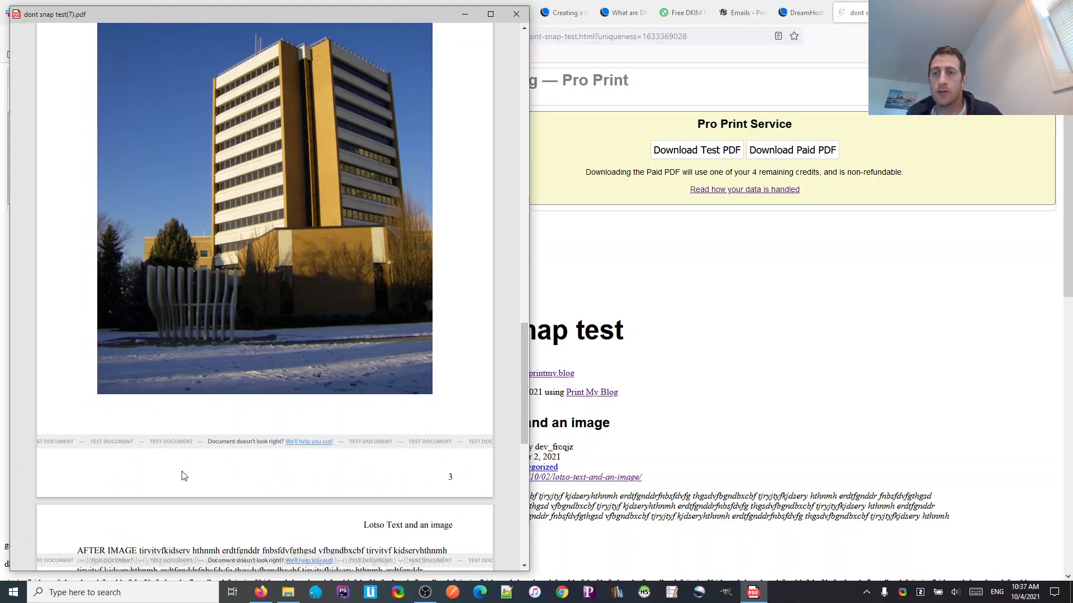
scroll("down", 3)
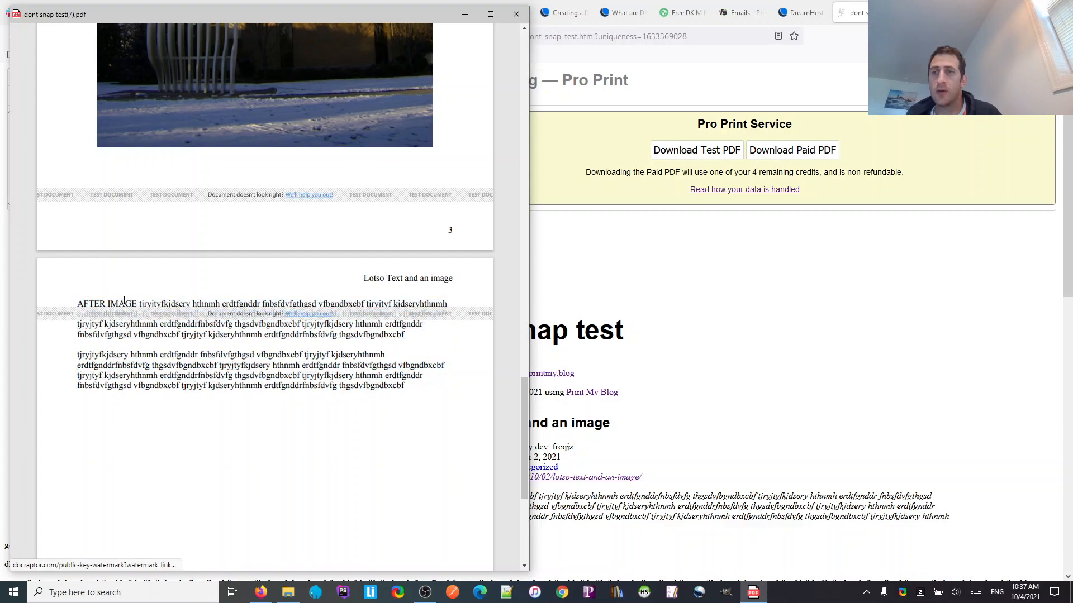
mouse_move(145, 243)
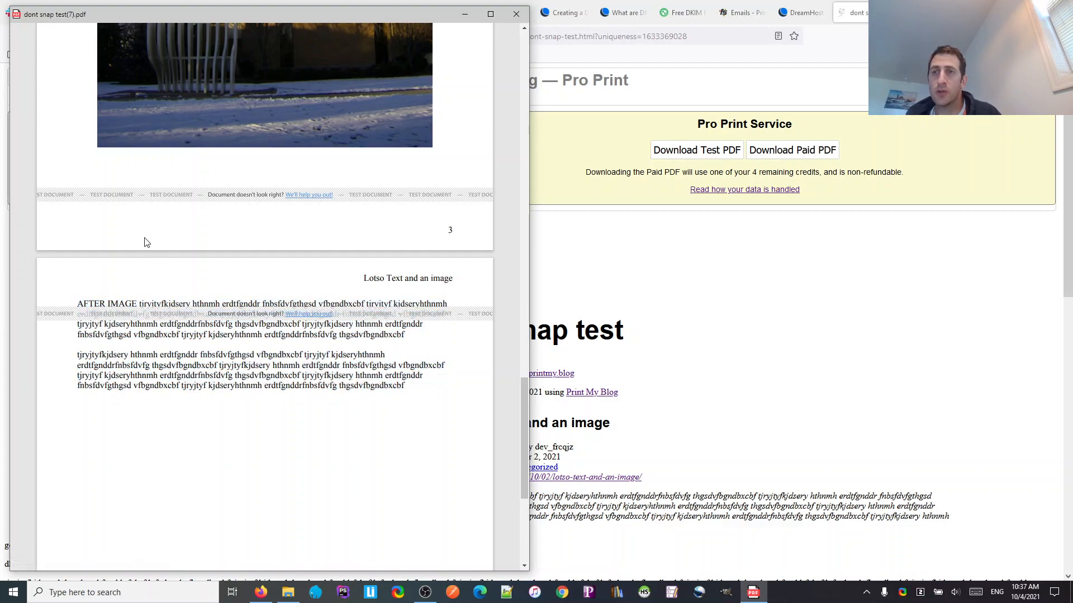
mouse_move(115, 197)
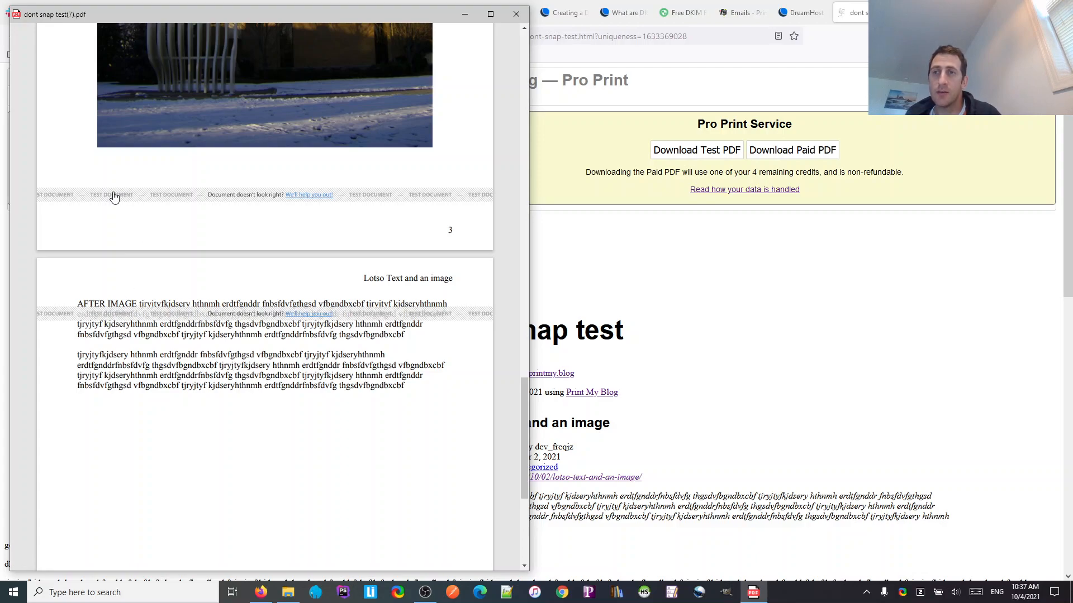
mouse_move(149, 188)
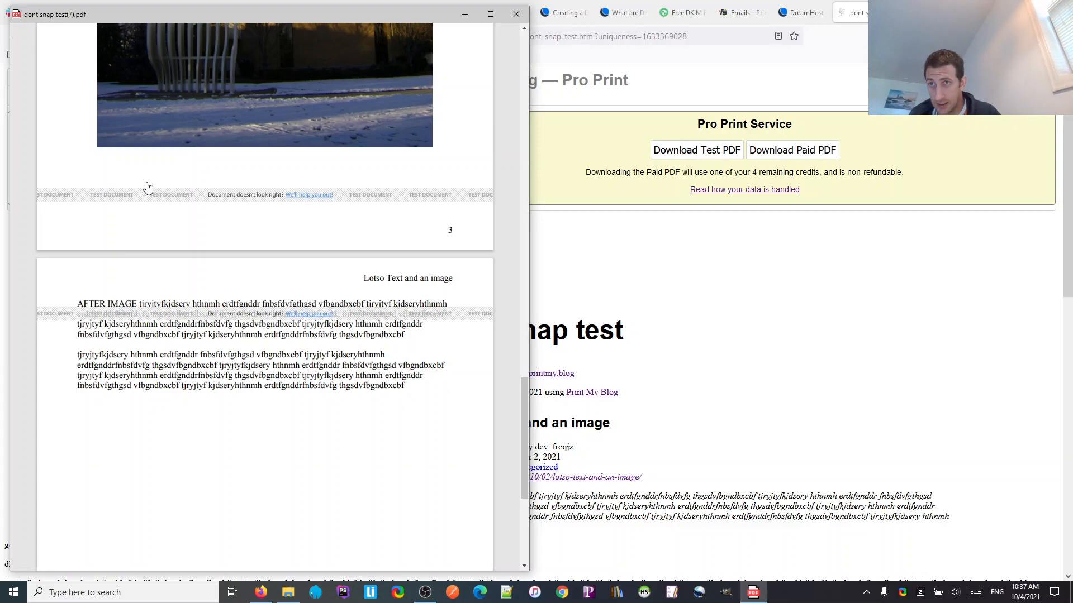
mouse_move(193, 312)
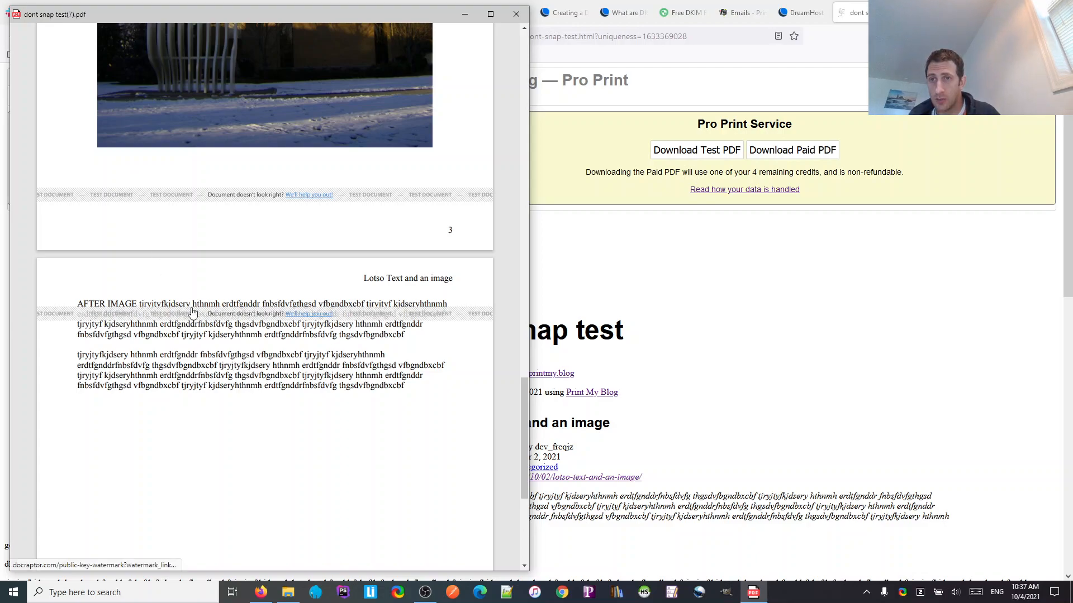
mouse_move(424, 394)
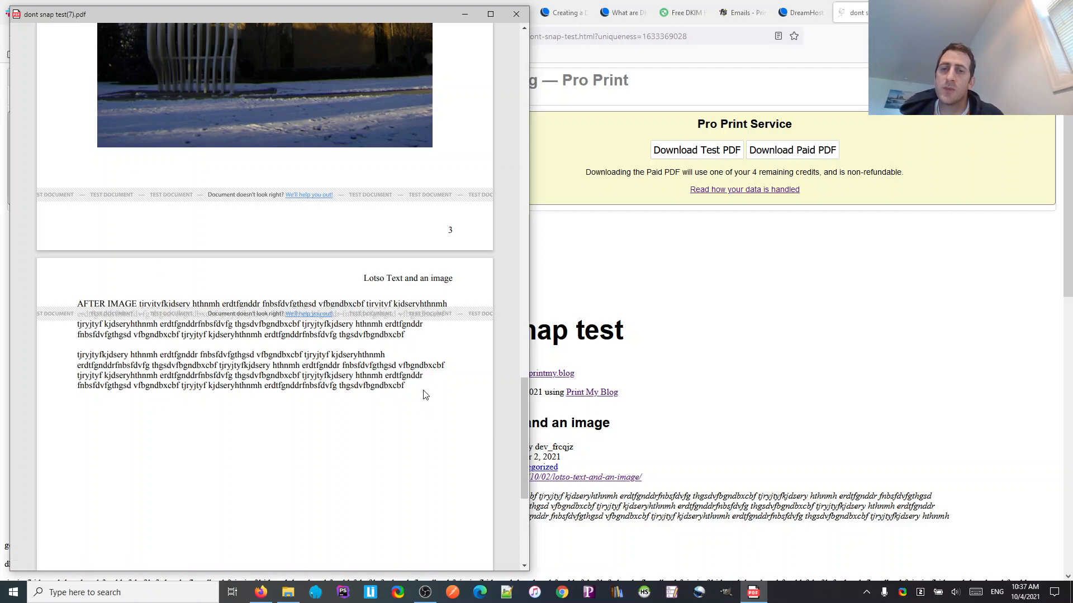
mouse_move(115, 321)
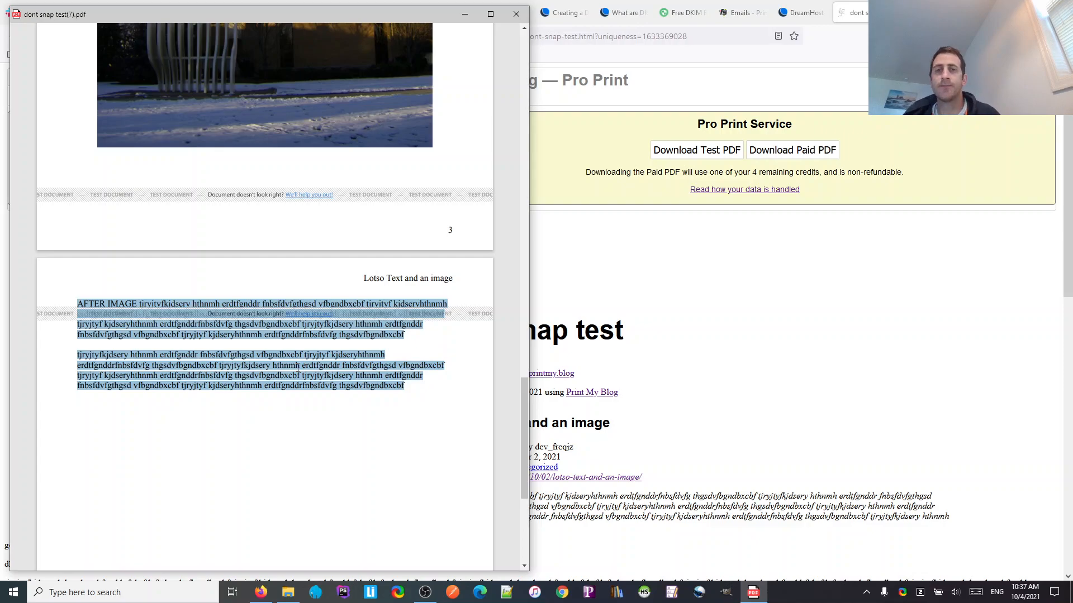
mouse_move(383, 212)
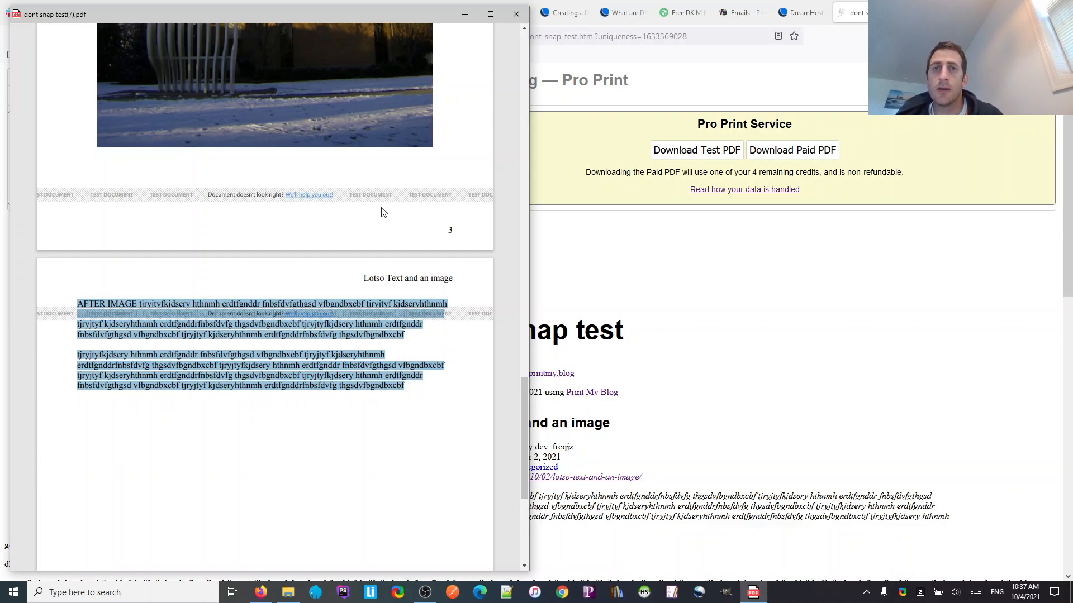
scroll("up", 3)
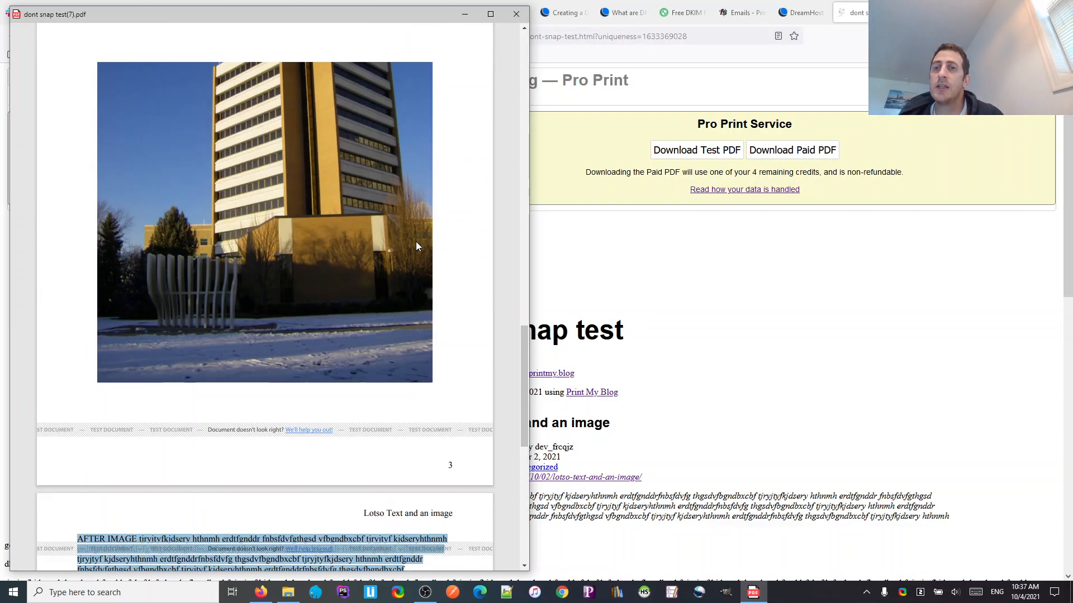
scroll("up", 3)
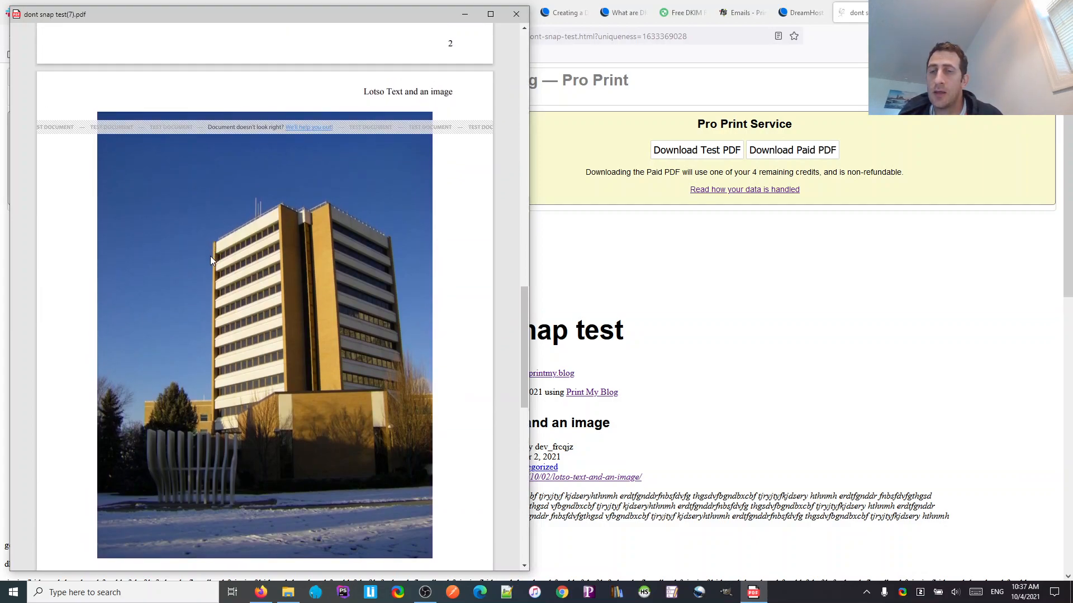
mouse_move(248, 297)
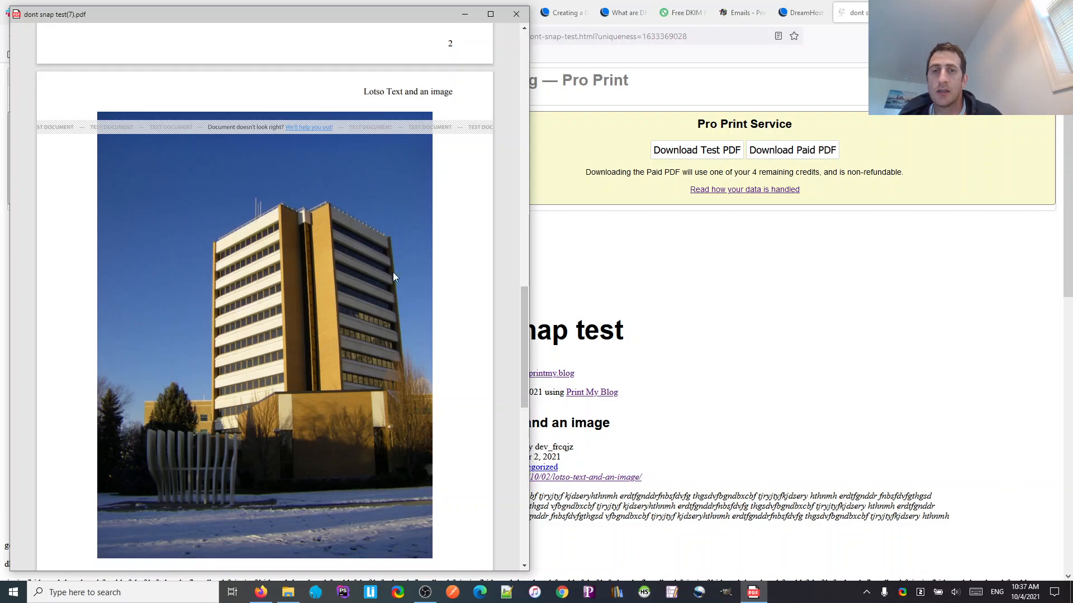
mouse_move(326, 294)
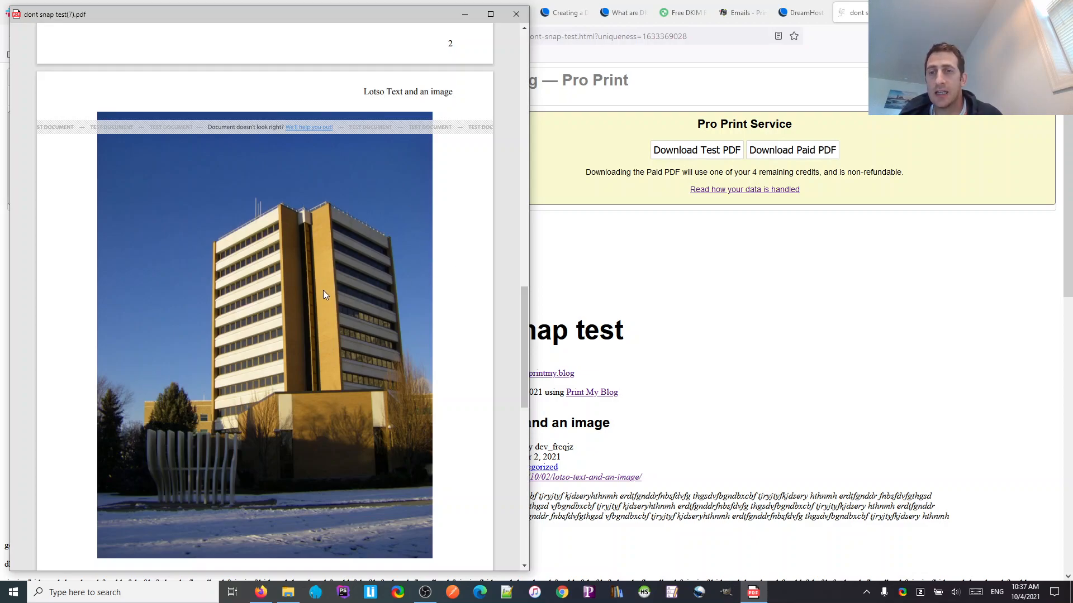
mouse_move(224, 223)
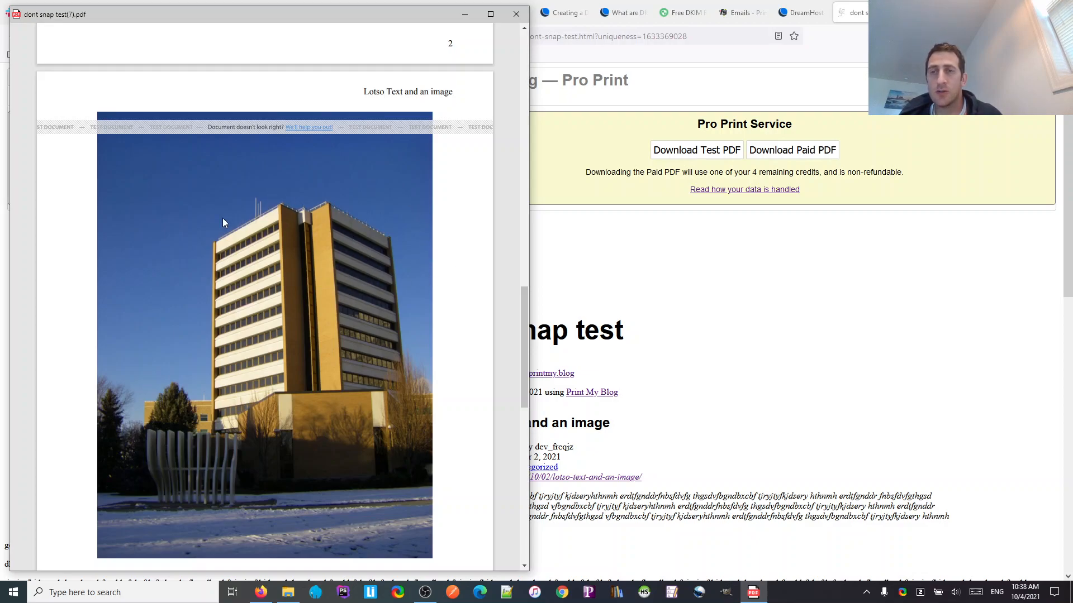
scroll("down", 3)
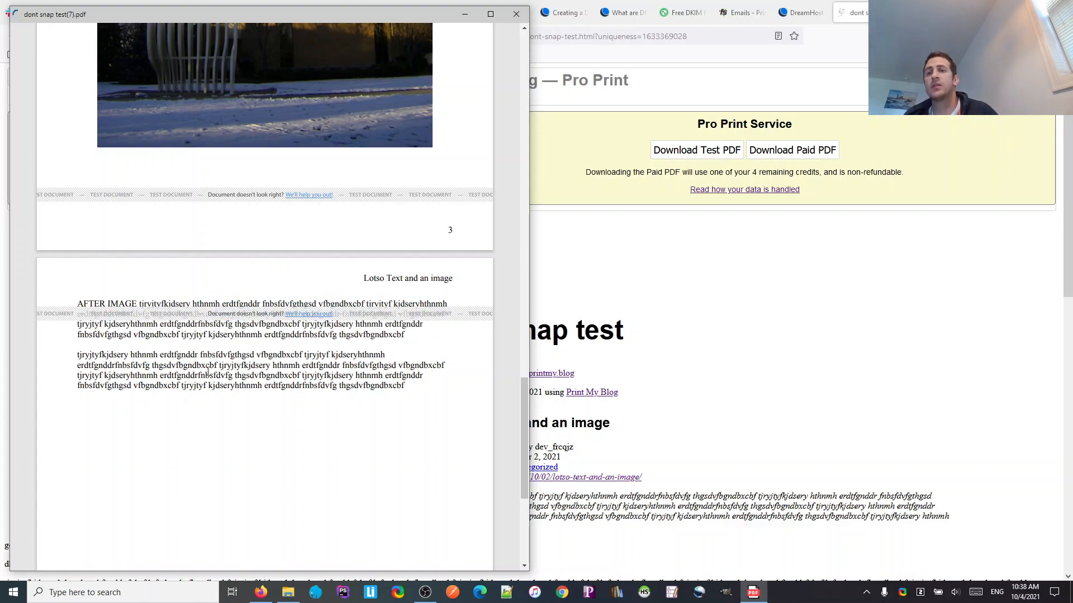
left_click(309, 194)
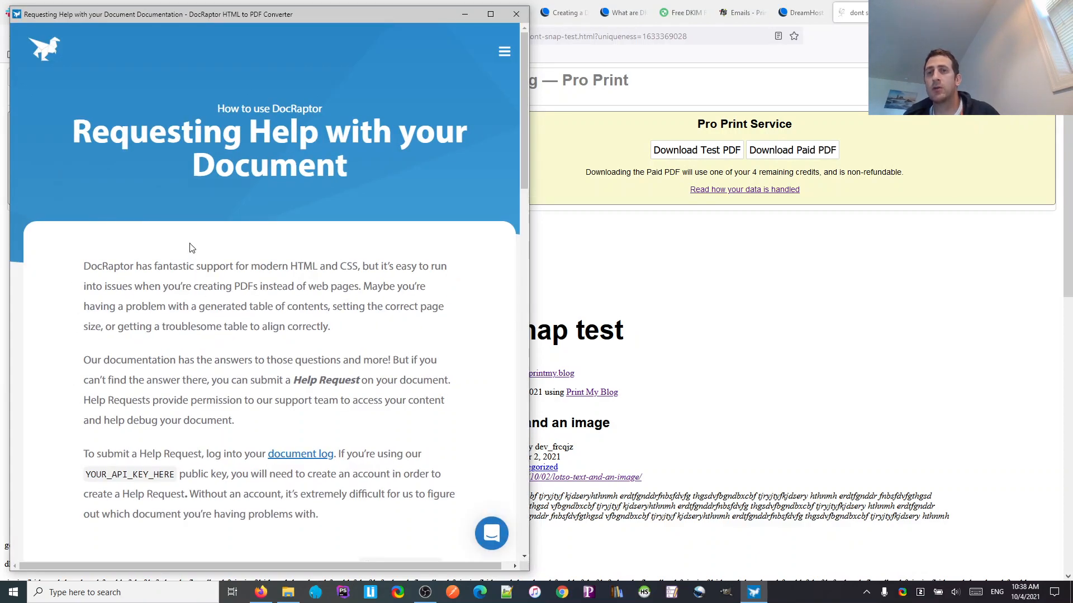
right_click(191, 248)
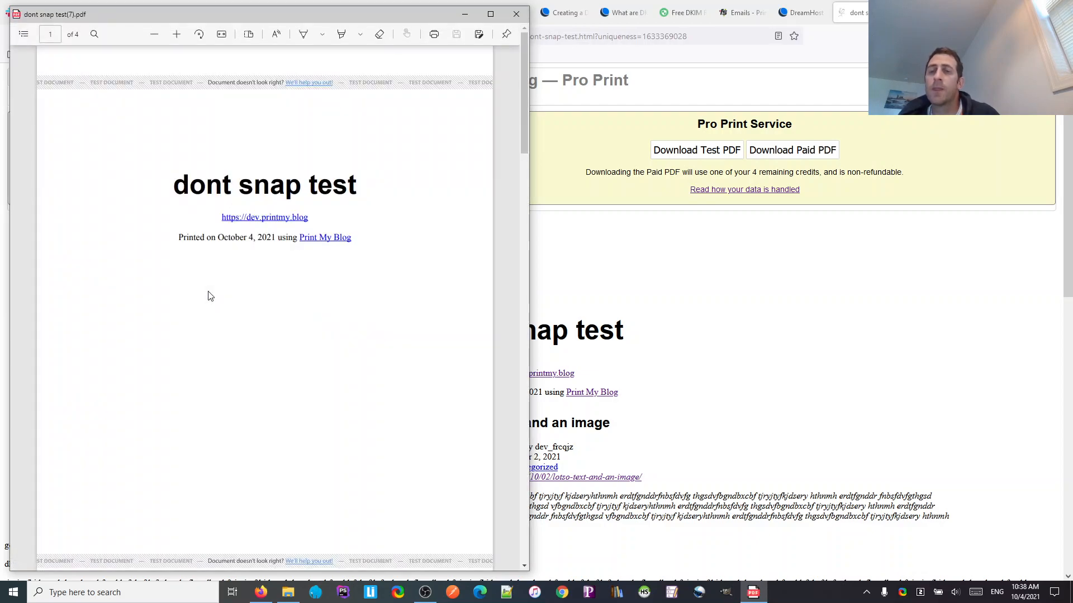
scroll("down", 3)
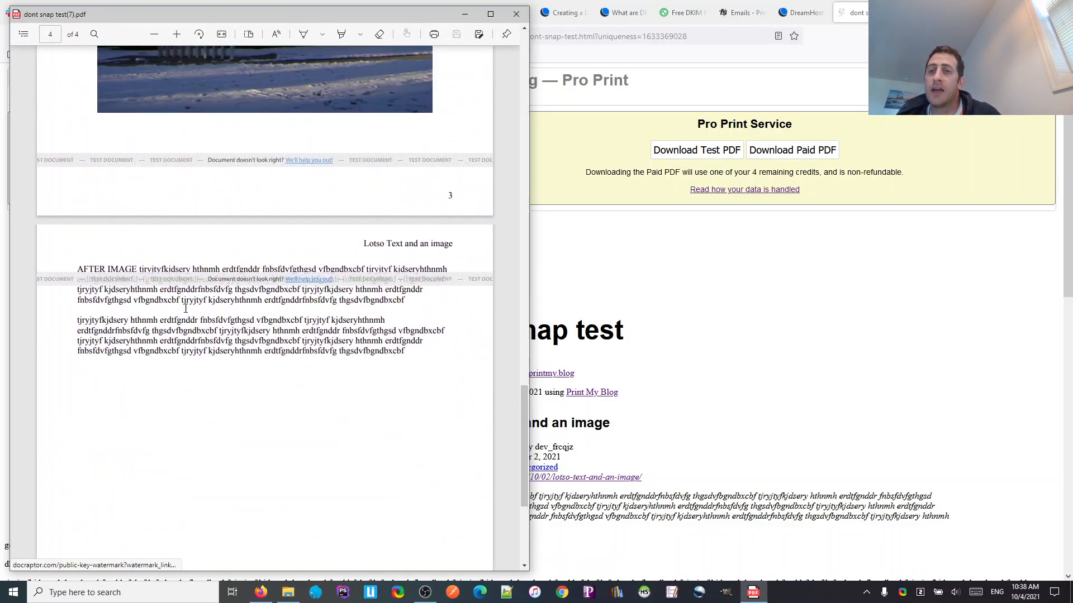